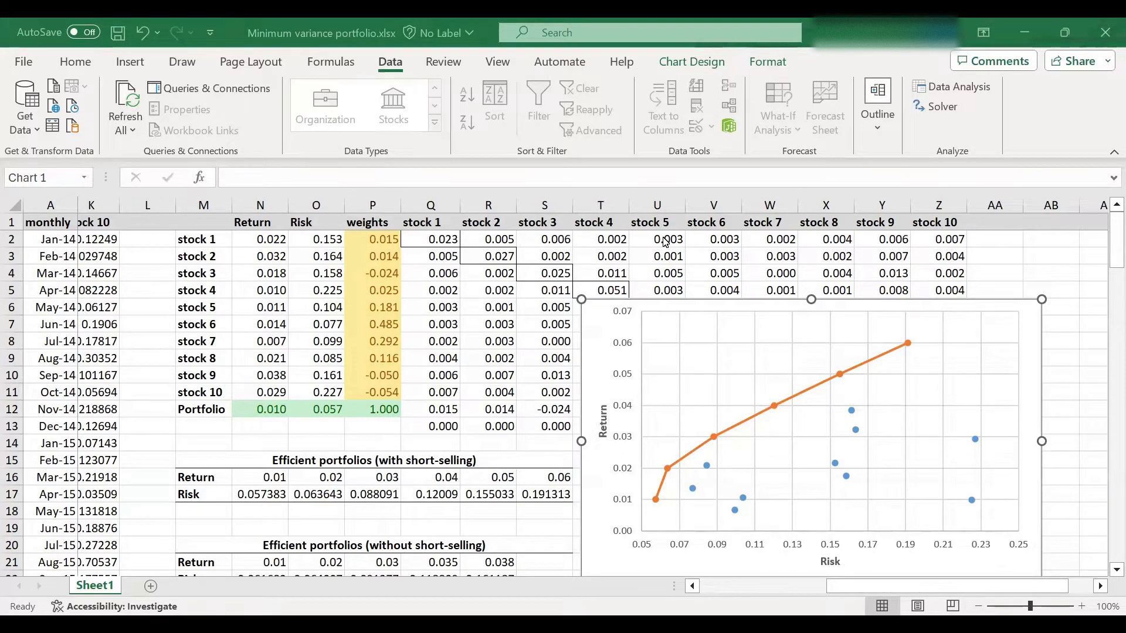
pyautogui.moveTo(644, 494)
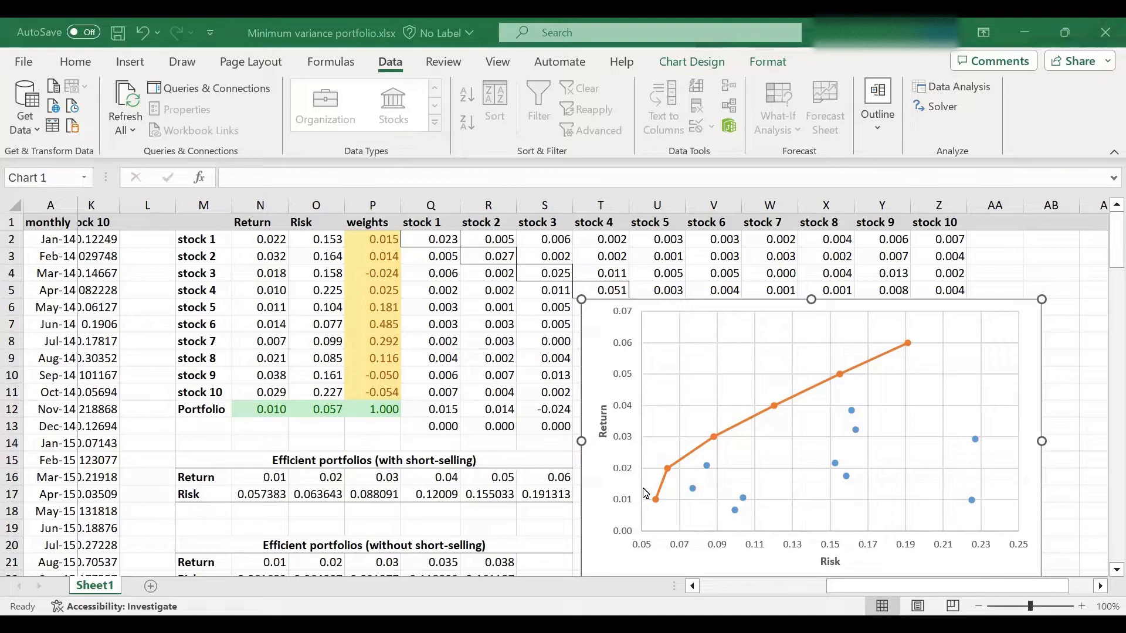
pyautogui.moveTo(869, 373)
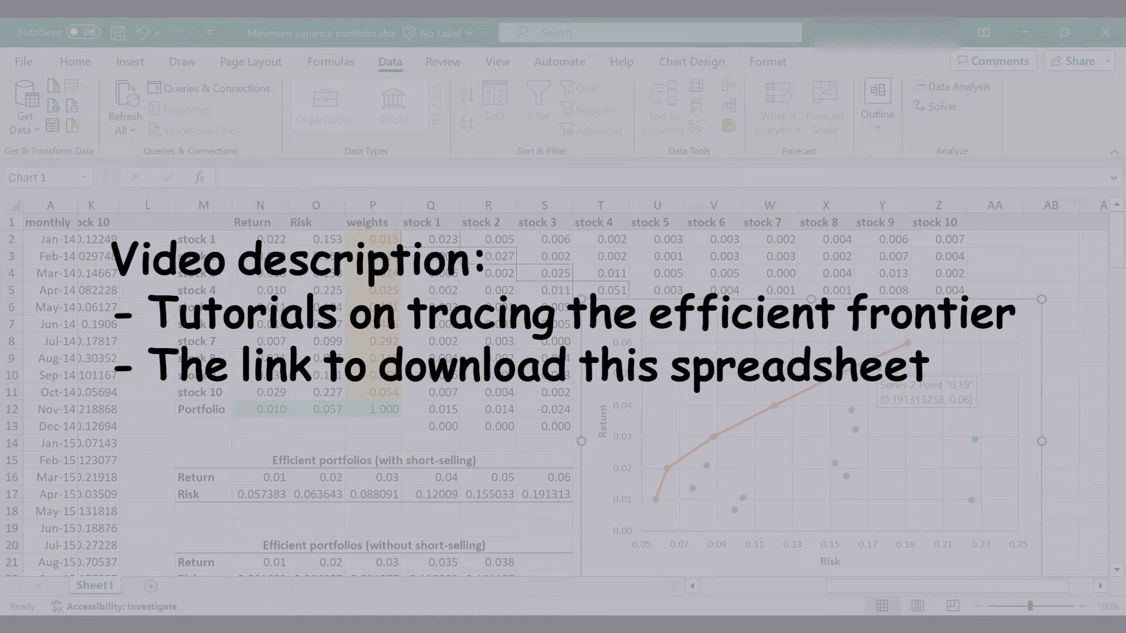
pyautogui.moveTo(729, 413)
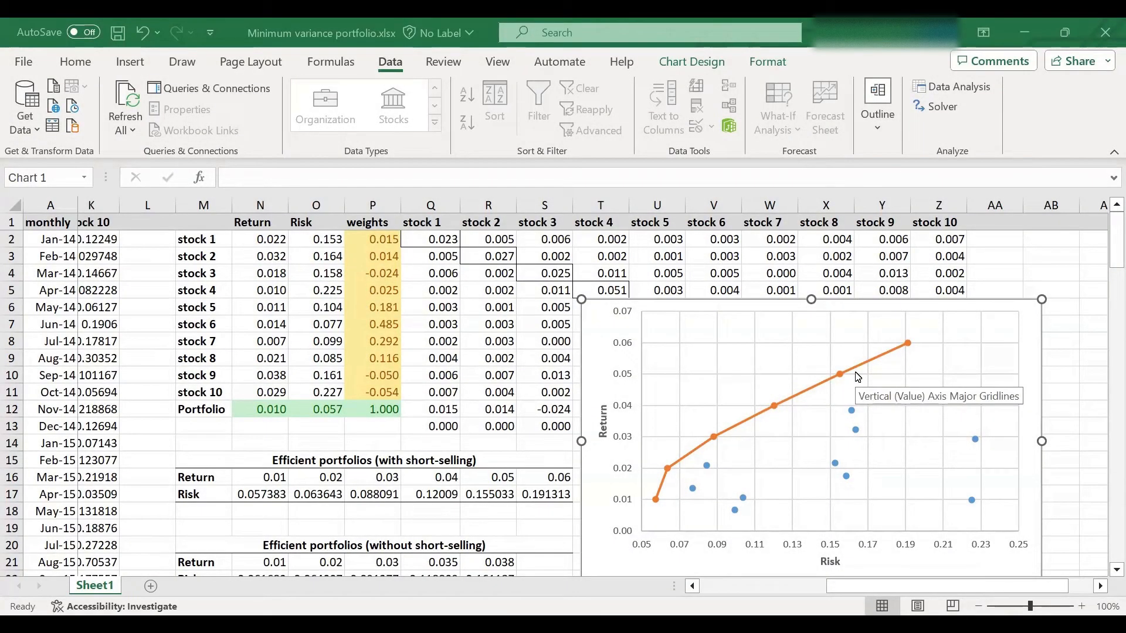
pyautogui.moveTo(574, 421)
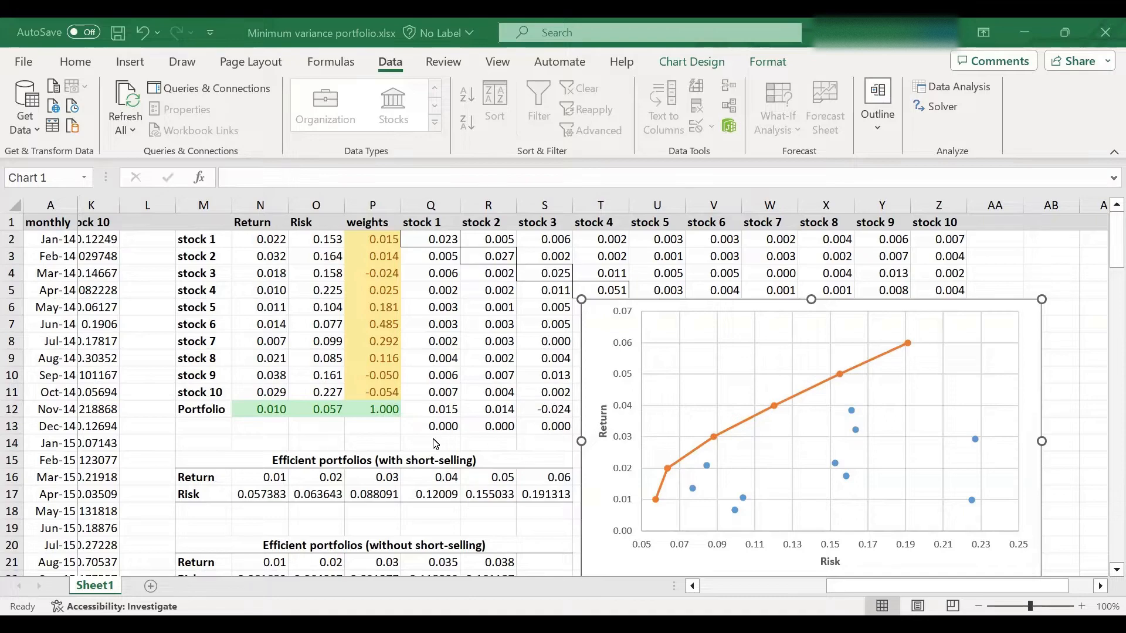
pyautogui.moveTo(607, 480)
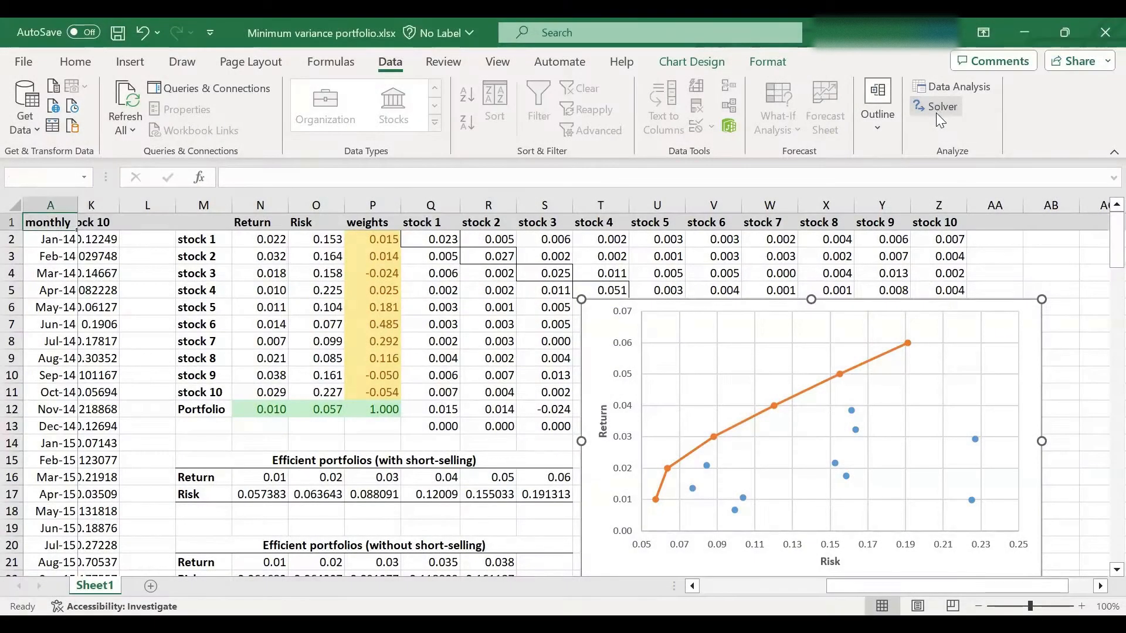
# Open Solver: minimise risk in O12, return fixed at 0.01, weights summing to 1
pyautogui.click(941, 107)
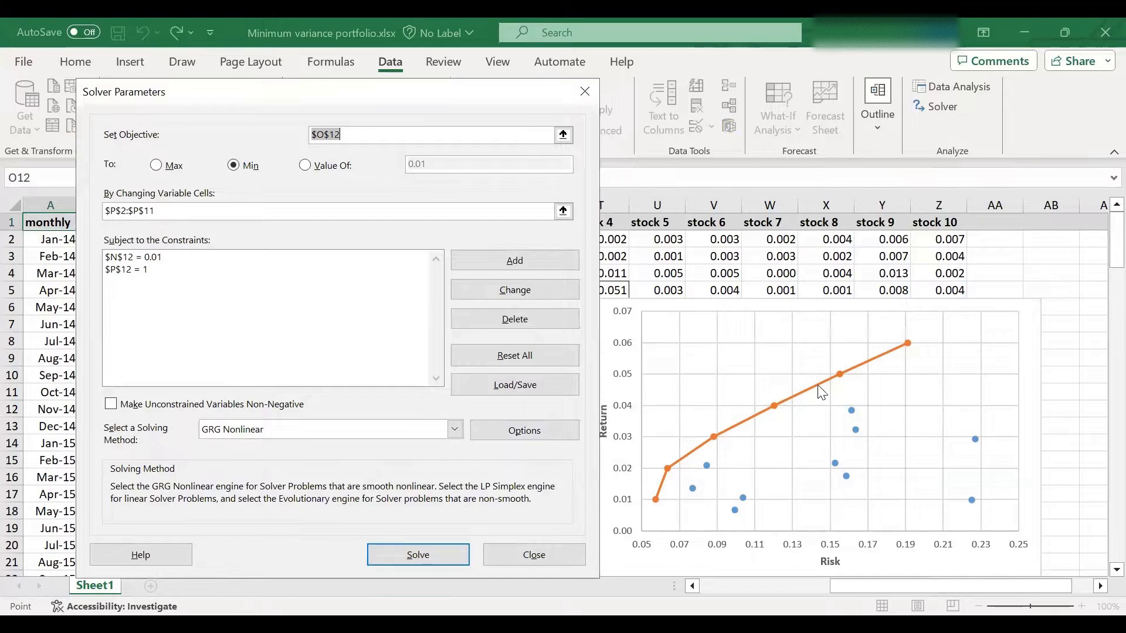
pyautogui.moveTo(685, 473)
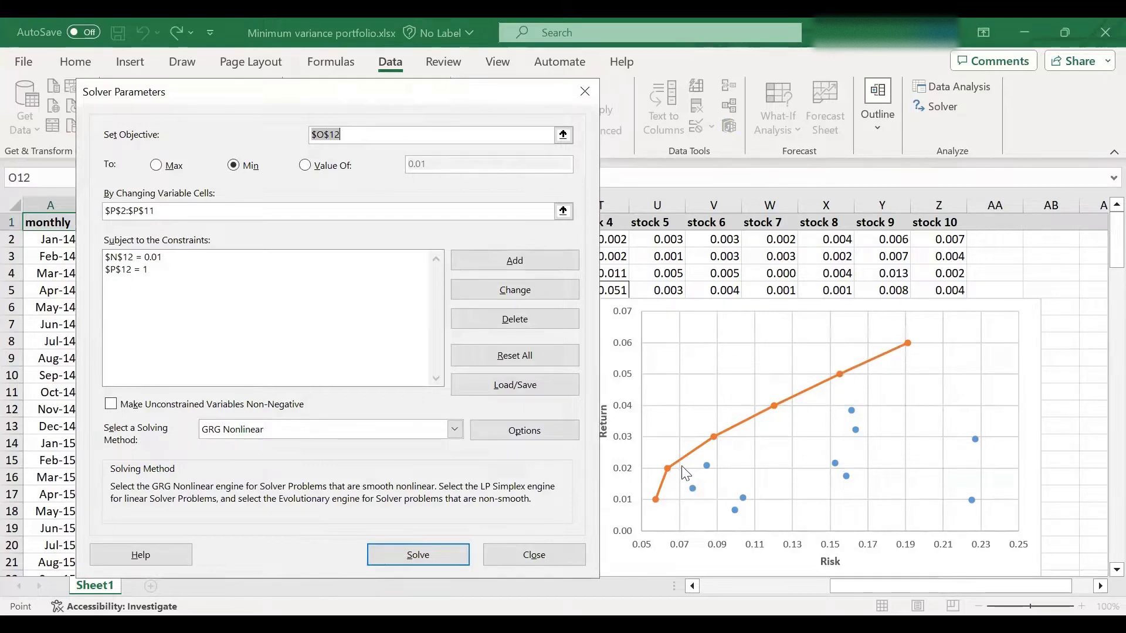
pyautogui.moveTo(670, 498)
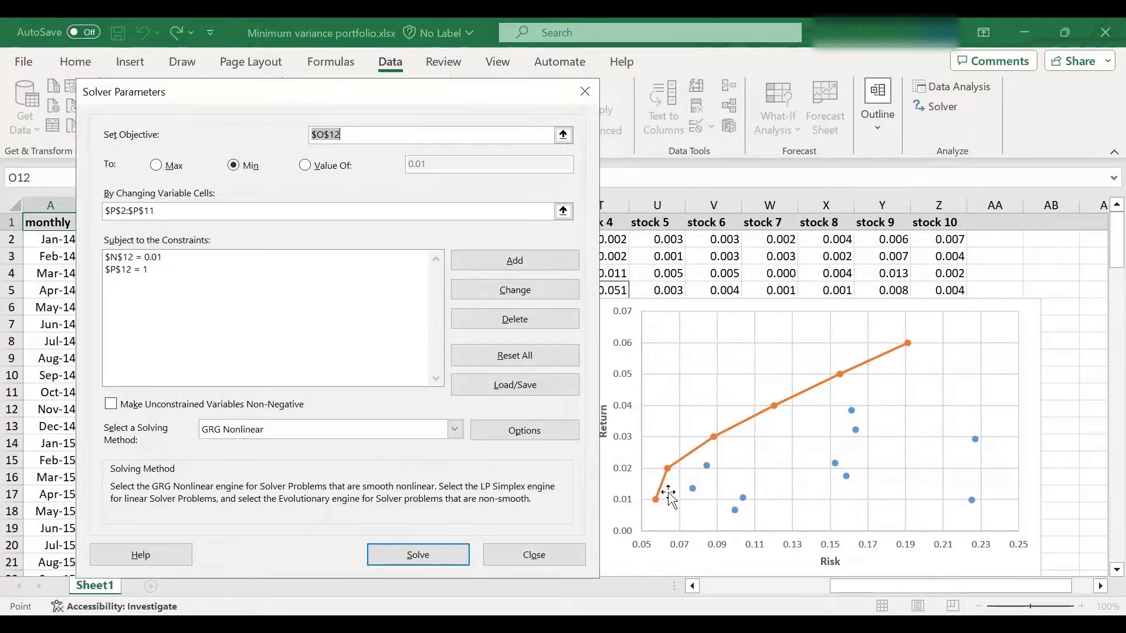
pyautogui.moveTo(817, 397)
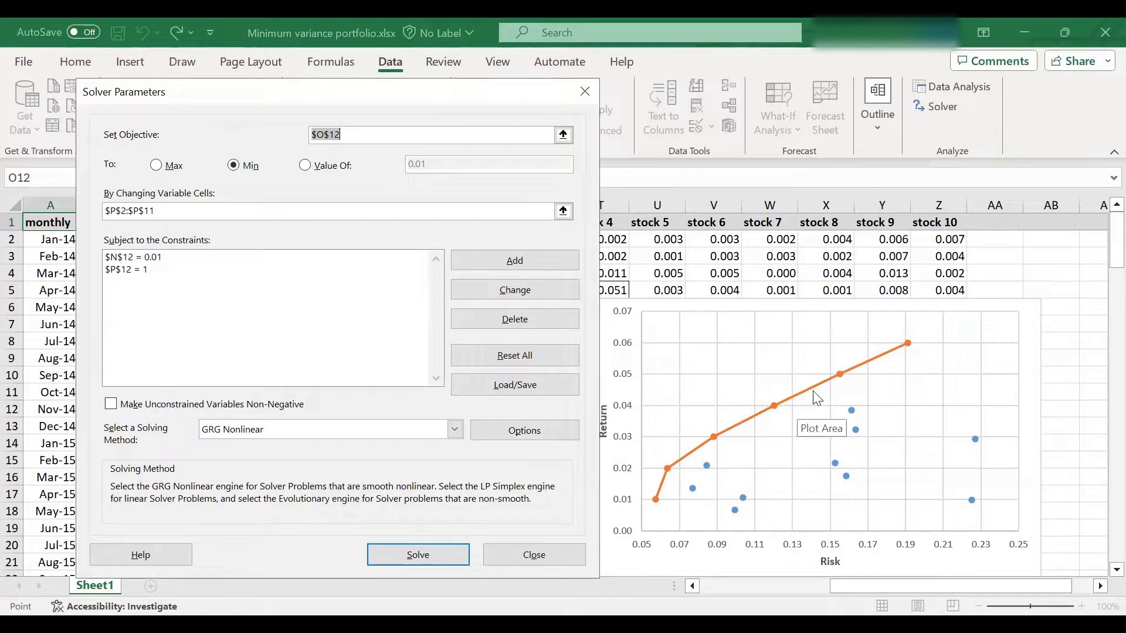
pyautogui.moveTo(723, 444)
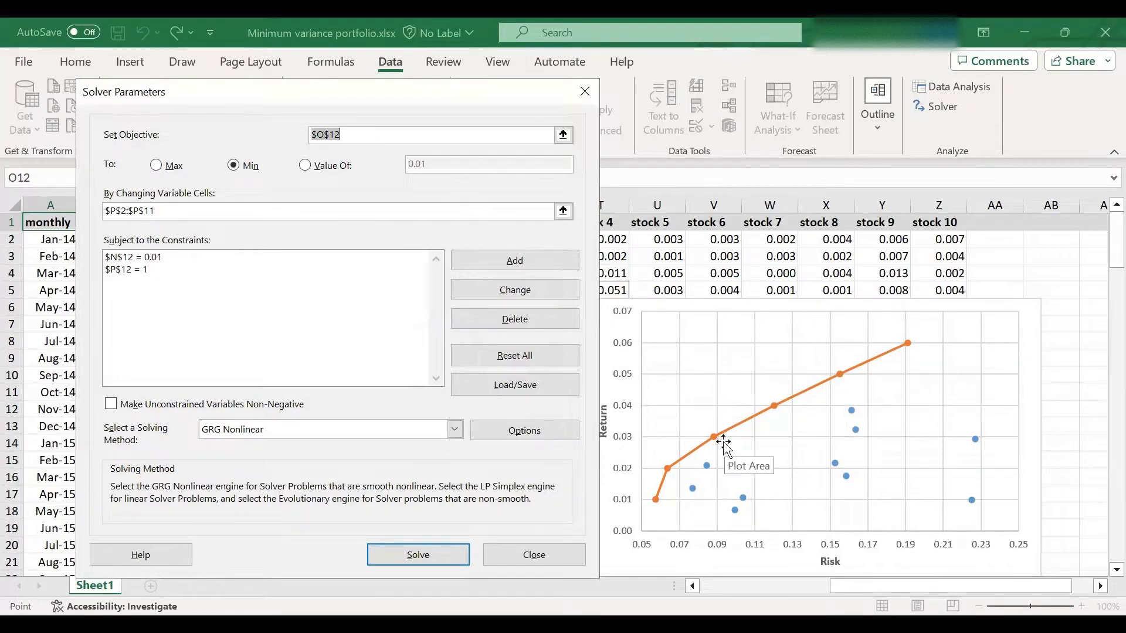
pyautogui.moveTo(656, 506)
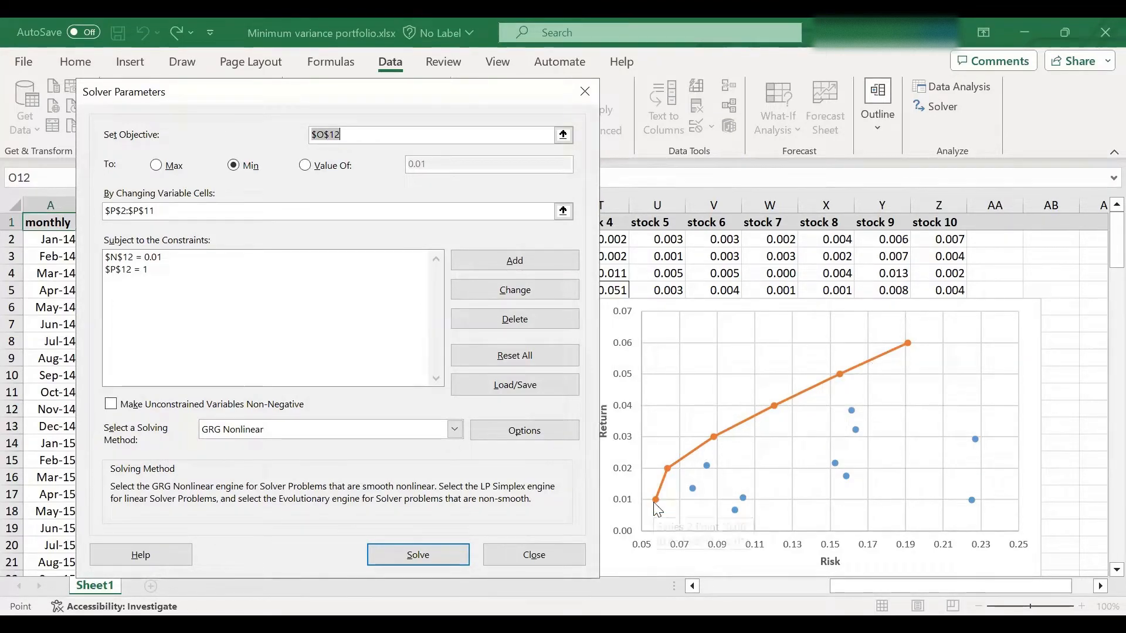
pyautogui.moveTo(884, 362)
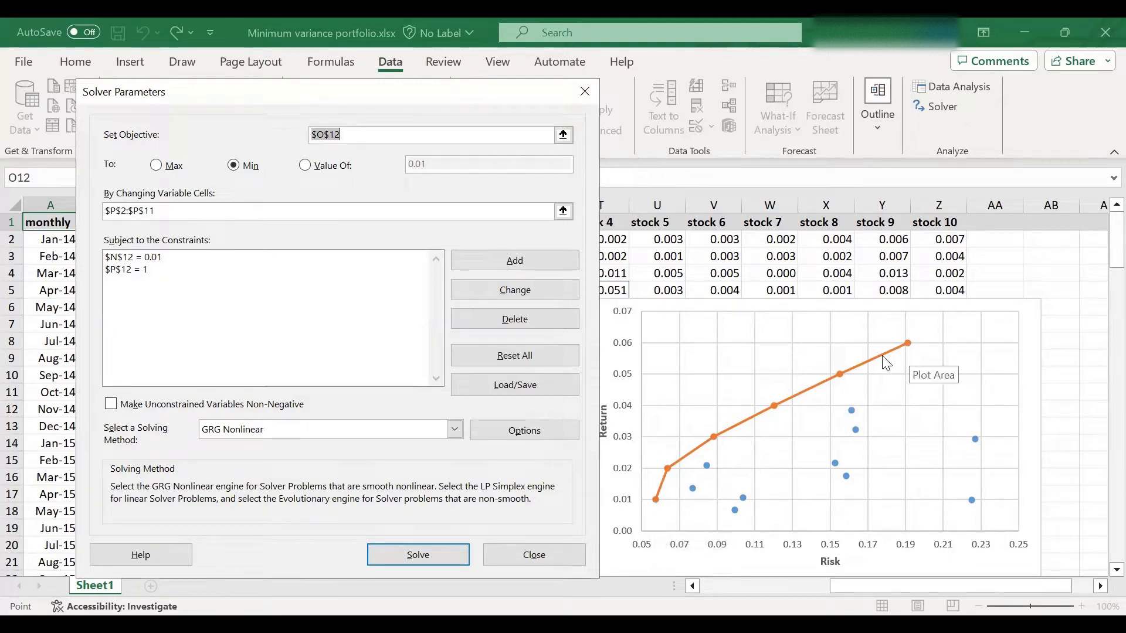
pyautogui.moveTo(826, 392)
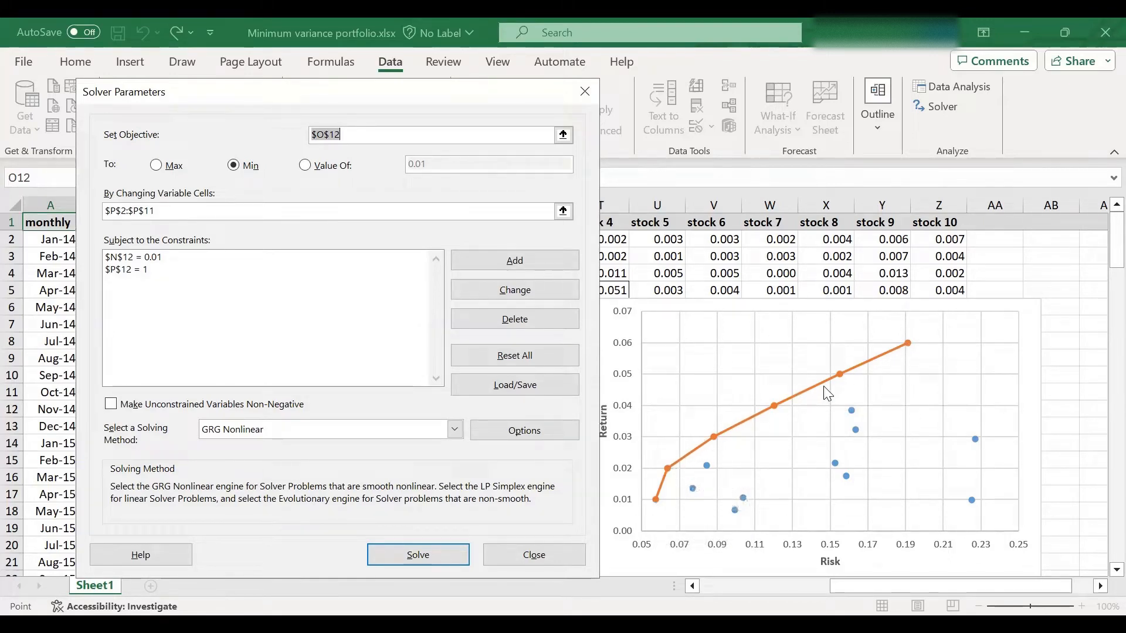
pyautogui.moveTo(730, 431)
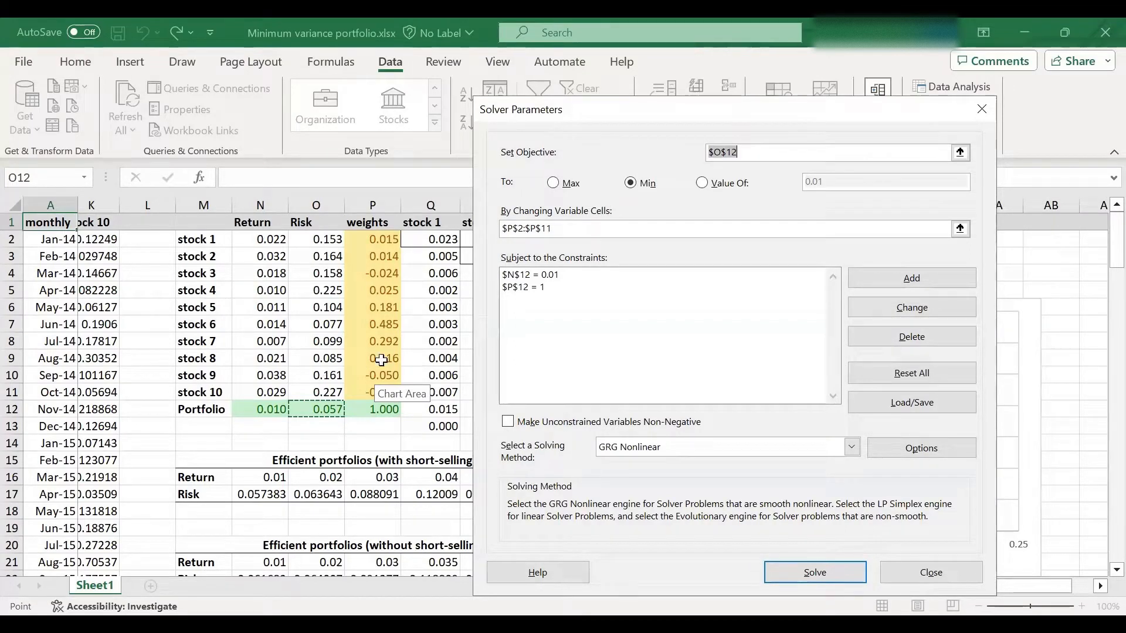
pyautogui.moveTo(269, 412)
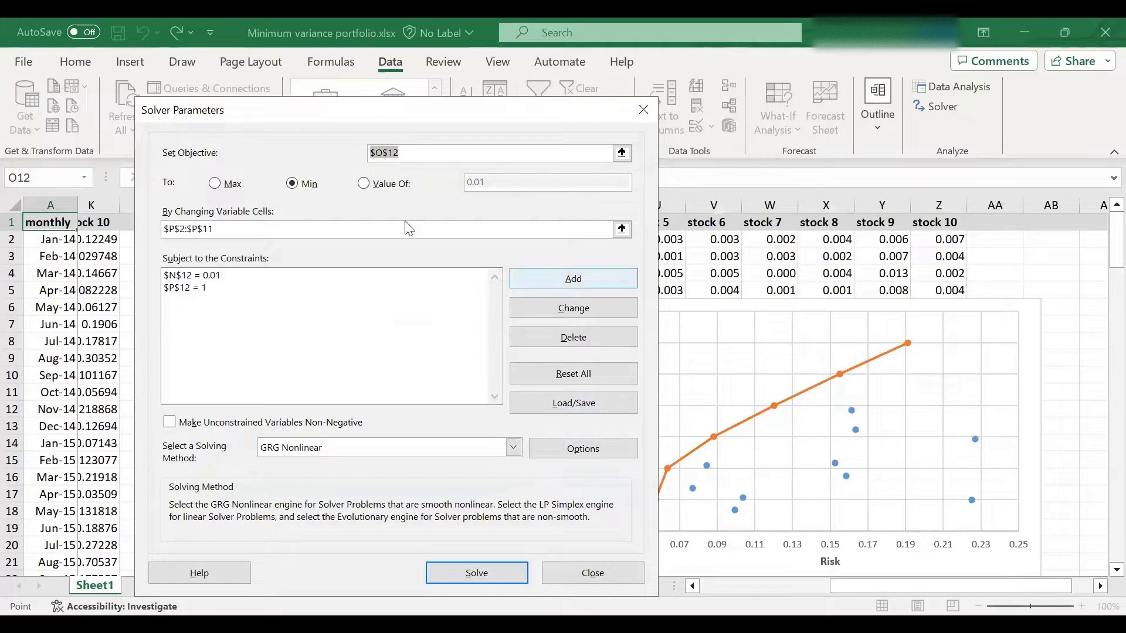
pyautogui.moveTo(633, 125)
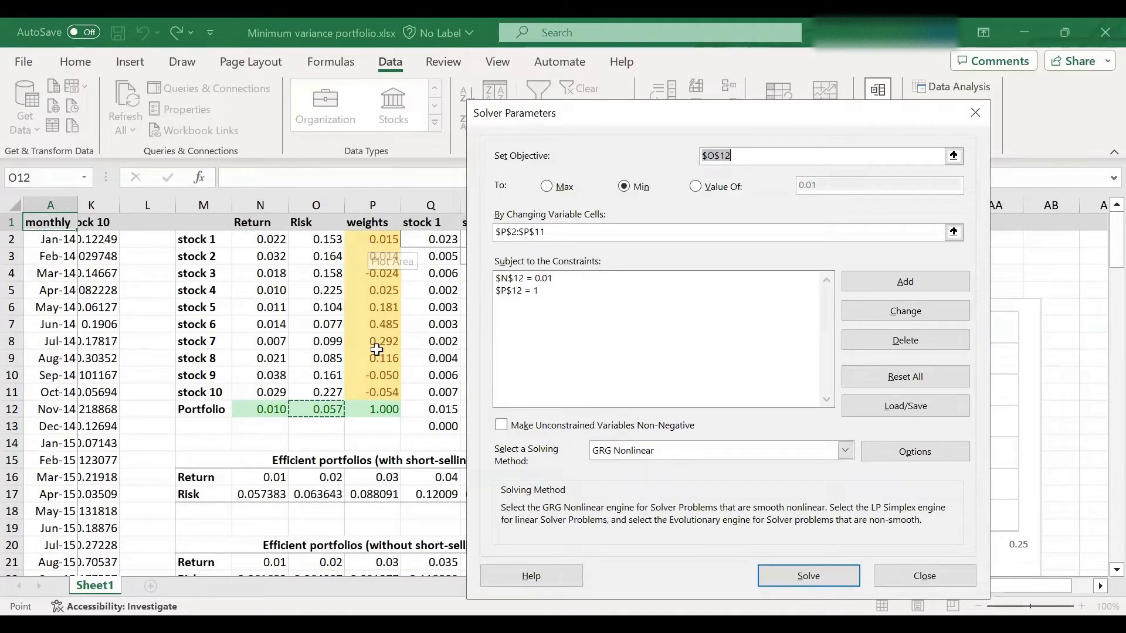
pyautogui.moveTo(378, 386)
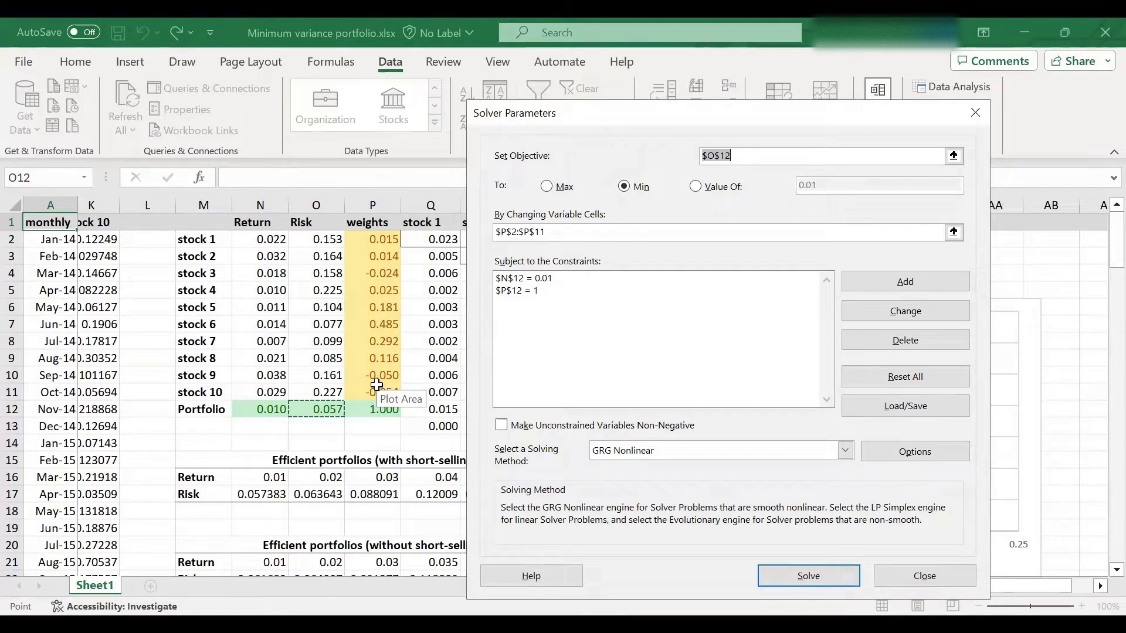
# Delete the $N$12 = 0.01 return constraint and run Solver
pyautogui.click(521, 279)
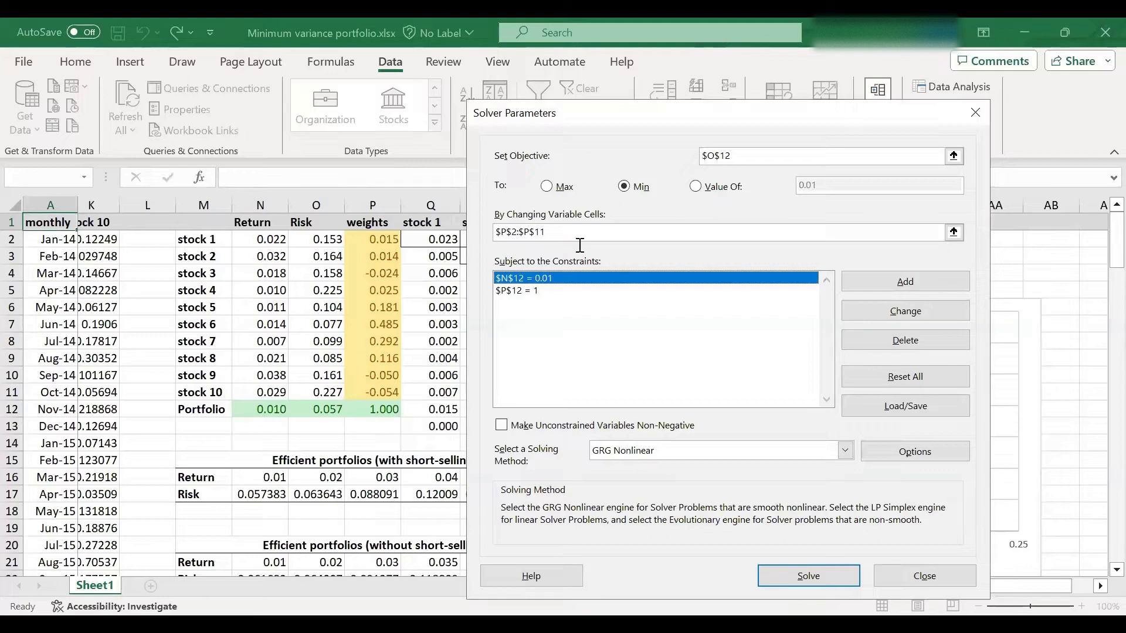
pyautogui.moveTo(652, 127)
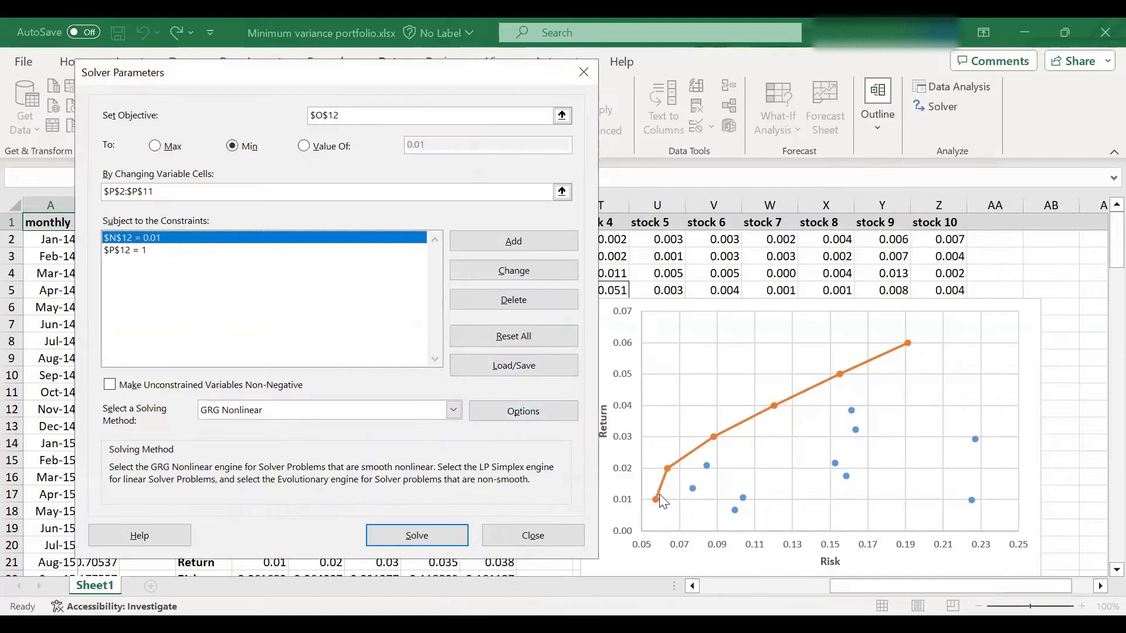
pyautogui.moveTo(869, 370)
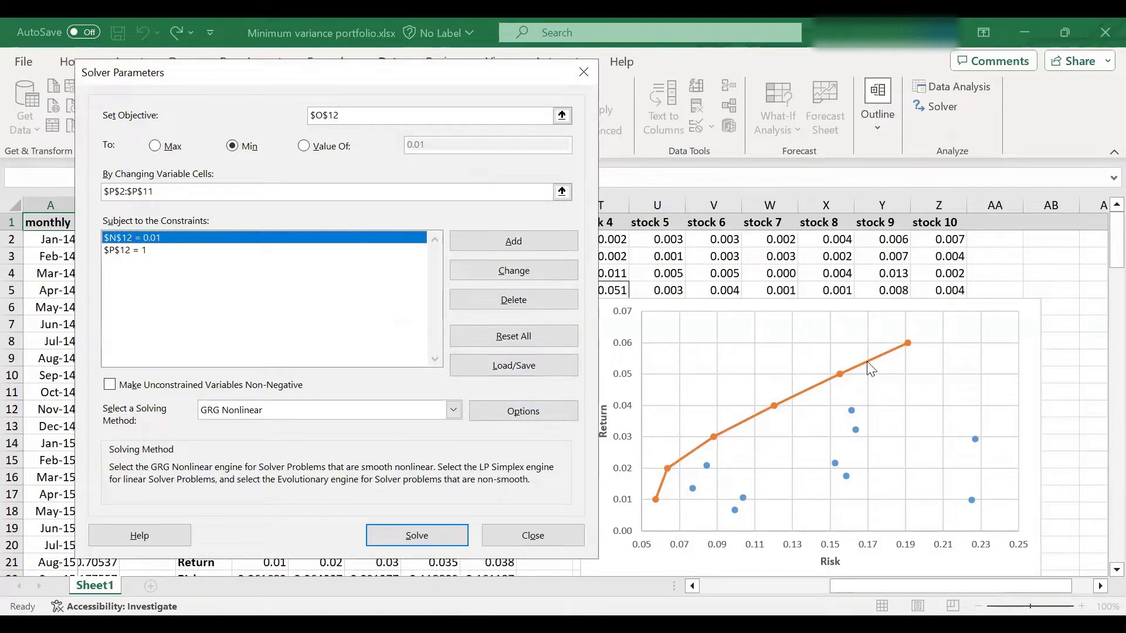
pyautogui.moveTo(514, 365)
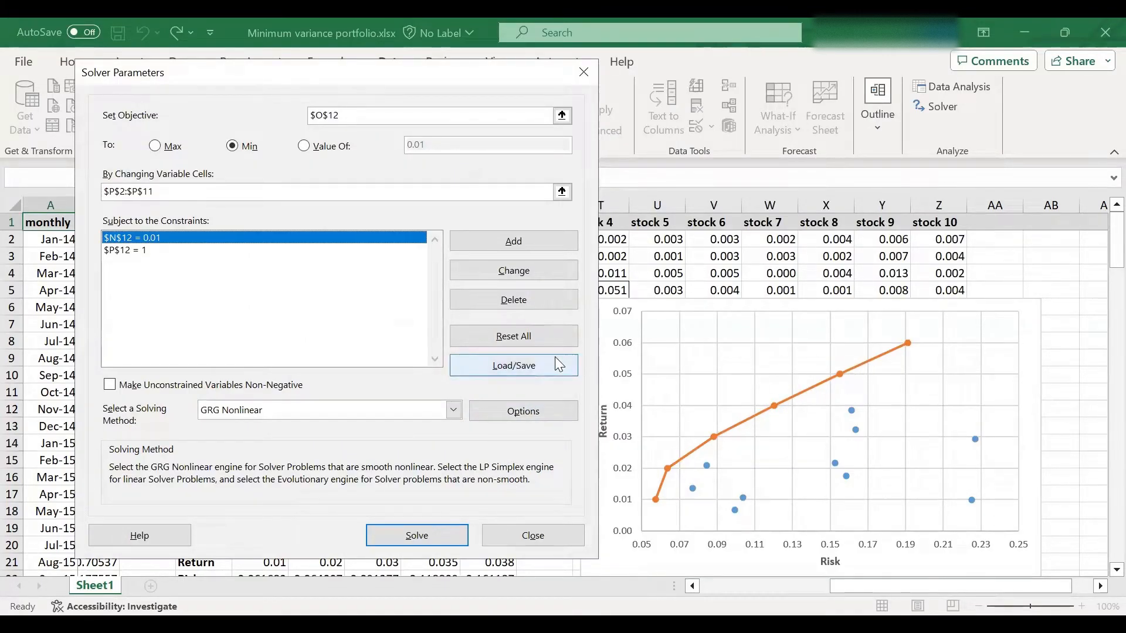
pyautogui.moveTo(332, 168)
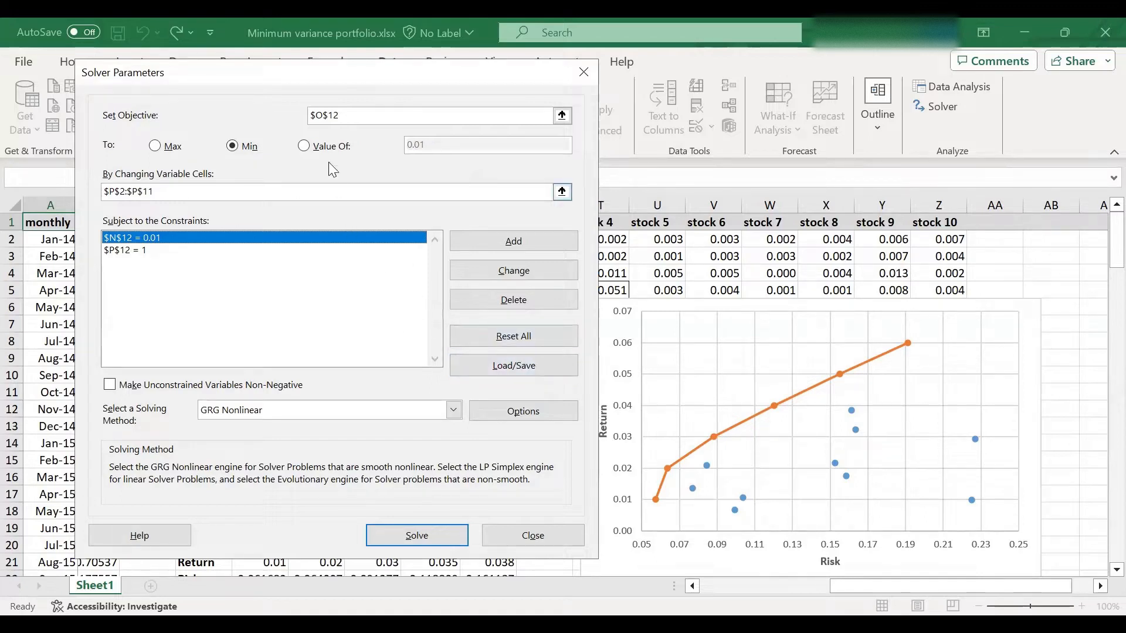
pyautogui.moveTo(425, 312)
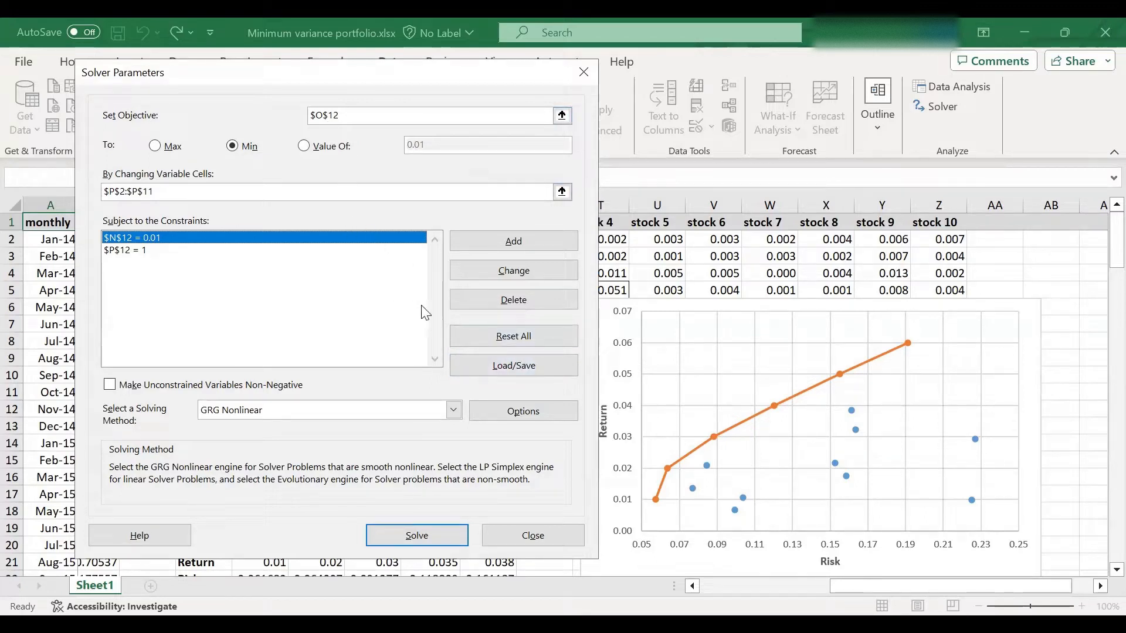
pyautogui.moveTo(512, 300)
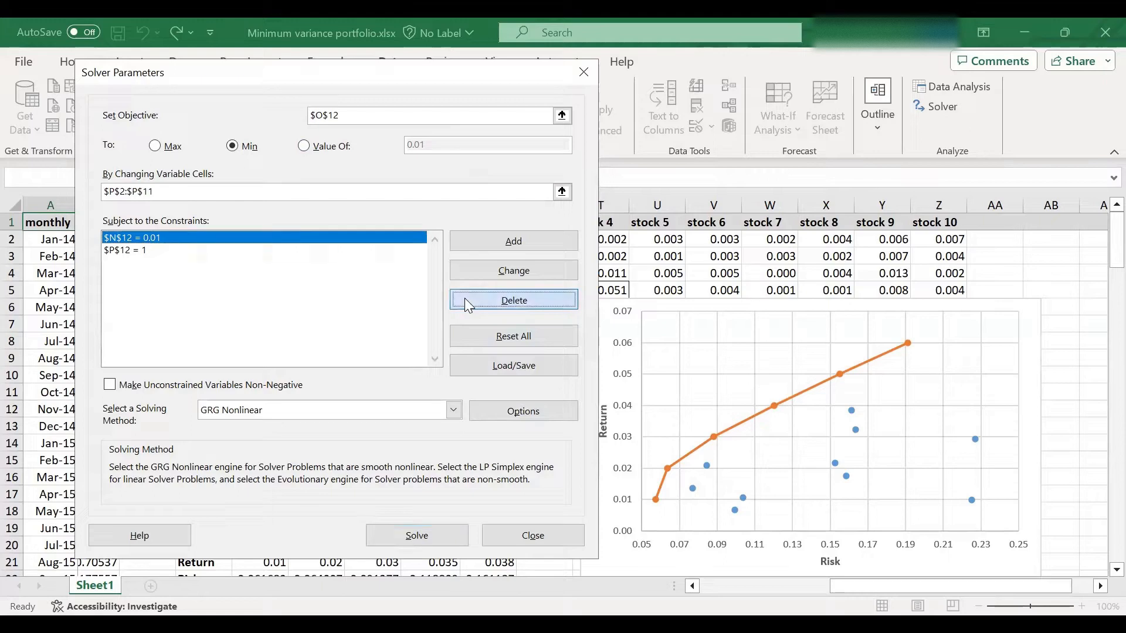
pyautogui.click(513, 301)
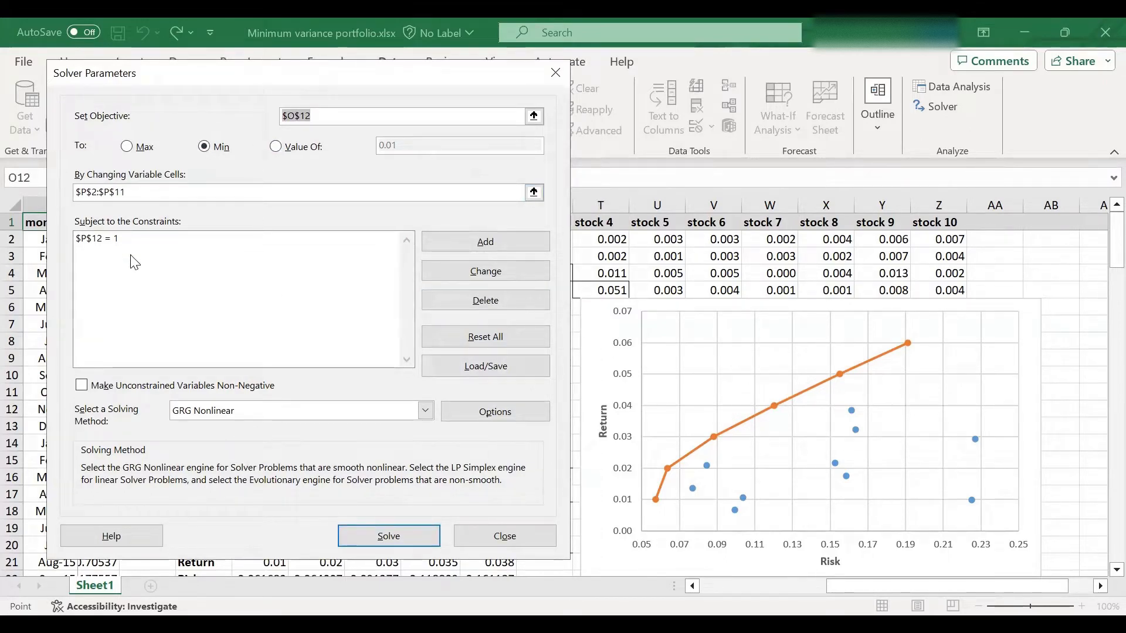
pyautogui.moveTo(388, 535)
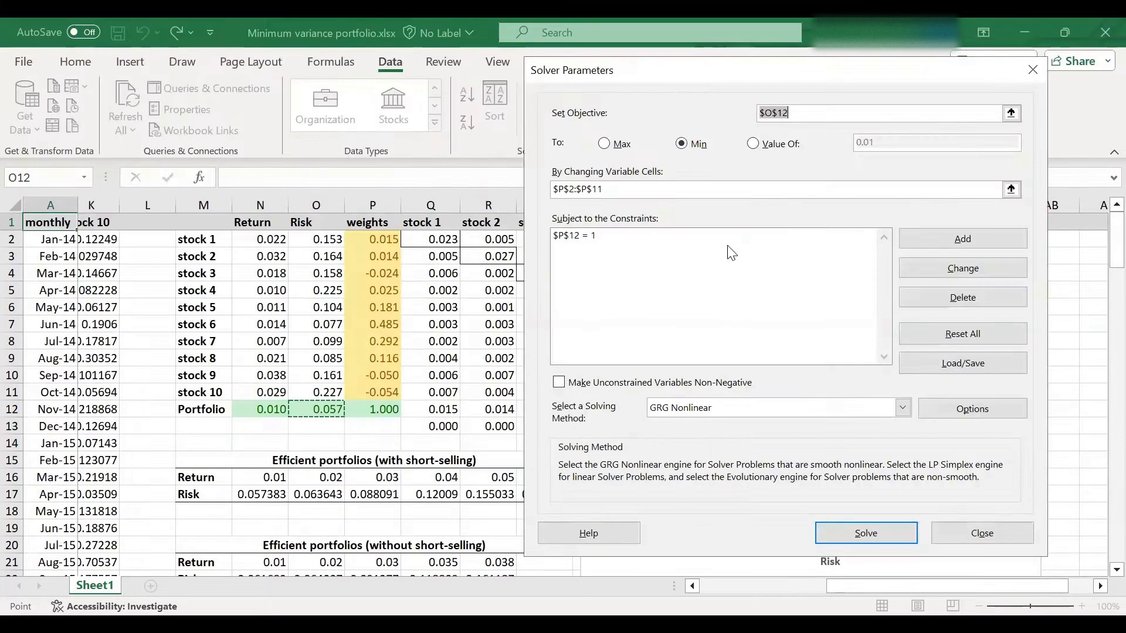
pyautogui.click(864, 533)
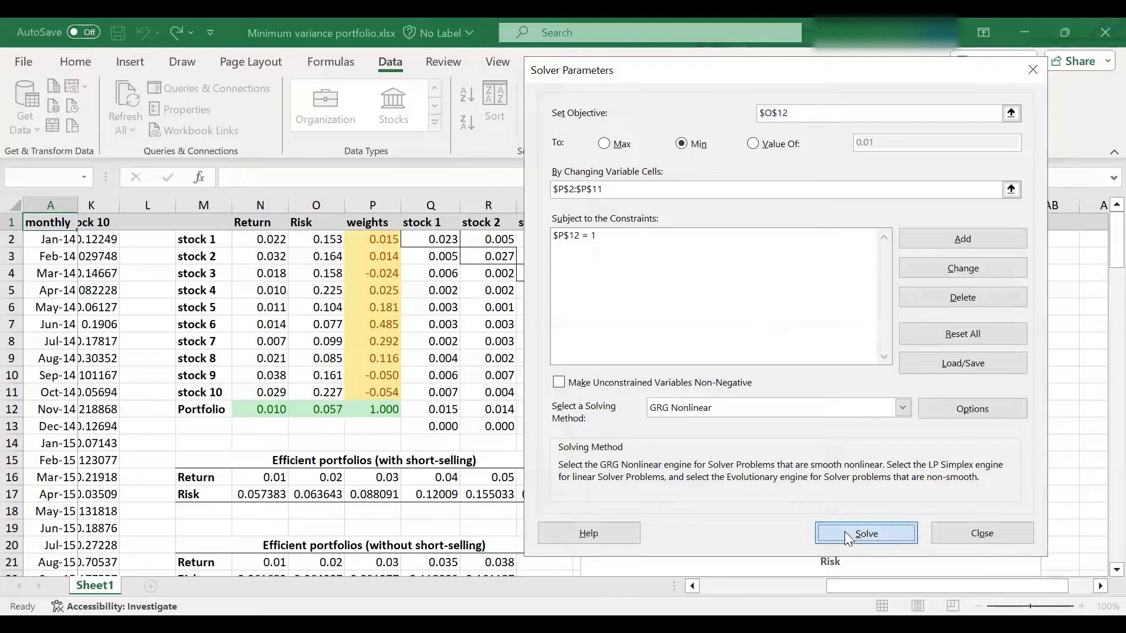
# Keep the minimum-variance solution with return 0.012 and risk 0.057
pyautogui.click(866, 533)
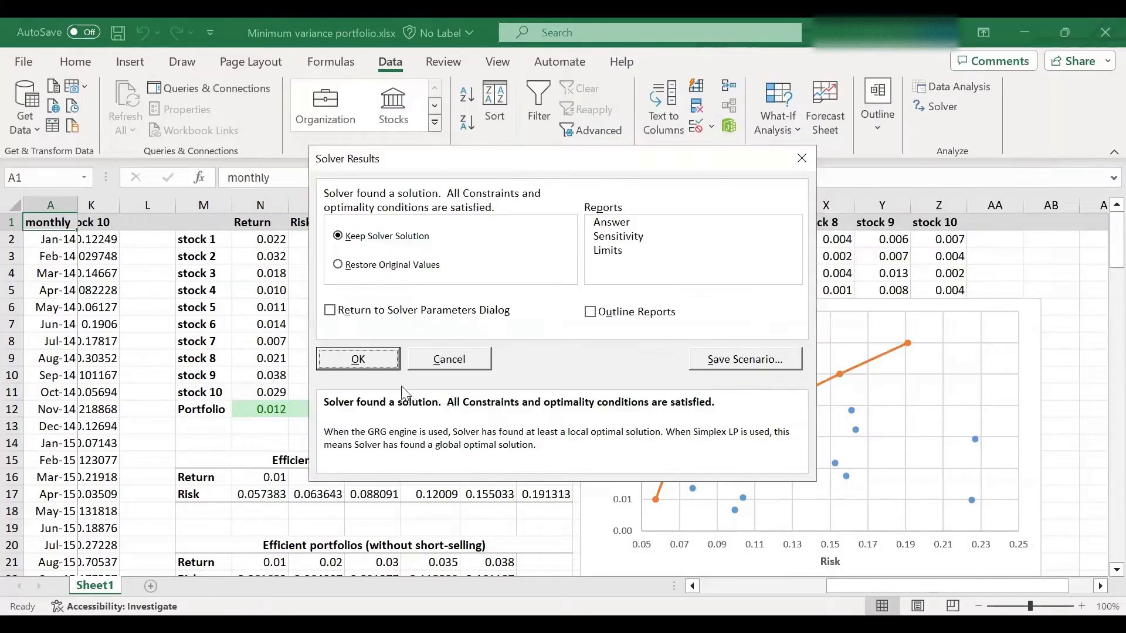
pyautogui.click(357, 359)
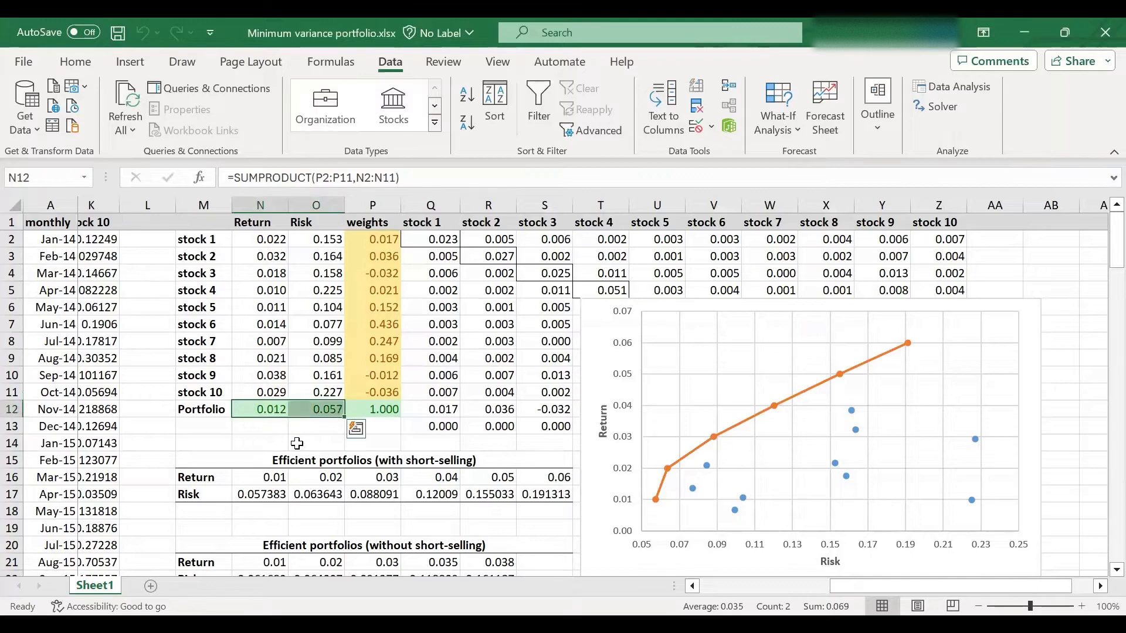
pyautogui.moveTo(271, 422)
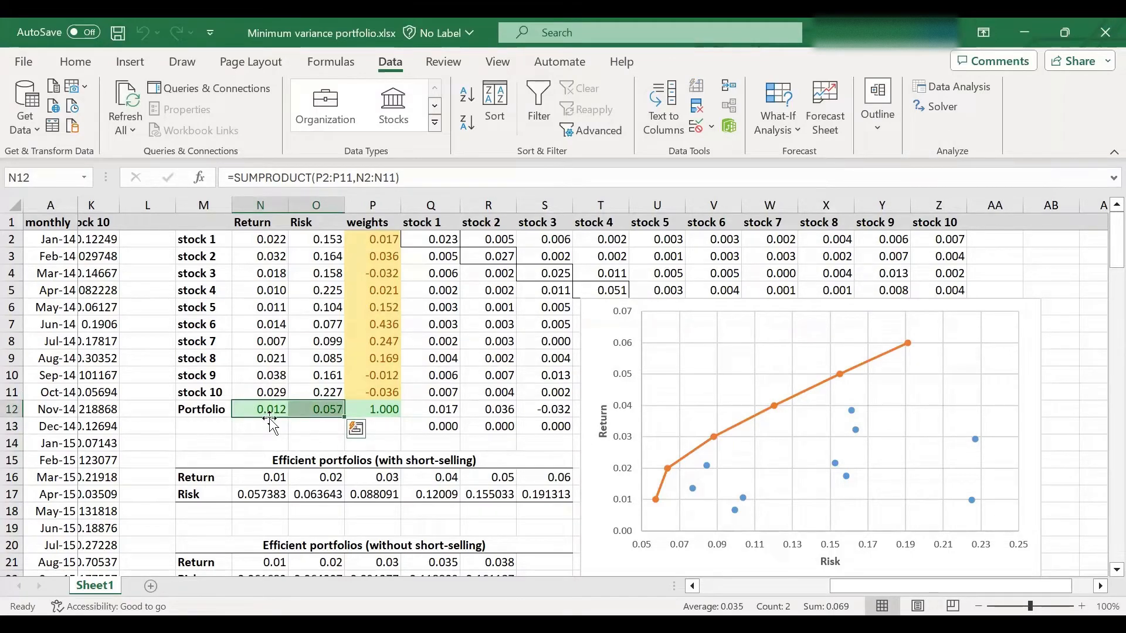
pyautogui.moveTo(300, 423)
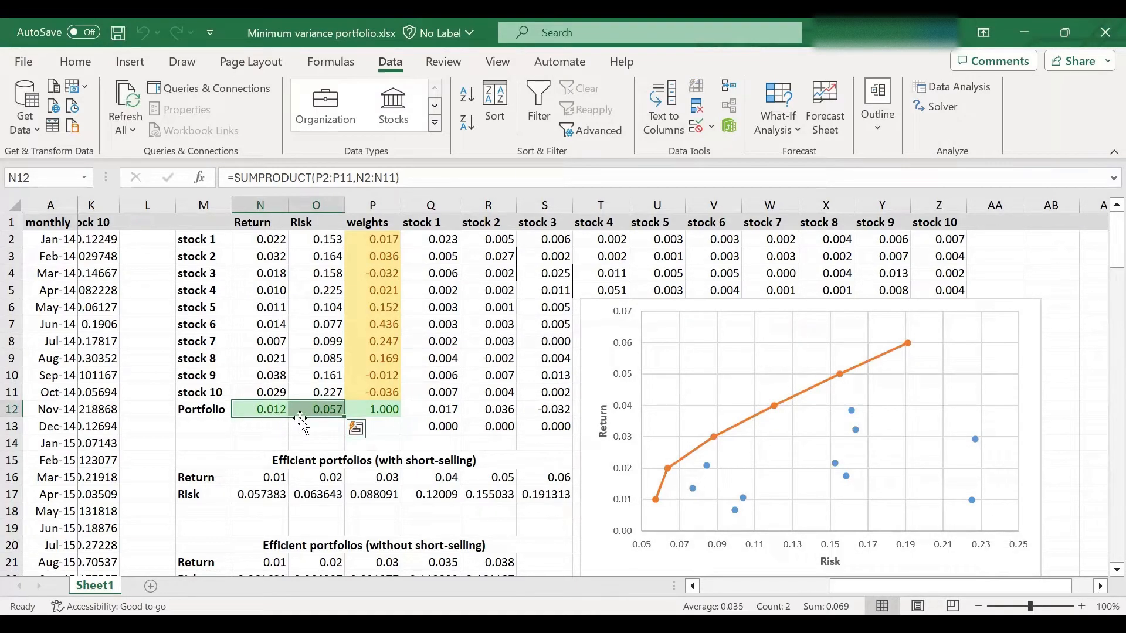
pyautogui.moveTo(323, 422)
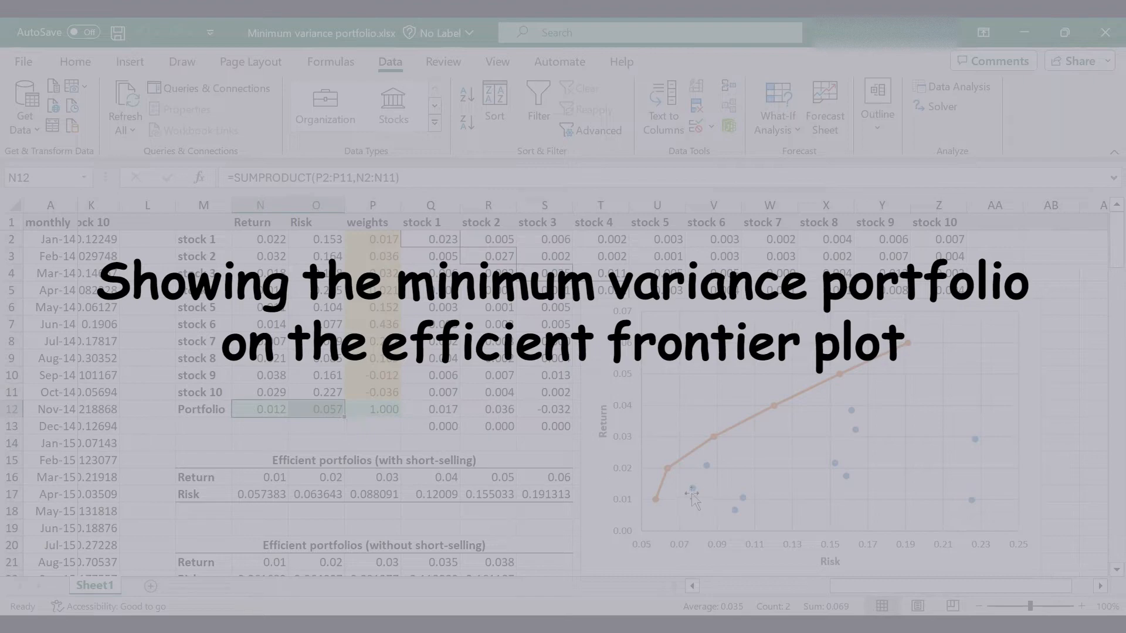
pyautogui.moveTo(859, 381)
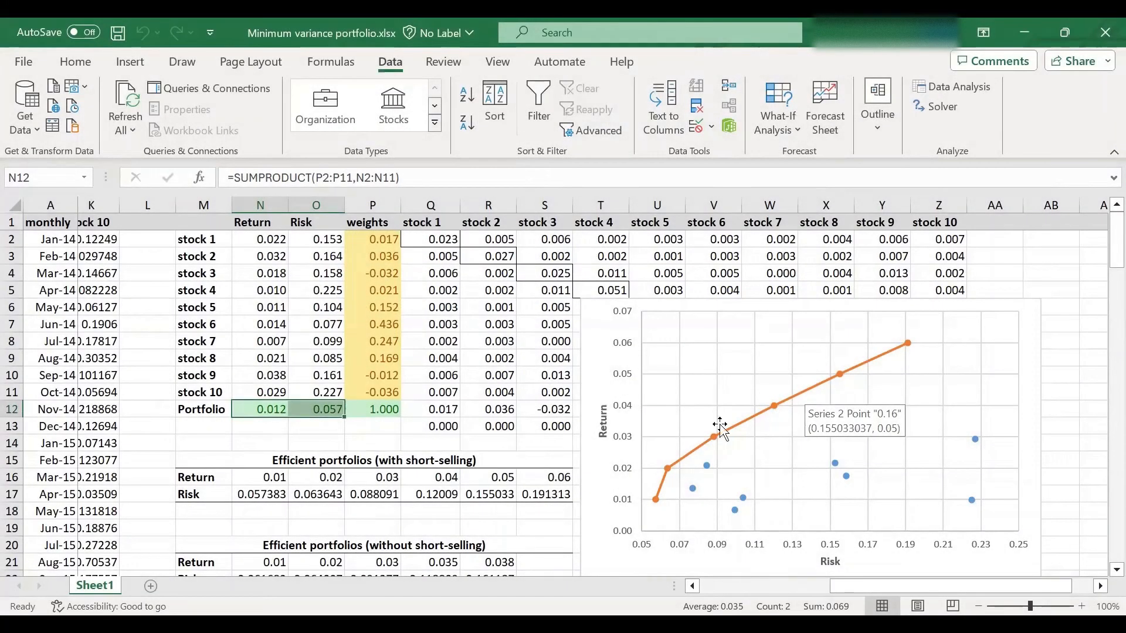
pyautogui.moveTo(397, 461)
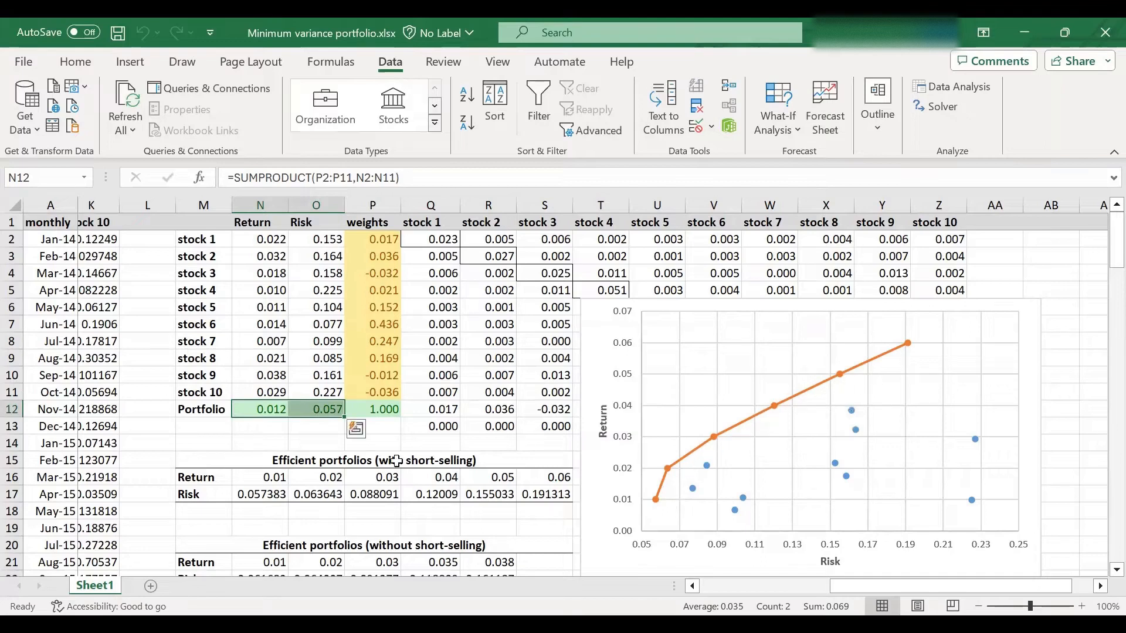
pyautogui.click(690, 464)
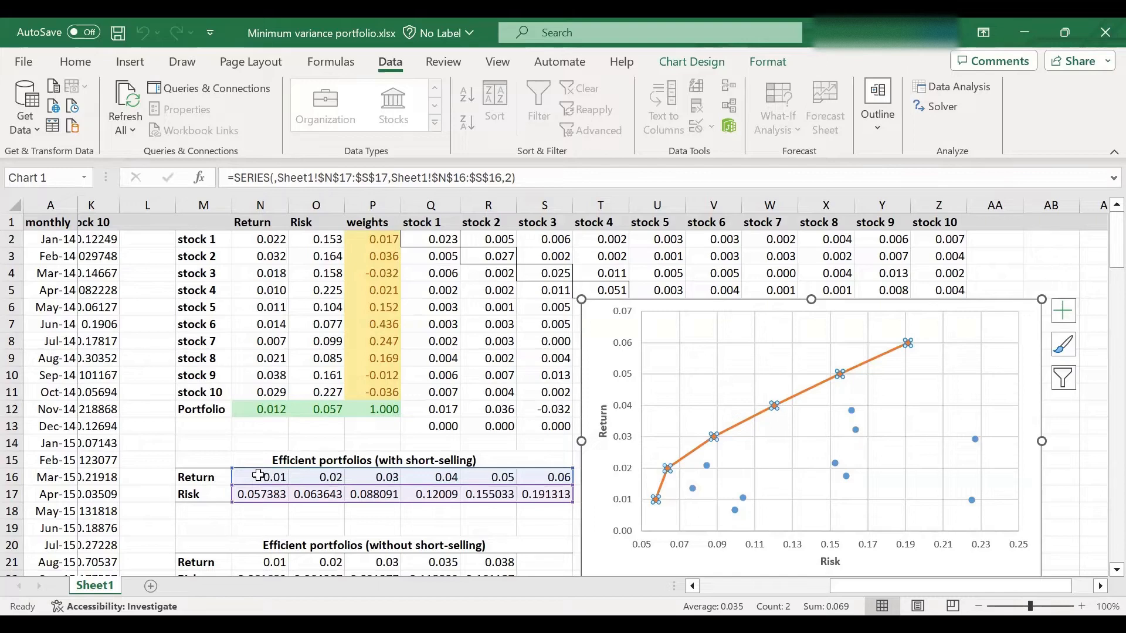
pyautogui.click(260, 477)
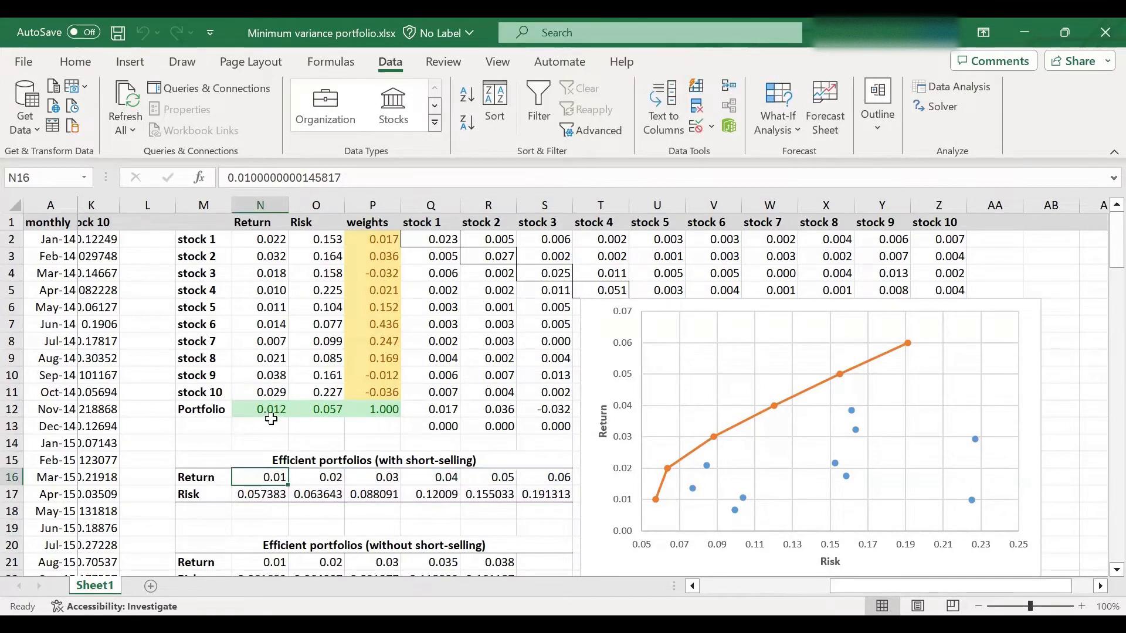
pyautogui.moveTo(322, 438)
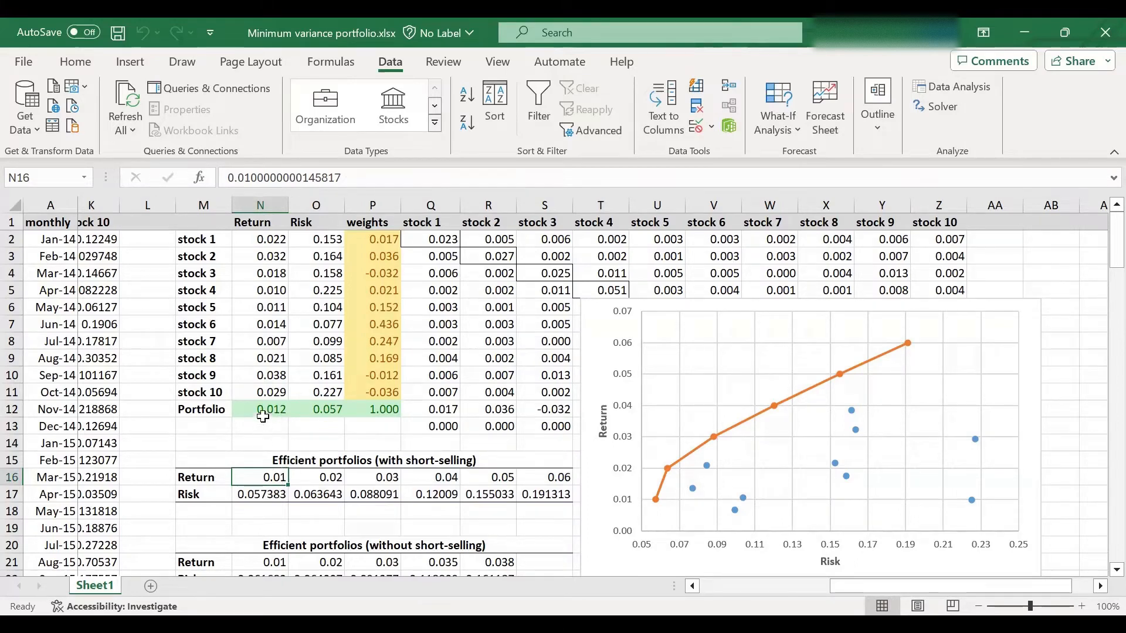
# Paste return 0.012433 and risk 0.056616 as values into N16 and N17
pyautogui.click(259, 409)
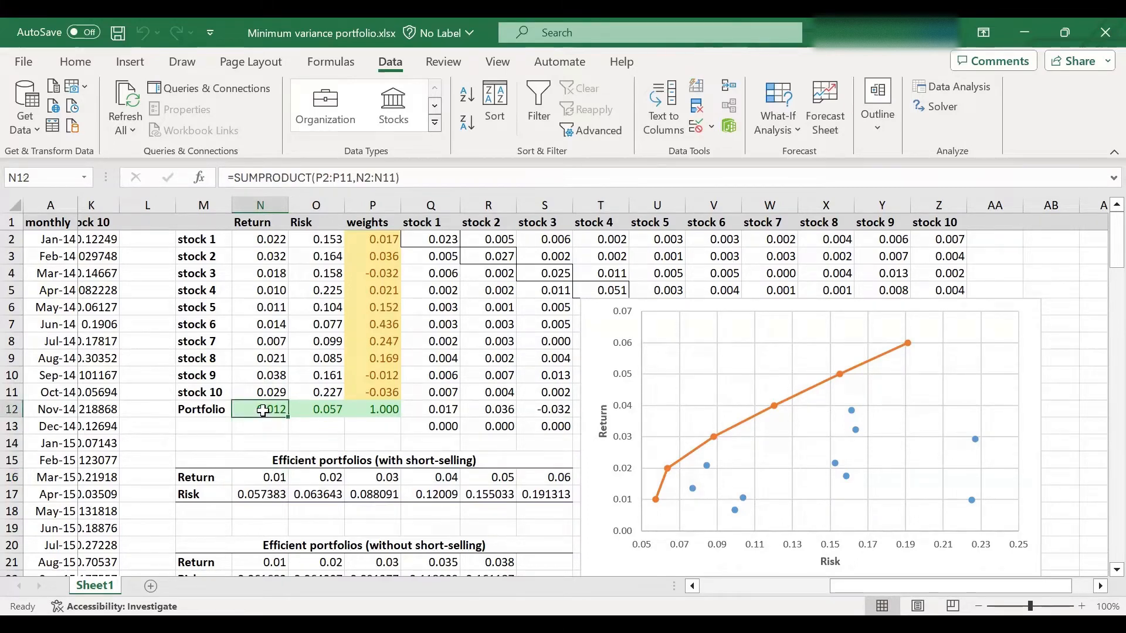
pyautogui.press('ctrl+c')
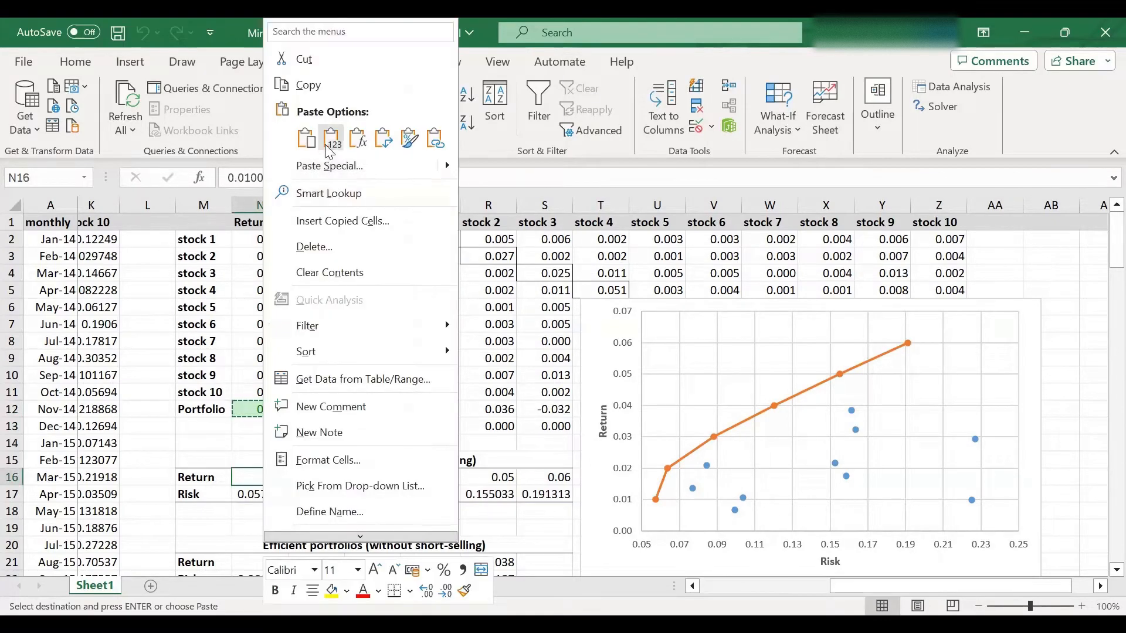
pyautogui.click(330, 138)
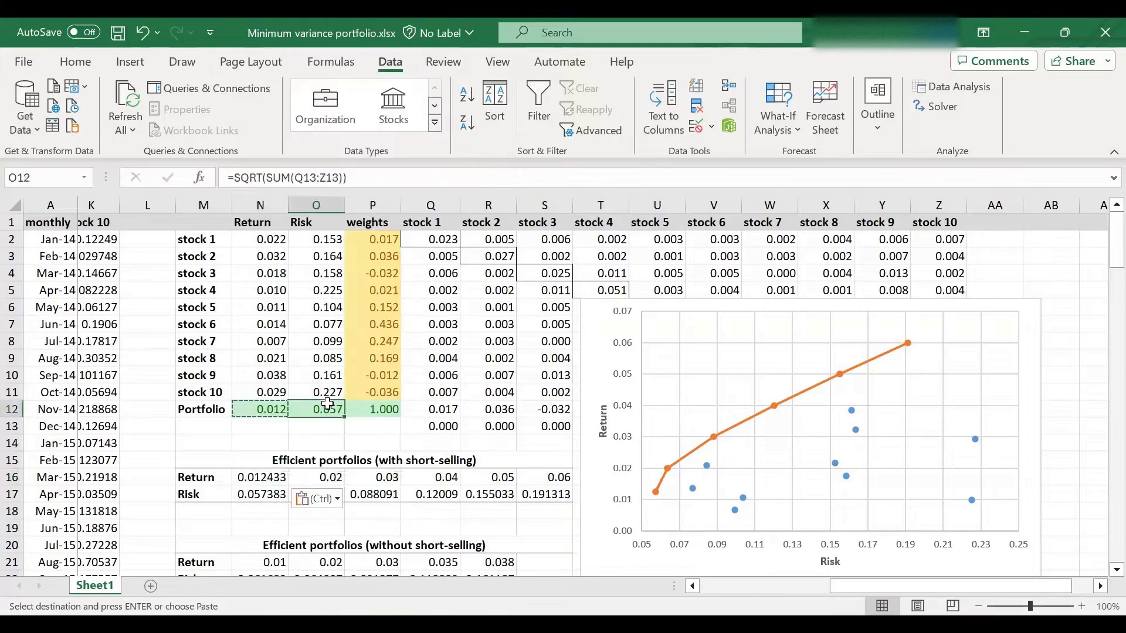
pyautogui.click(260, 494)
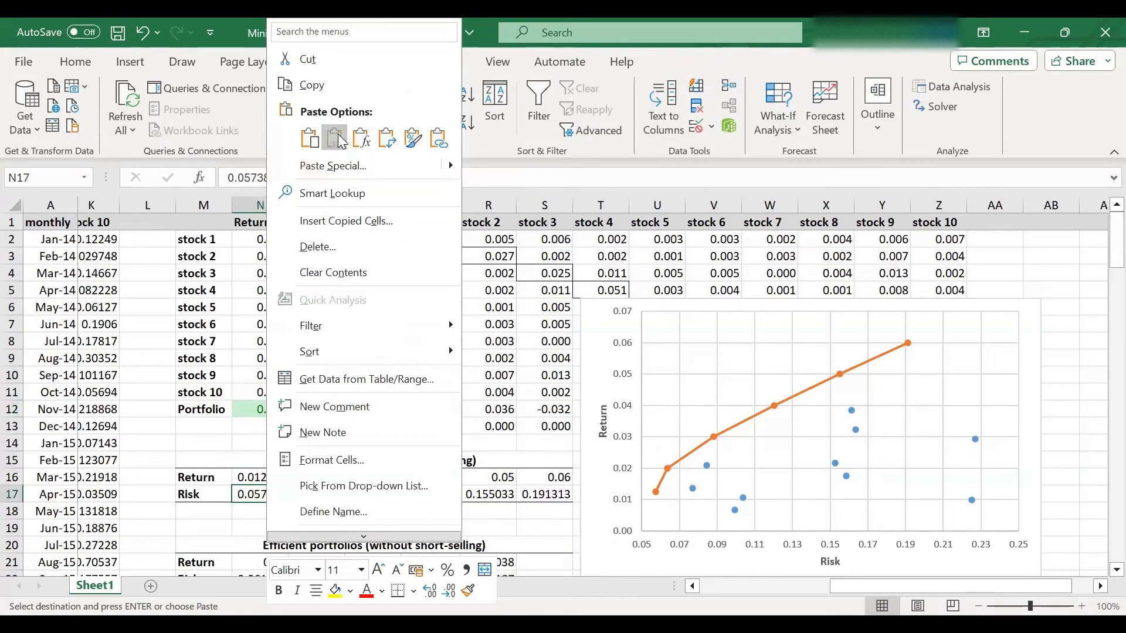
pyautogui.click(334, 138)
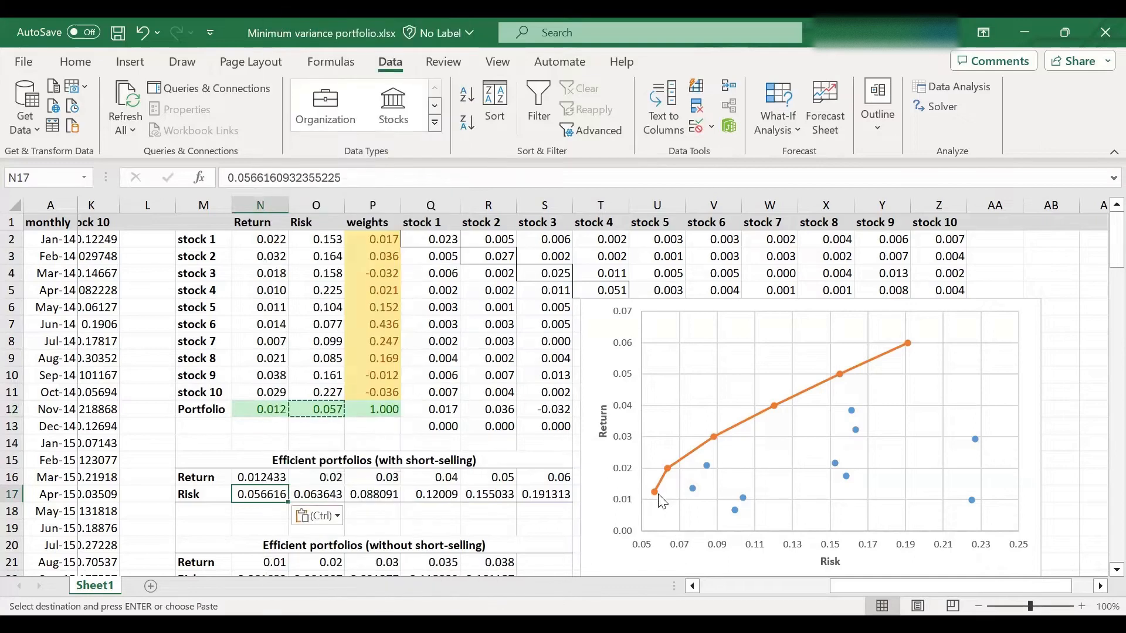
pyautogui.moveTo(655, 492)
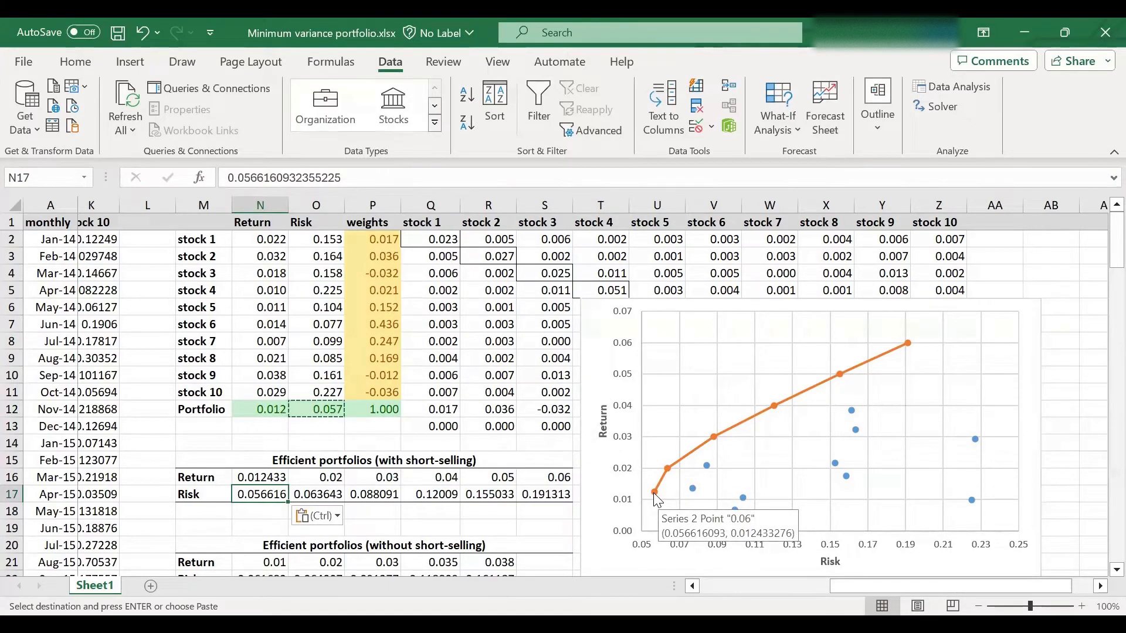
pyautogui.moveTo(688, 481)
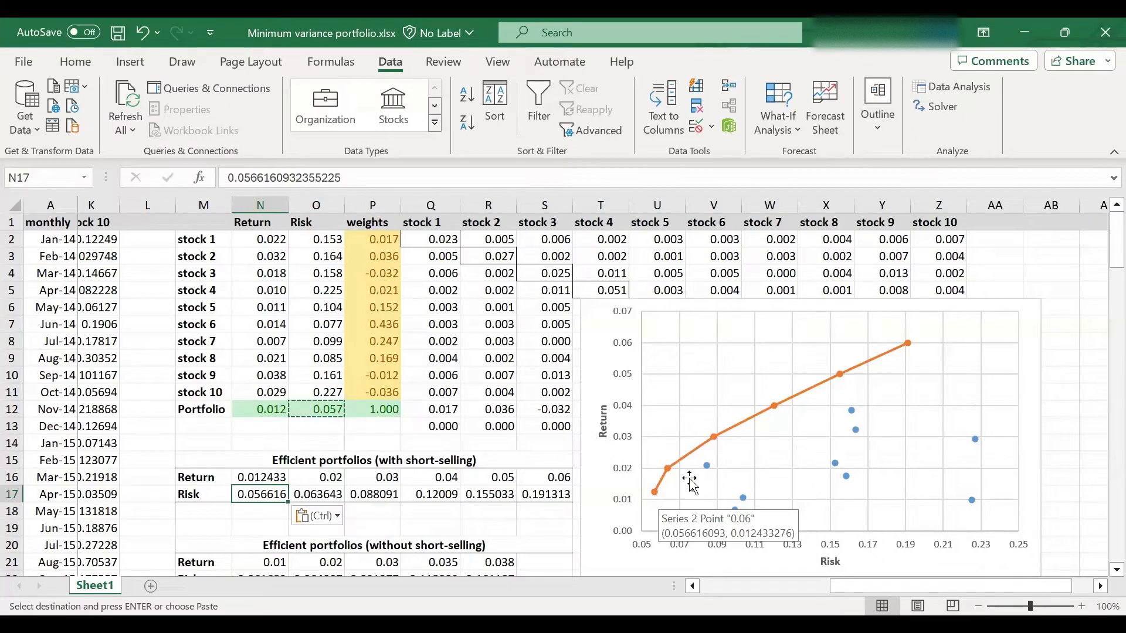
pyautogui.moveTo(907, 348)
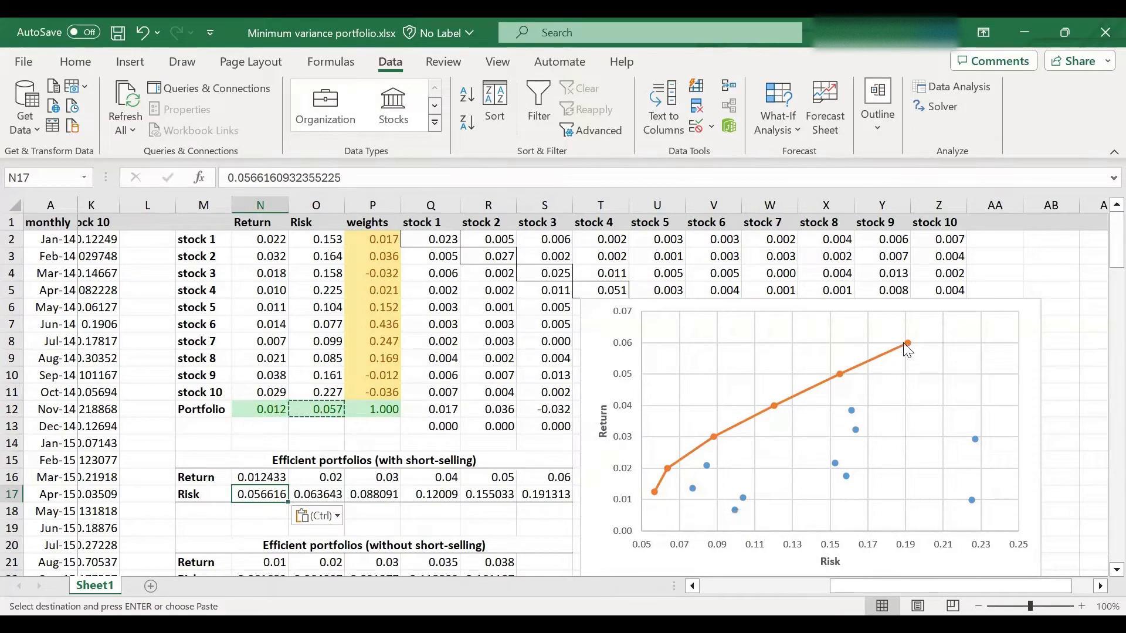
pyautogui.moveTo(674, 468)
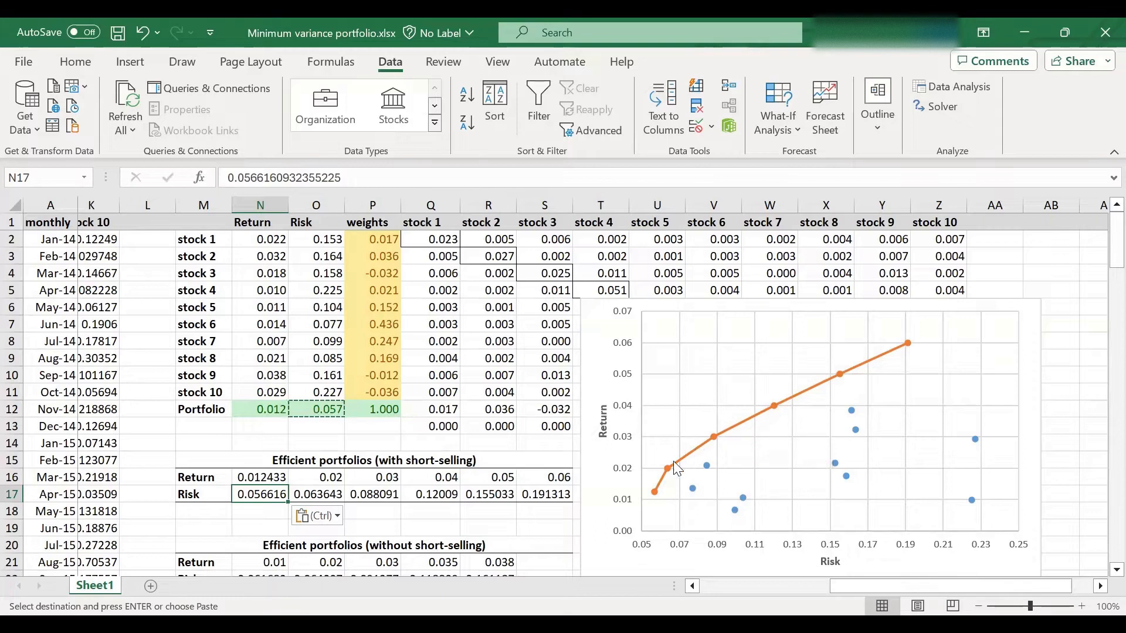
pyautogui.moveTo(656, 497)
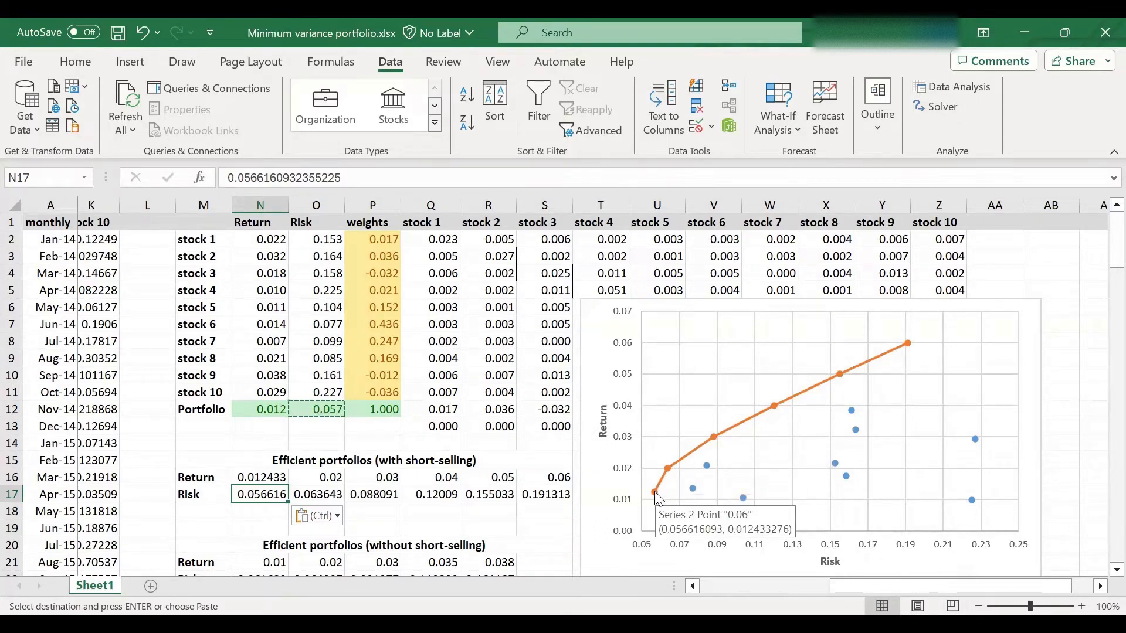
pyautogui.moveTo(733, 524)
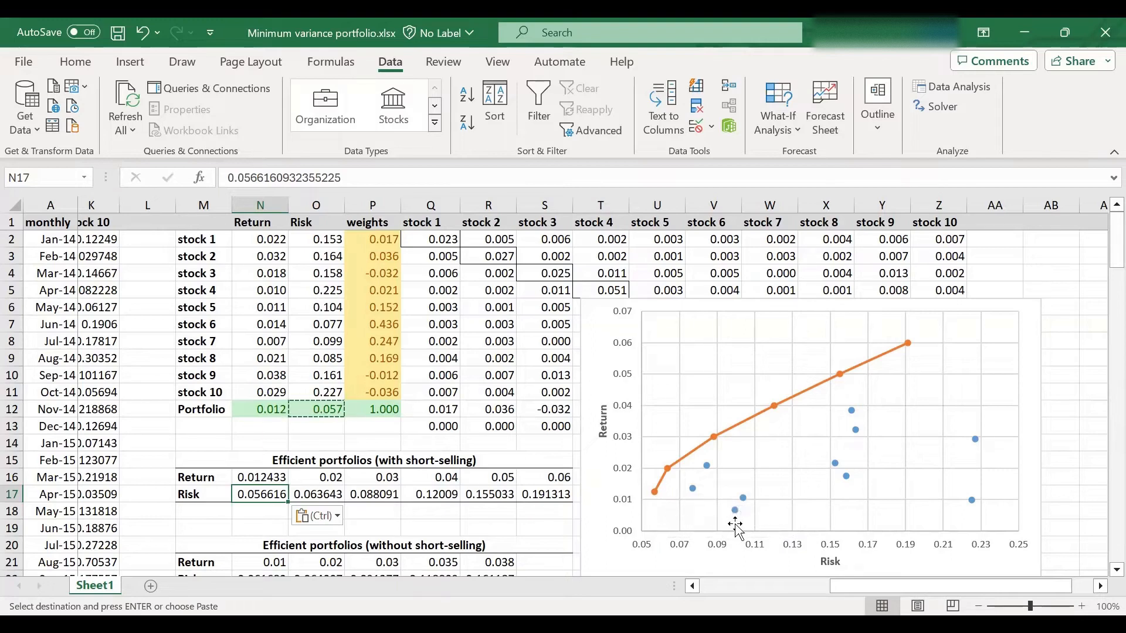
pyautogui.moveTo(679, 521)
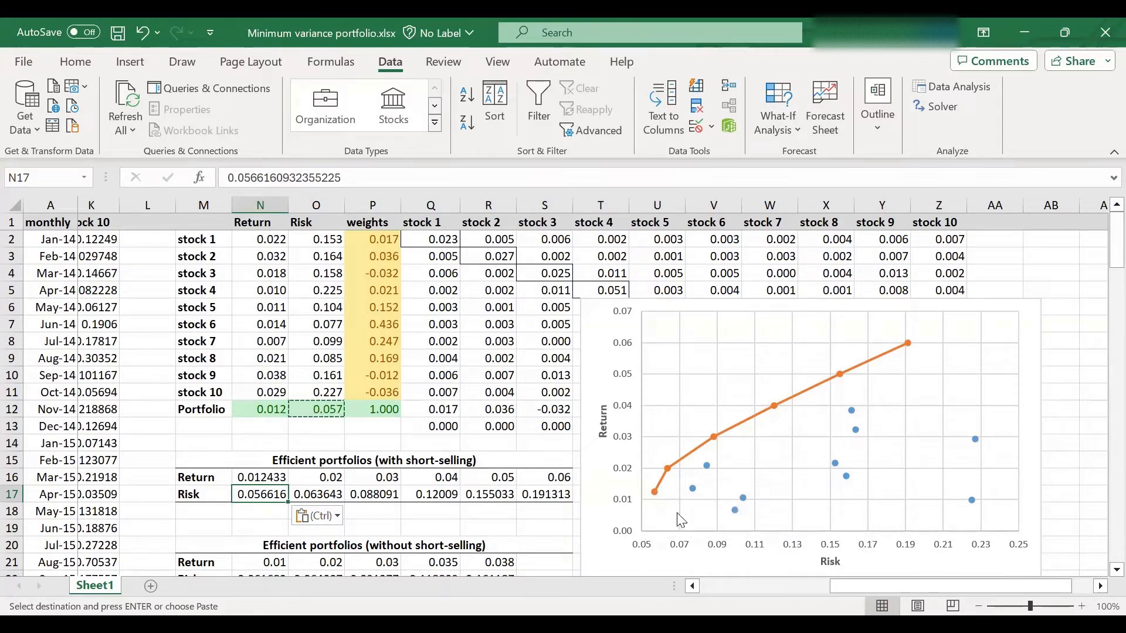
pyautogui.moveTo(773, 528)
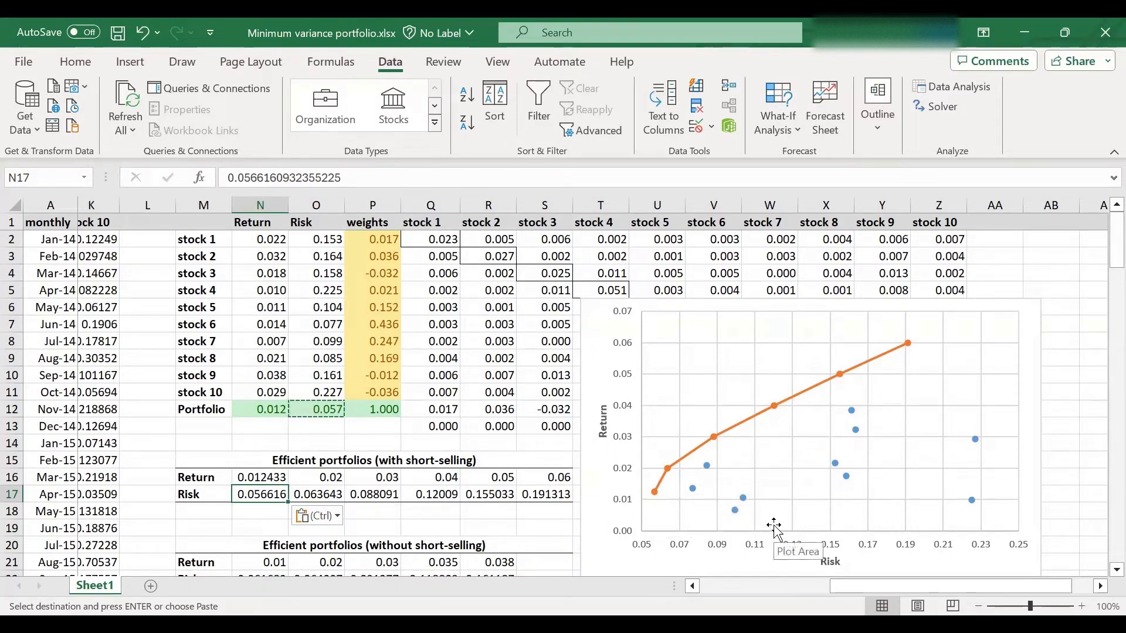
pyautogui.moveTo(655, 492)
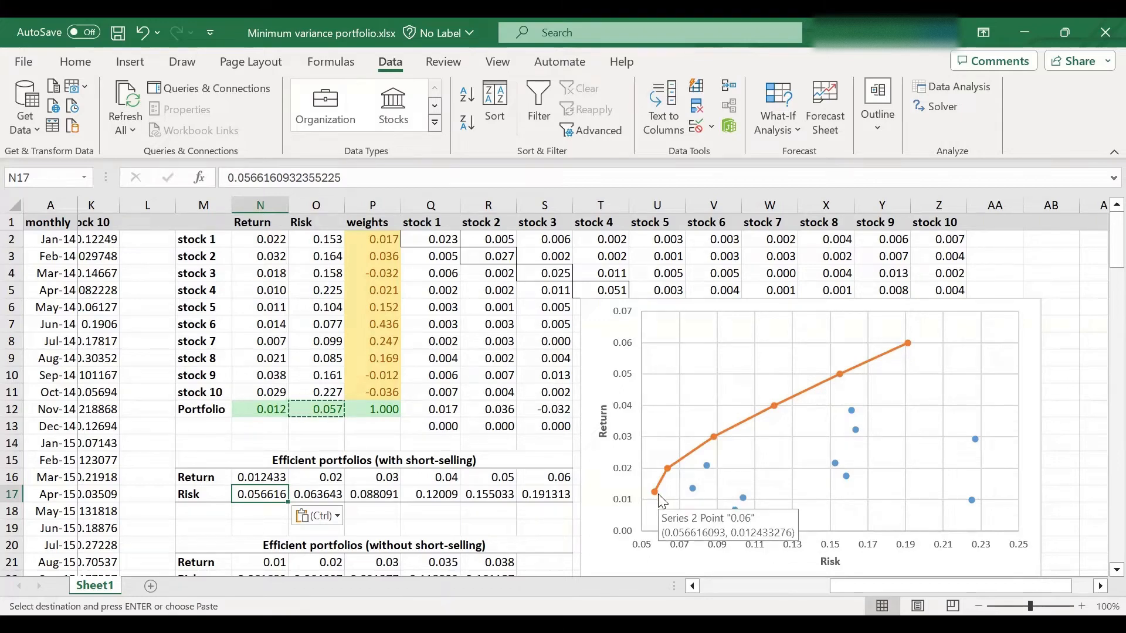
pyautogui.moveTo(668, 470)
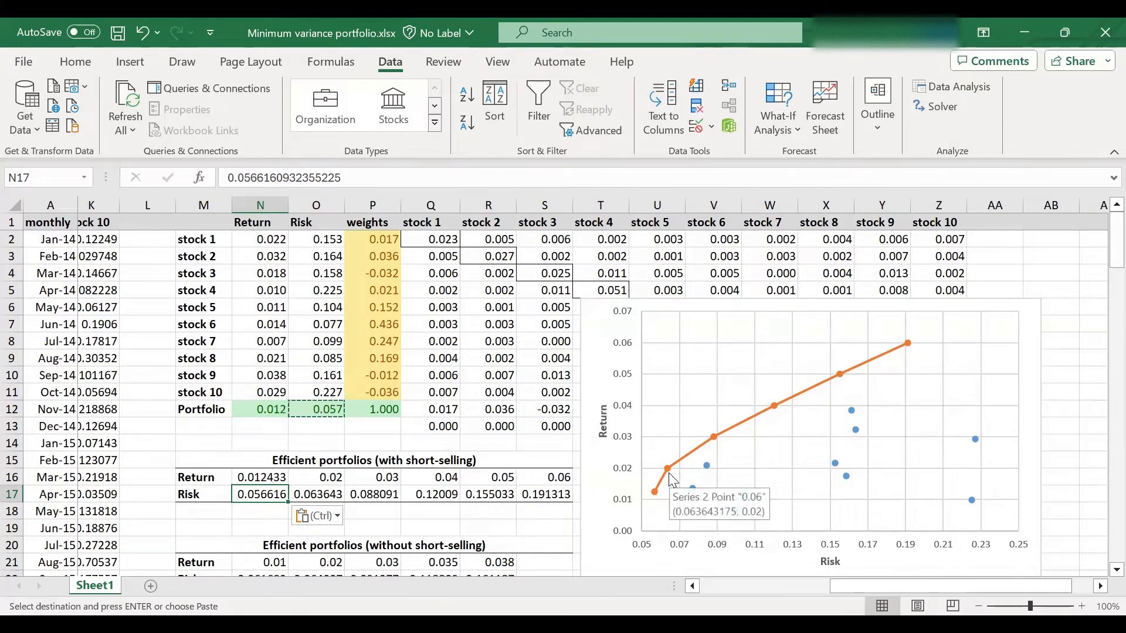
pyautogui.moveTo(774, 403)
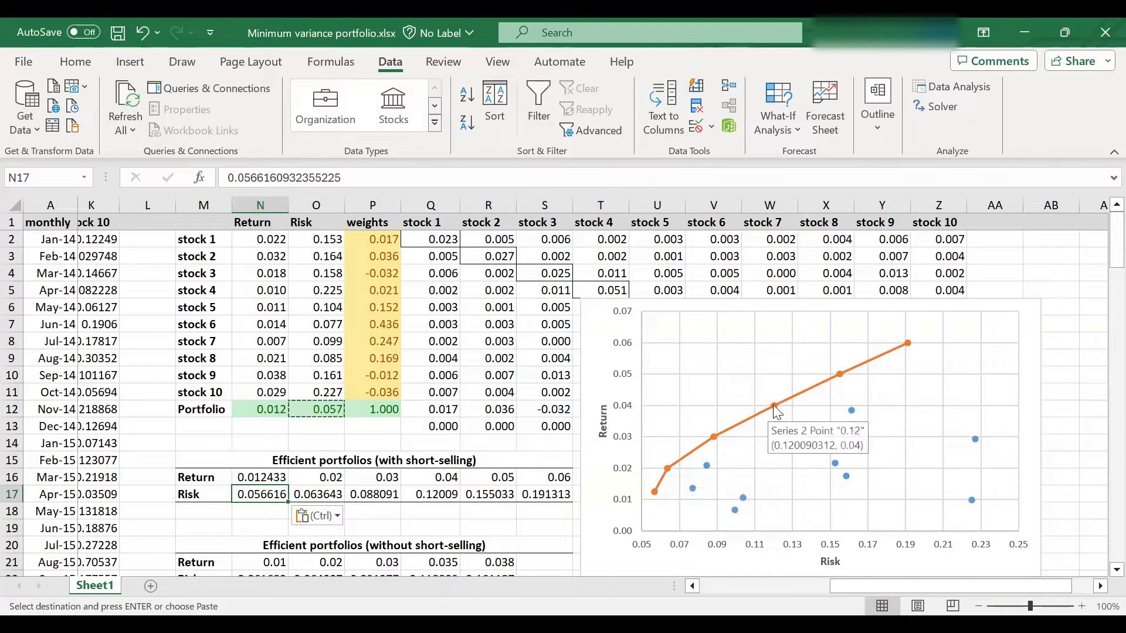
pyautogui.moveTo(657, 506)
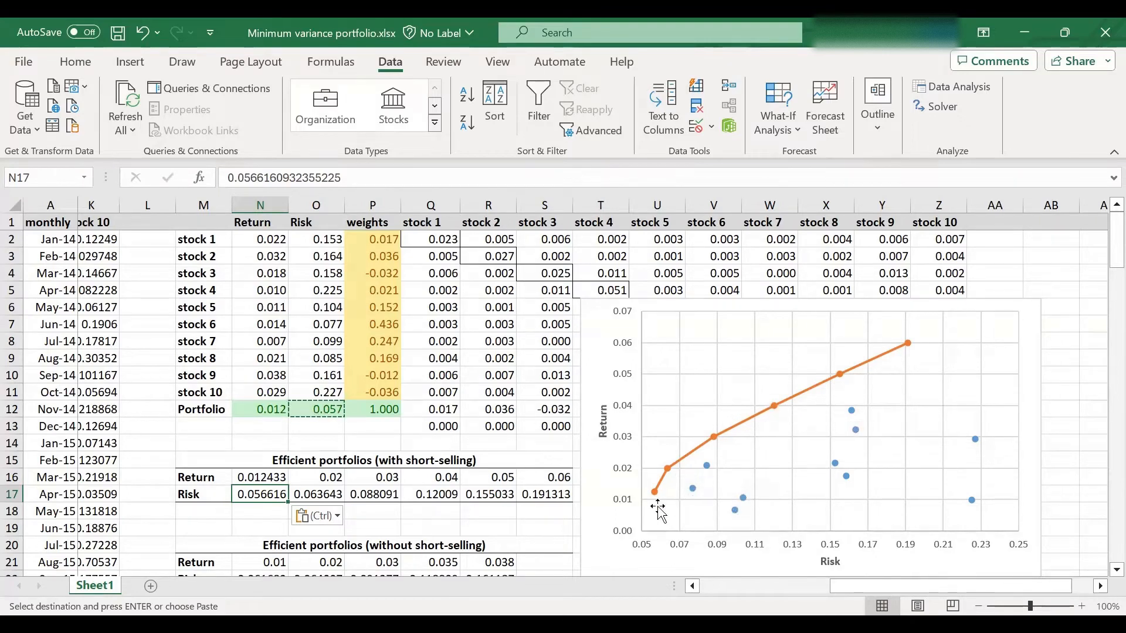
# Add a chart series with X values U17:X17 and Y values U16:X16
pyautogui.click(804, 431)
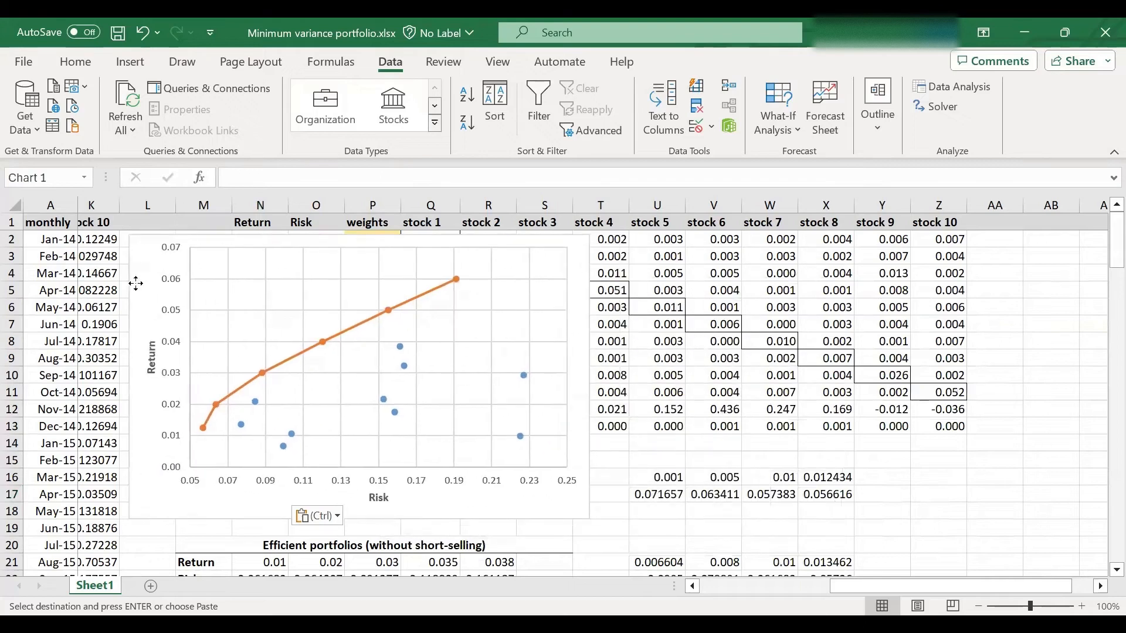
pyautogui.click(359, 359)
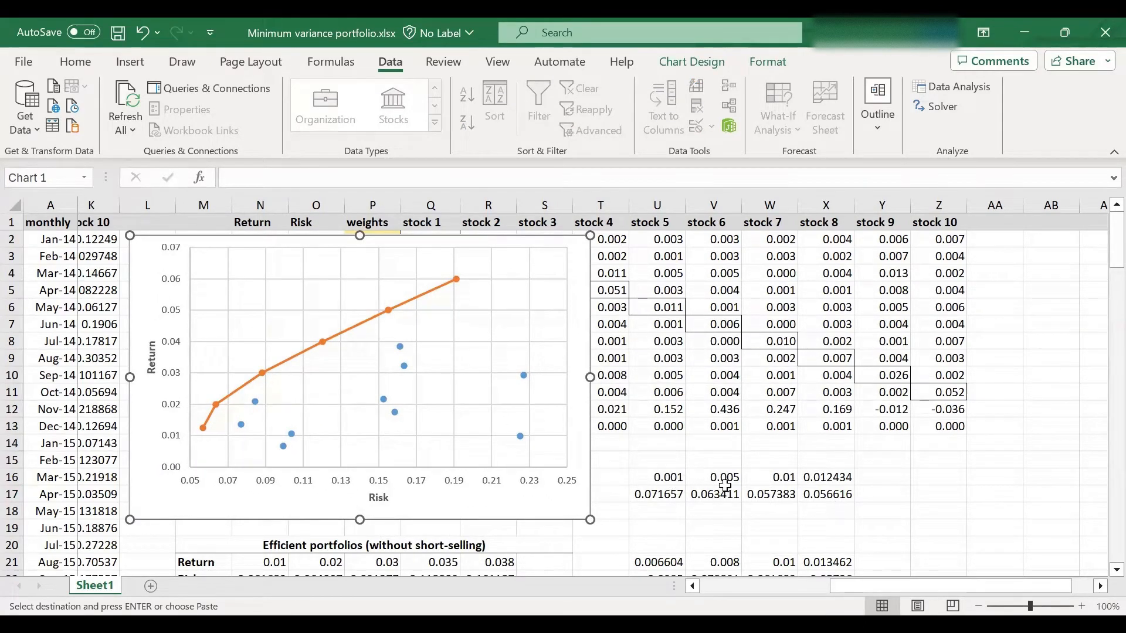
pyautogui.moveTo(754, 483)
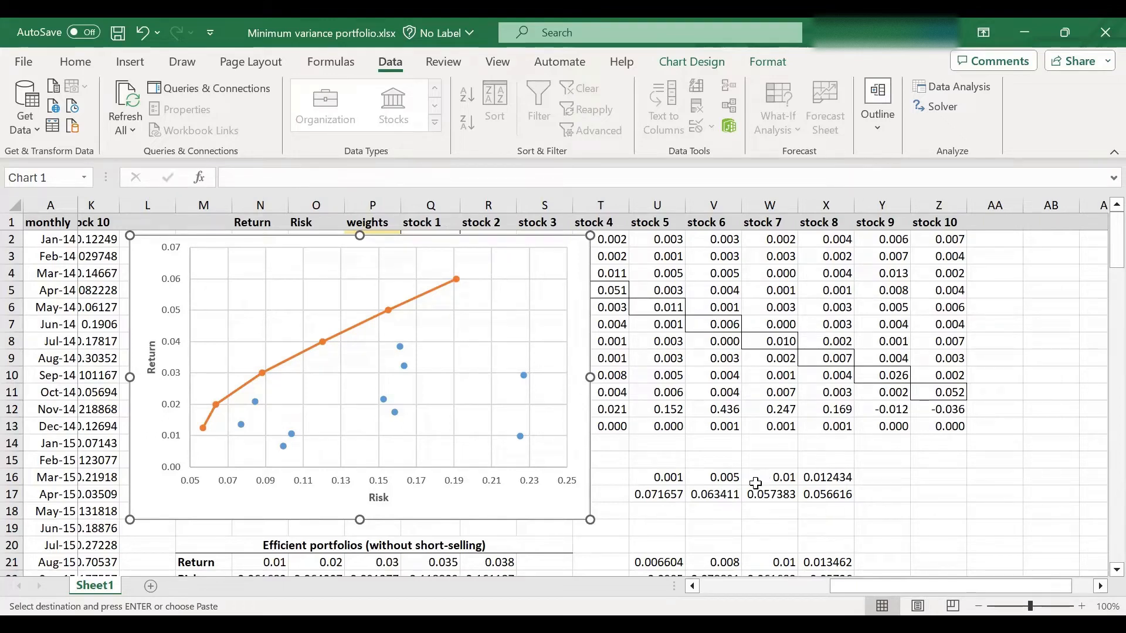
pyautogui.moveTo(659, 476)
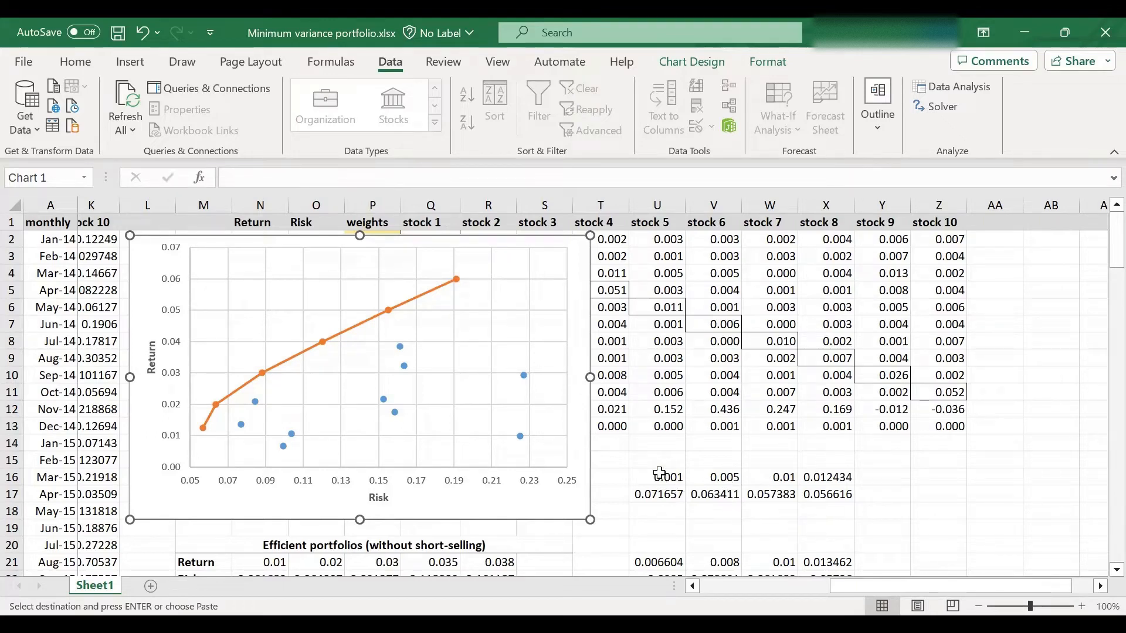
pyautogui.moveTo(569, 309)
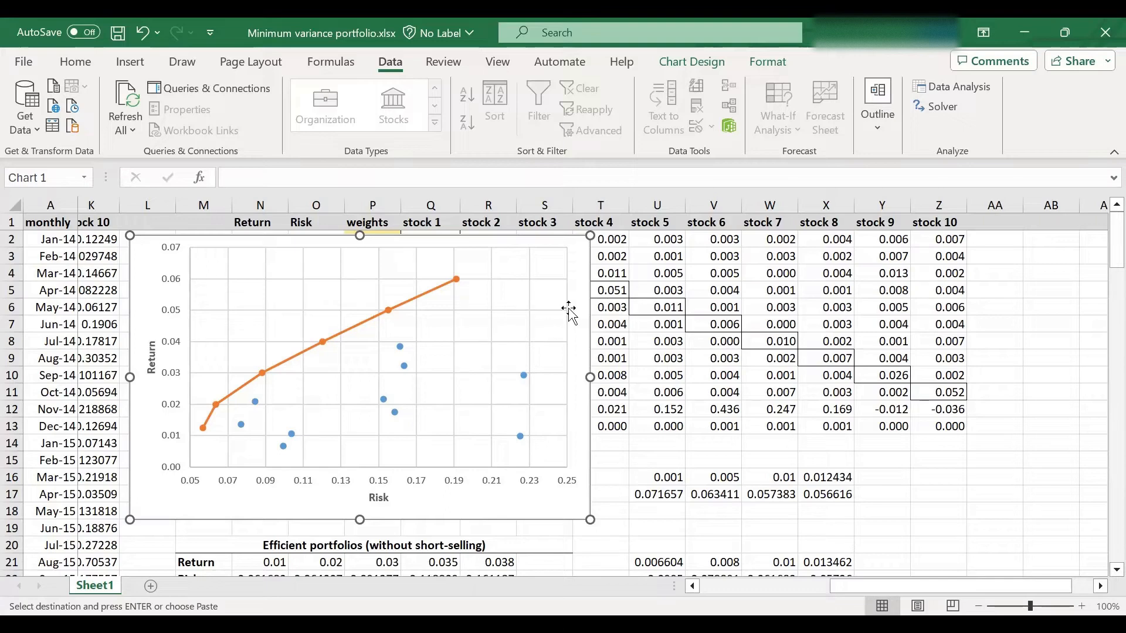
pyautogui.click(690, 61)
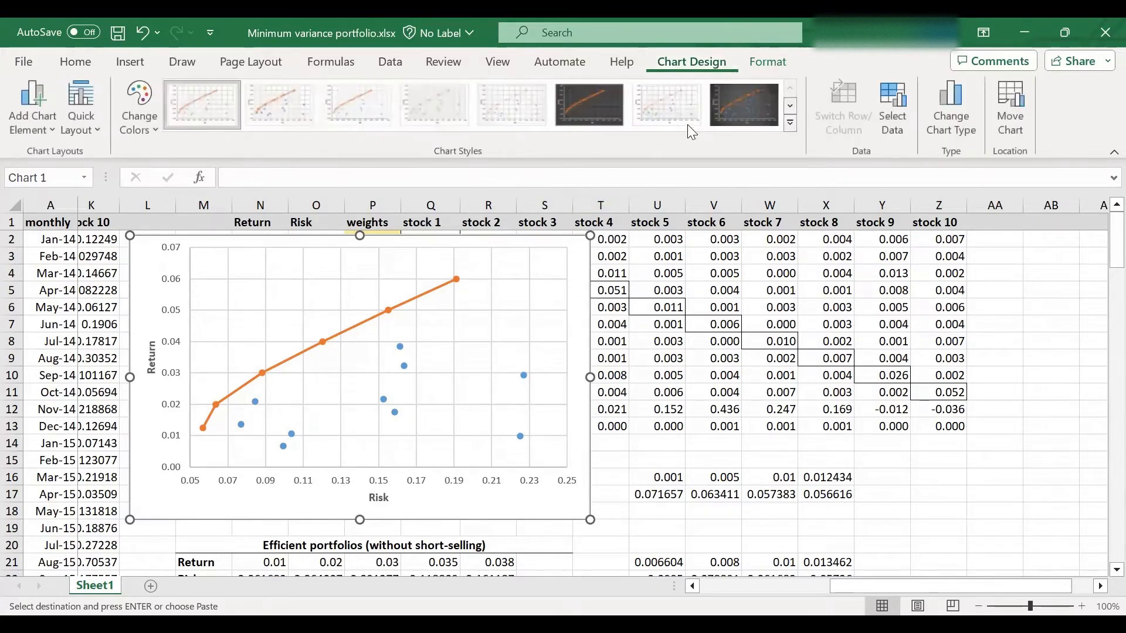
pyautogui.click(892, 107)
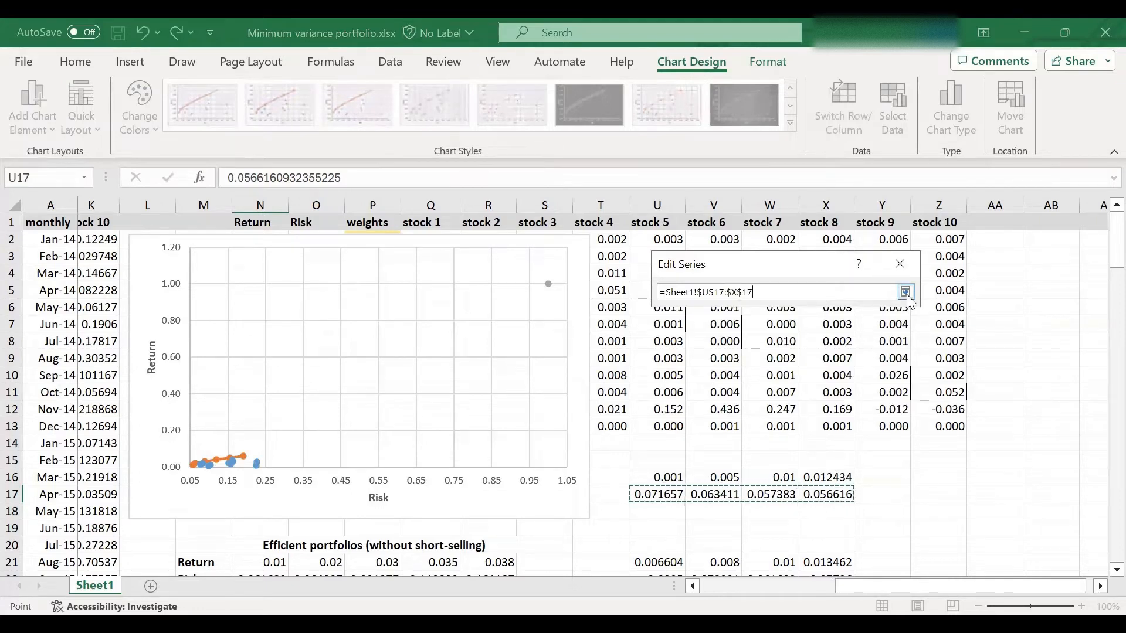
pyautogui.click(905, 292)
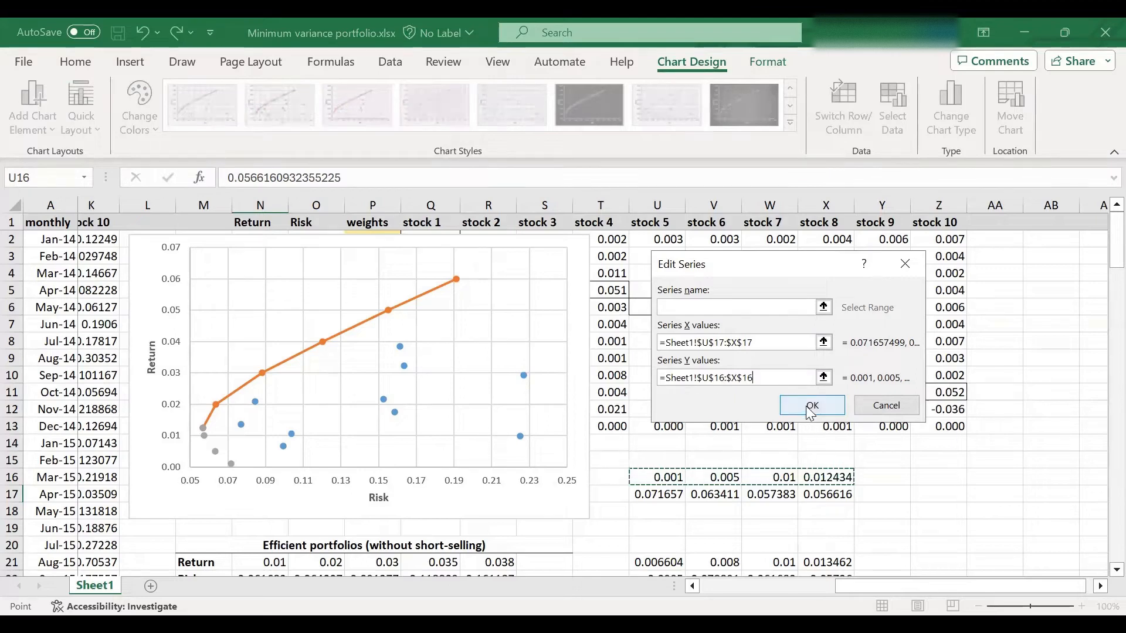
pyautogui.click(812, 405)
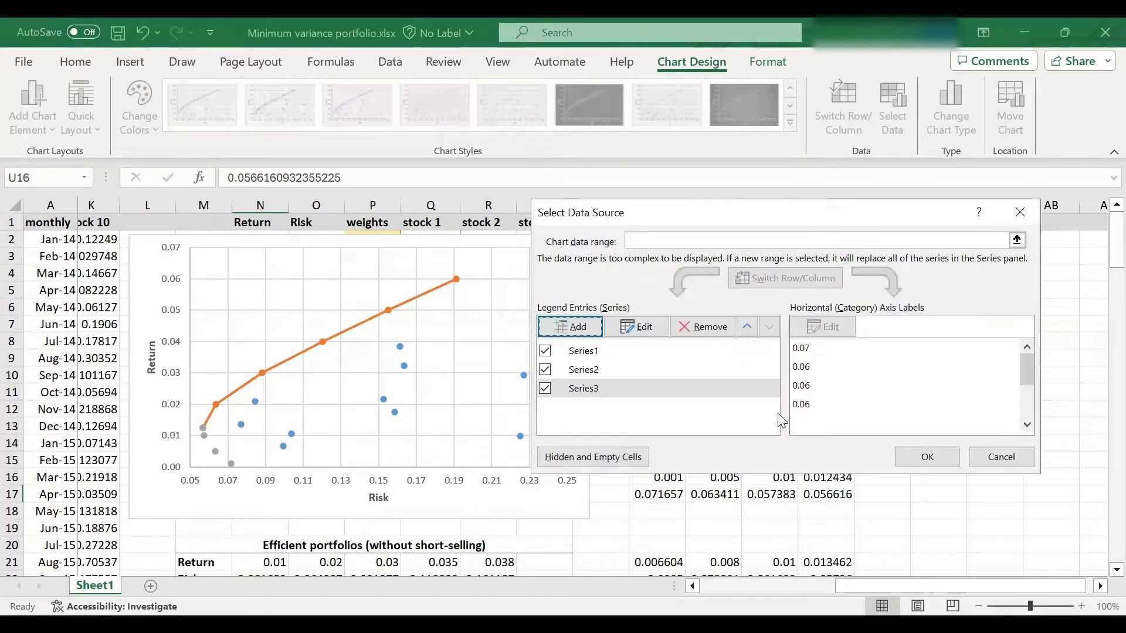
pyautogui.moveTo(492, 442)
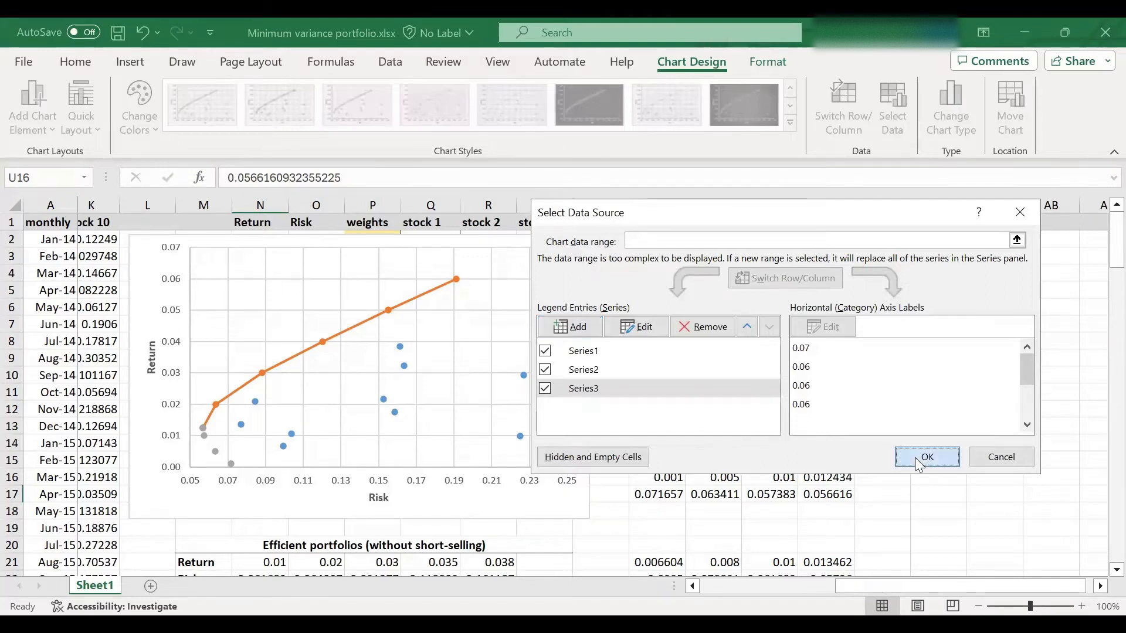
# Confirm the new series and connect its points with a solid line
pyautogui.click(927, 457)
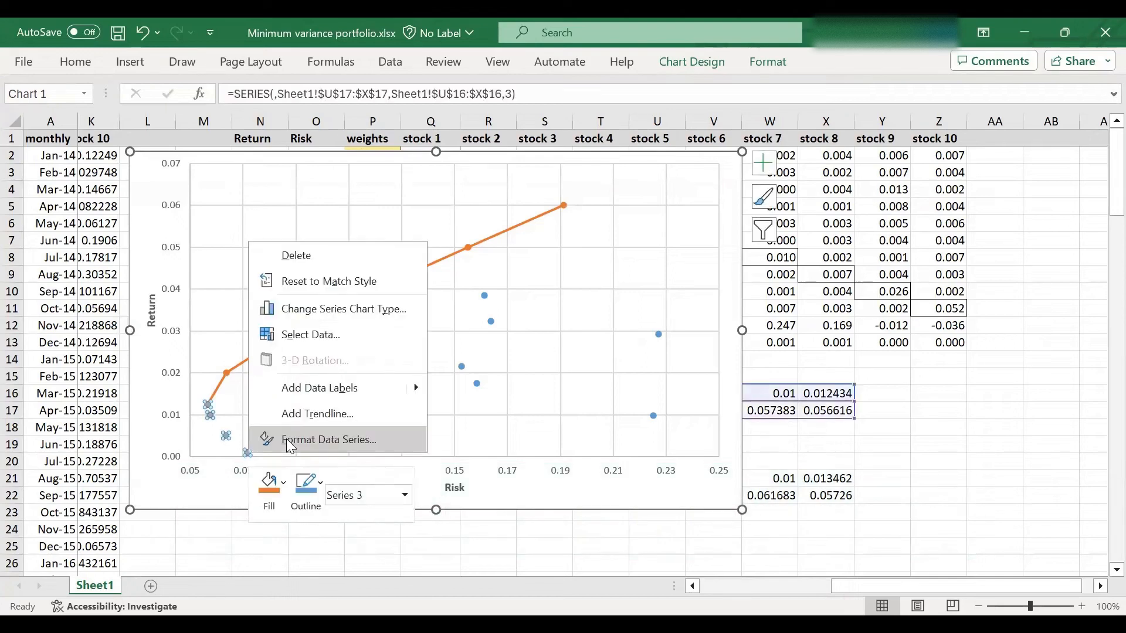
pyautogui.click(328, 439)
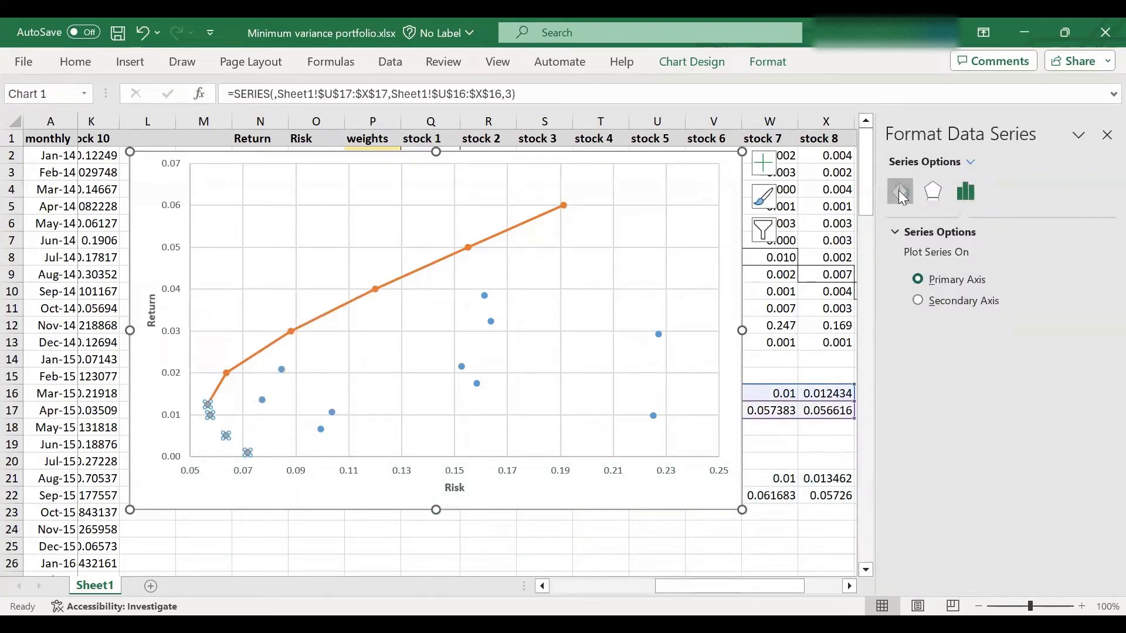
pyautogui.click(899, 191)
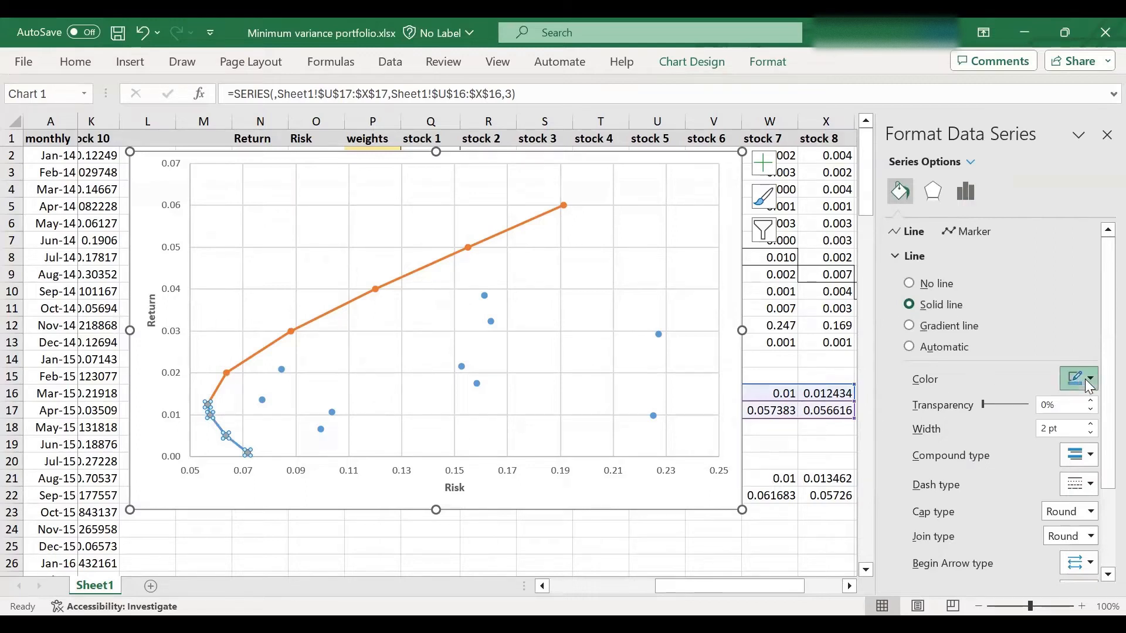
pyautogui.click(1088, 378)
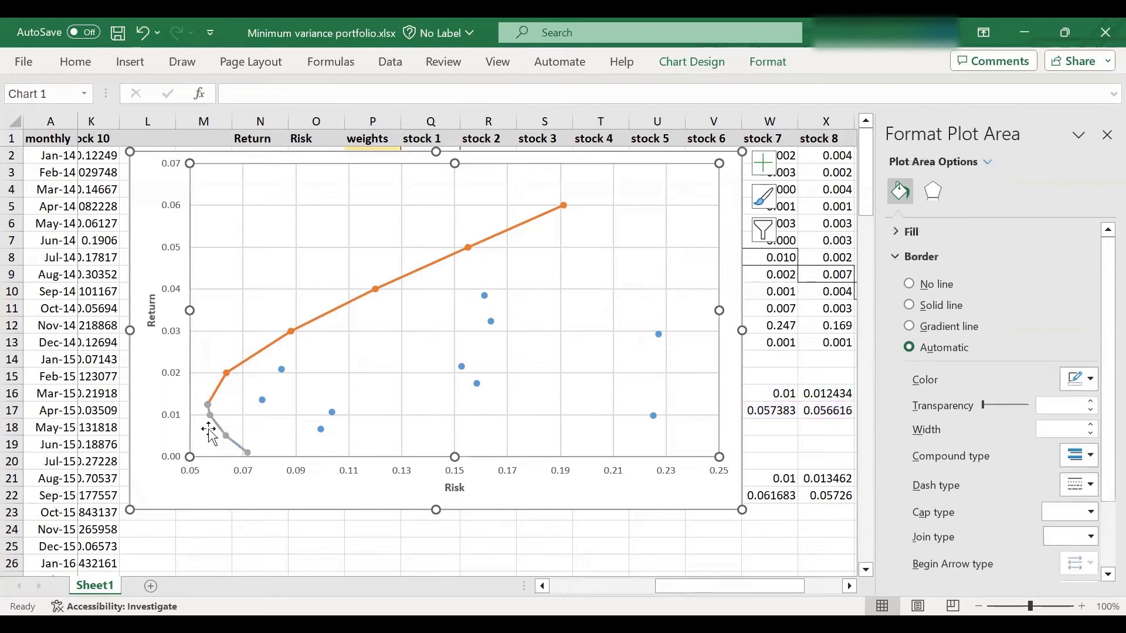
pyautogui.moveTo(247, 460)
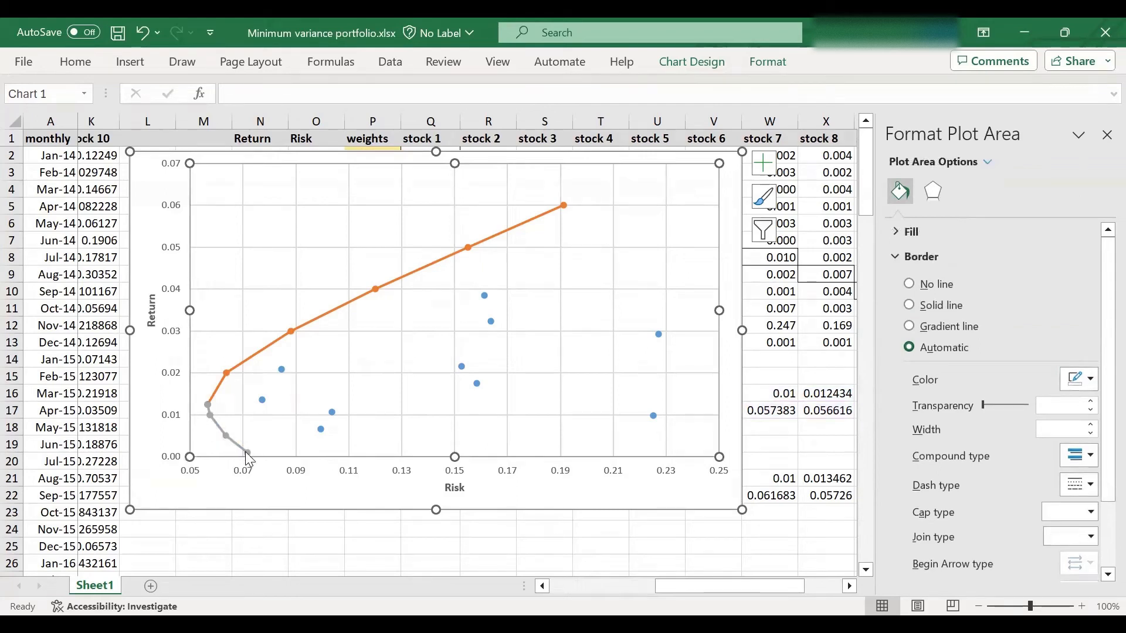
pyautogui.moveTo(267, 365)
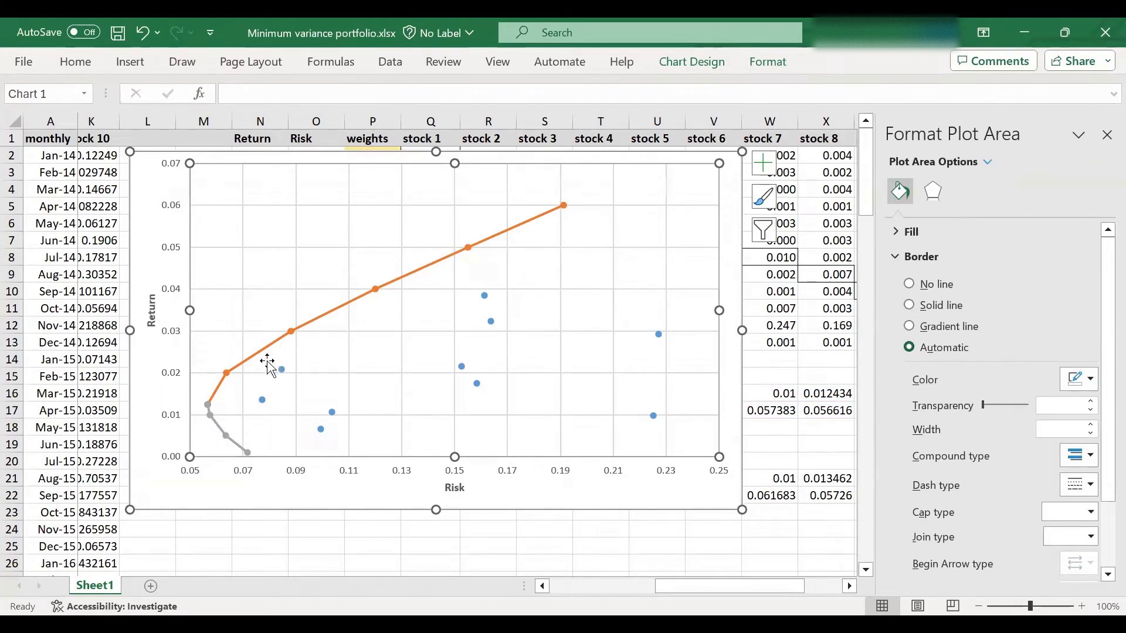
pyautogui.moveTo(210, 407)
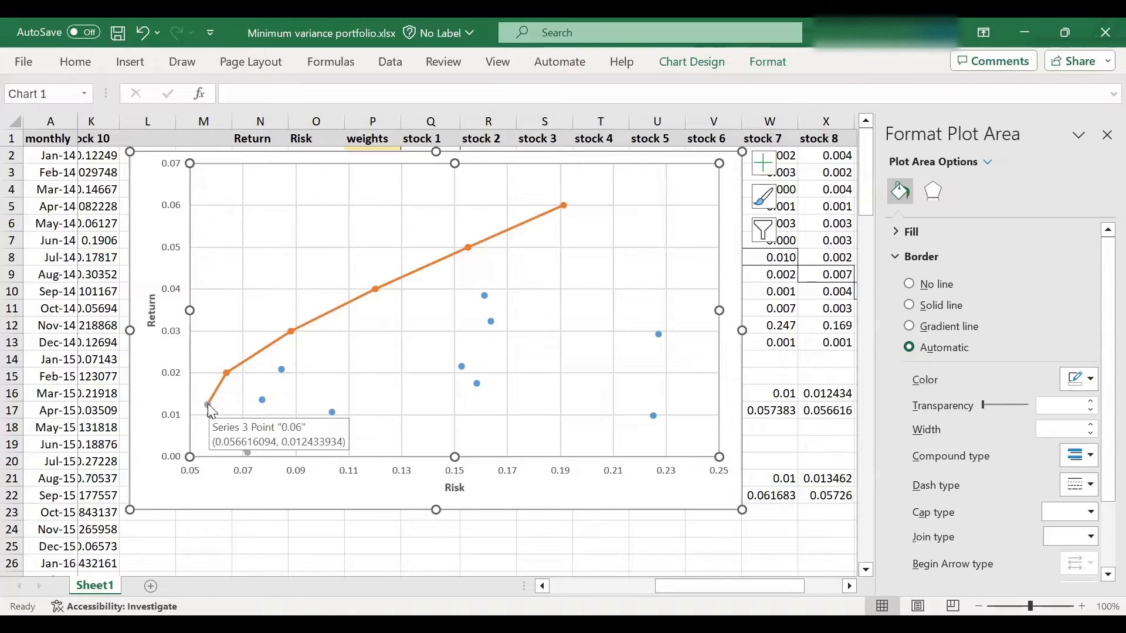
pyautogui.moveTo(240, 454)
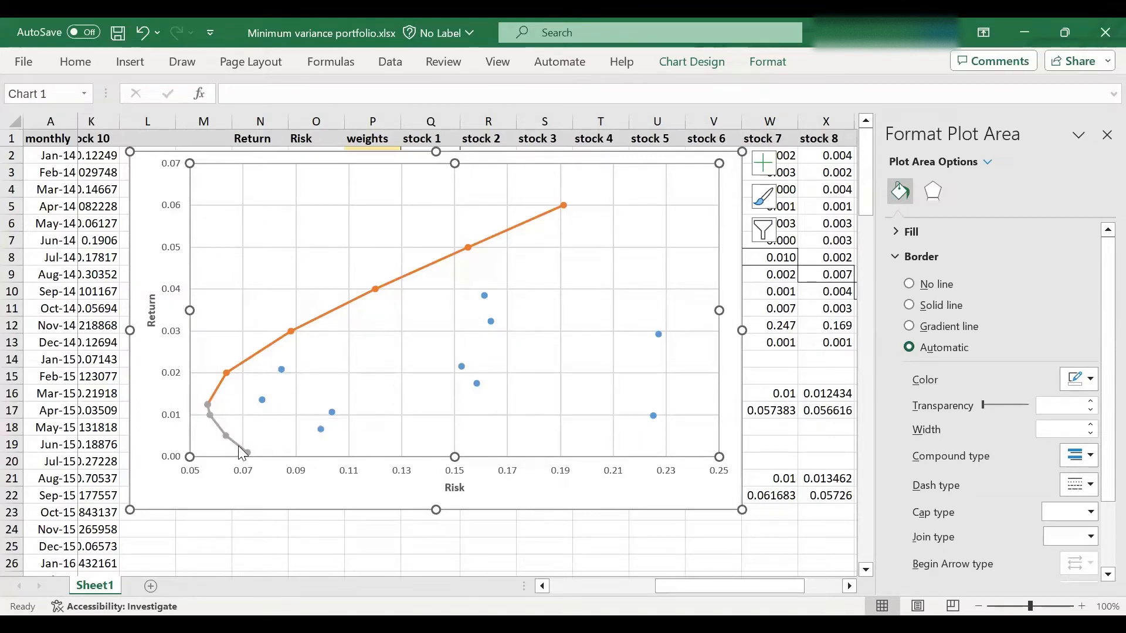
pyautogui.moveTo(487, 377)
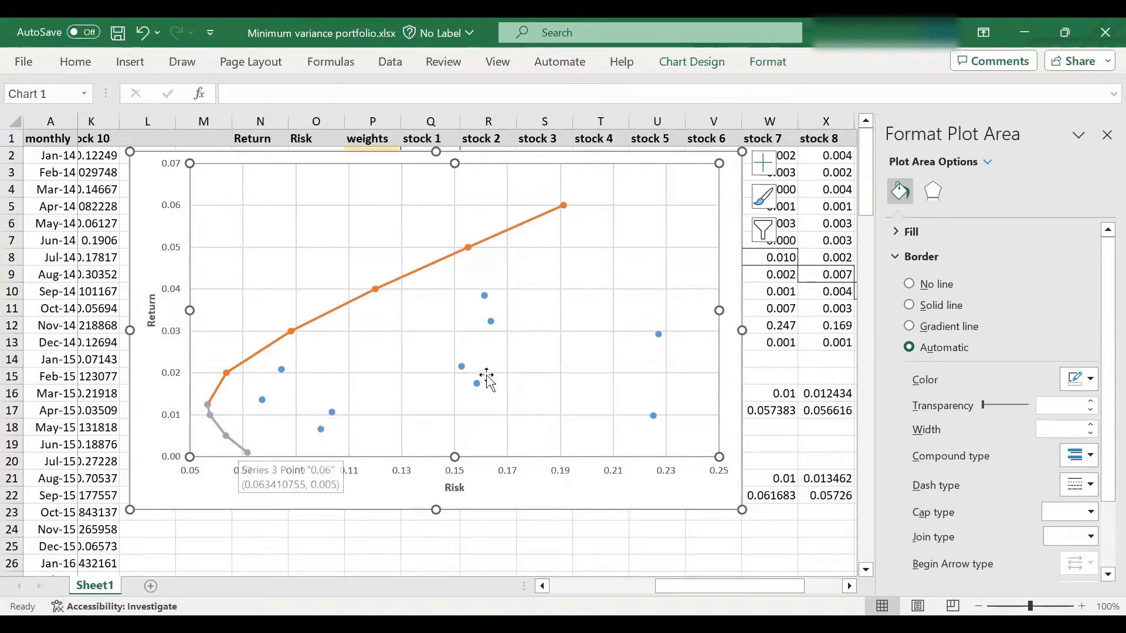
pyautogui.moveTo(223, 433)
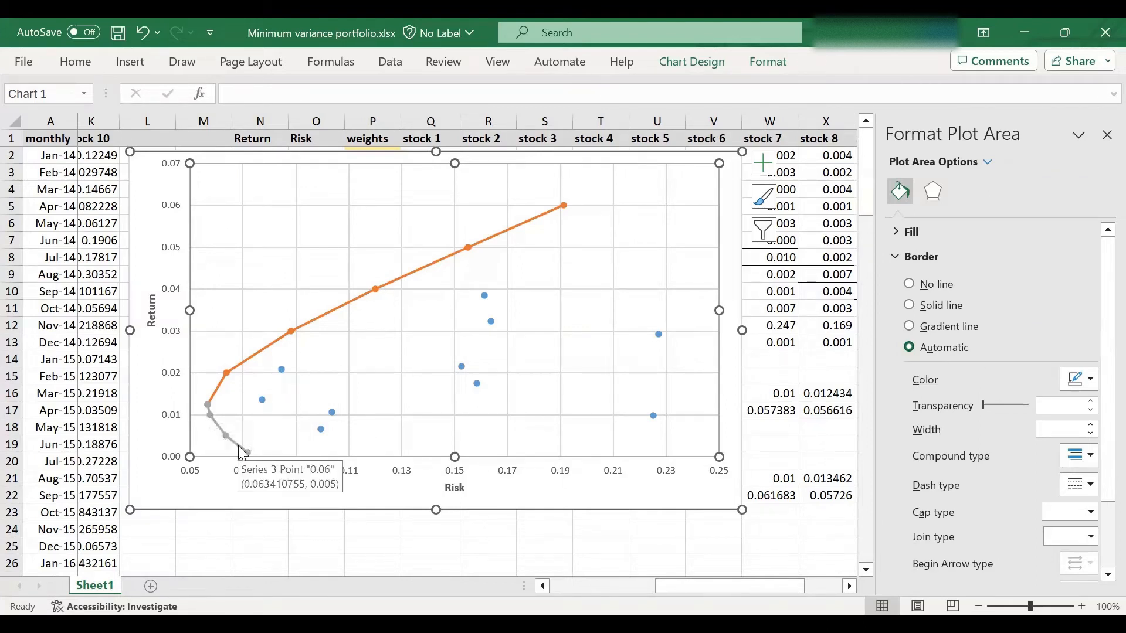
pyautogui.moveTo(232, 448)
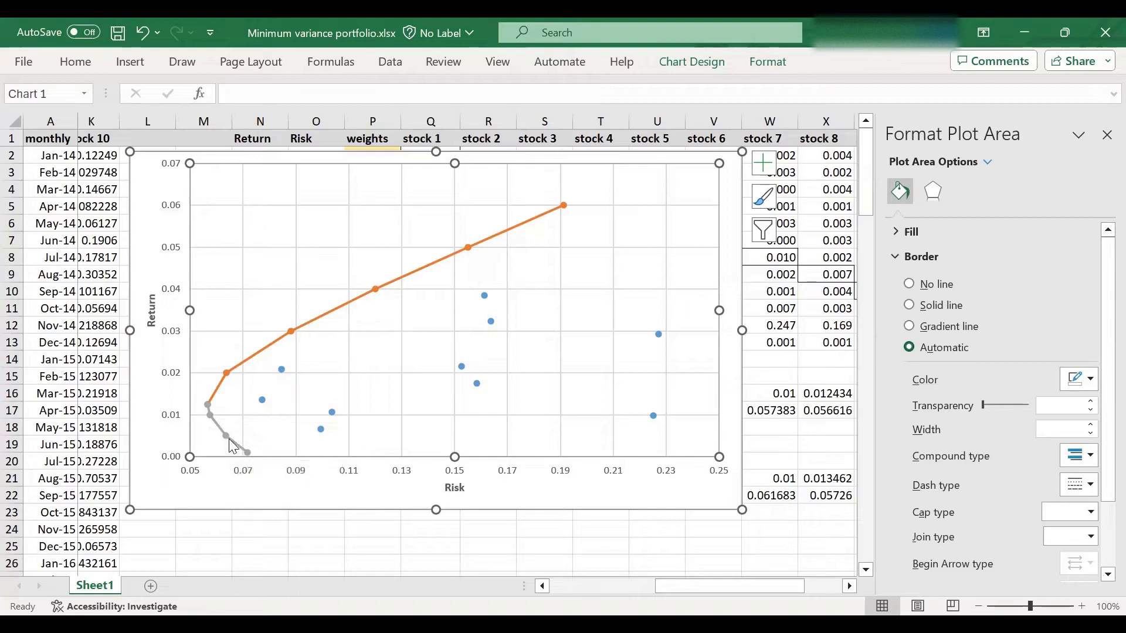
pyautogui.moveTo(226, 424)
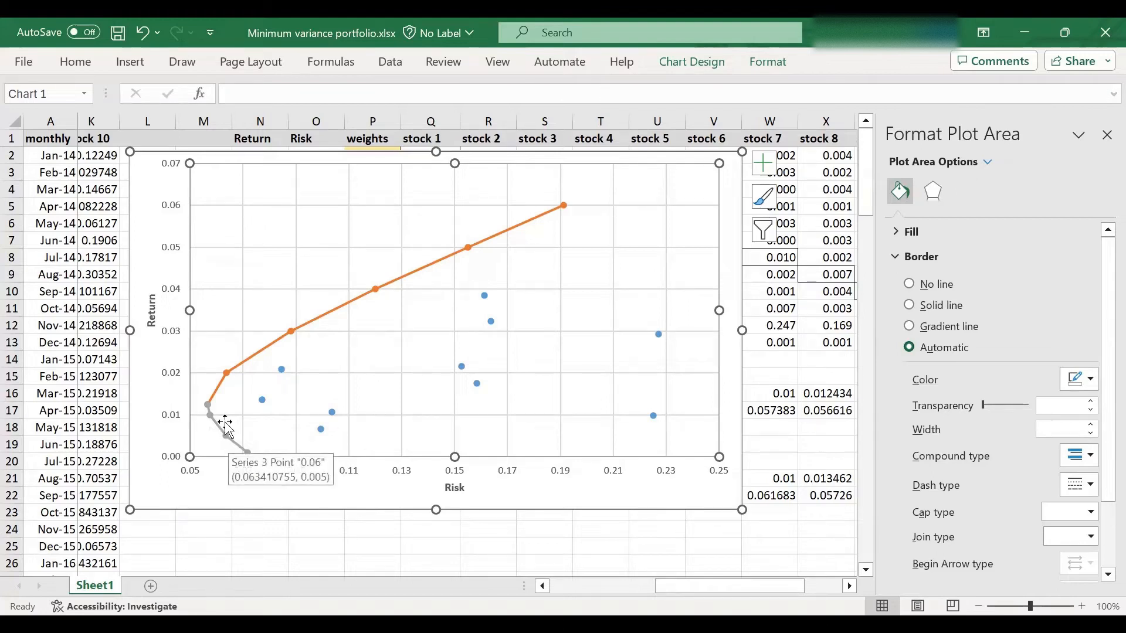
pyautogui.moveTo(230, 375)
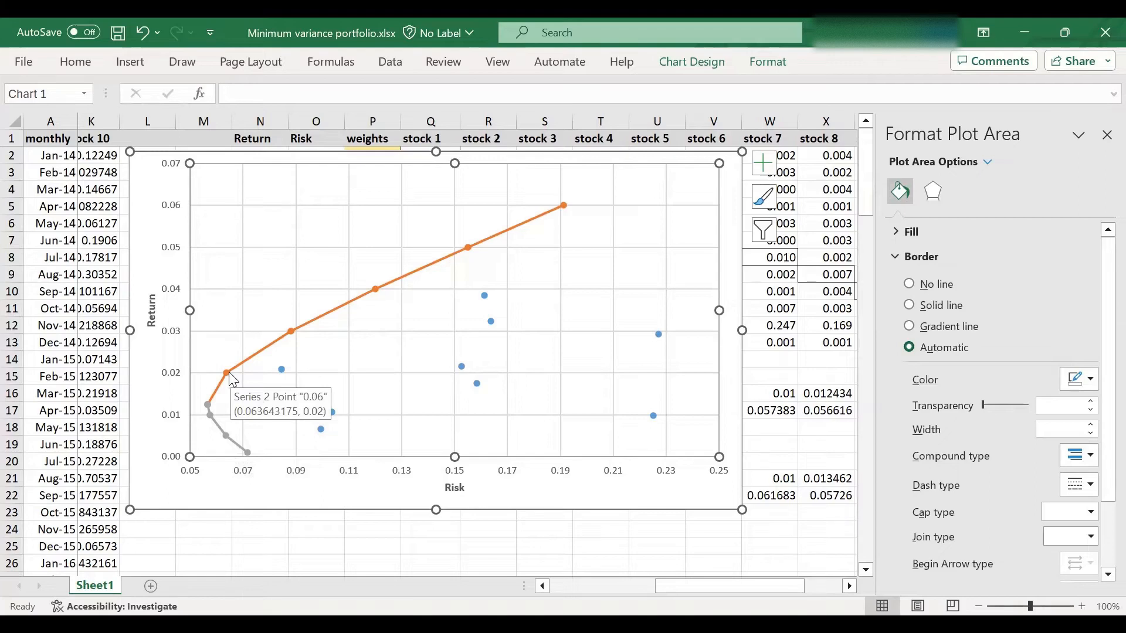
pyautogui.moveTo(509, 253)
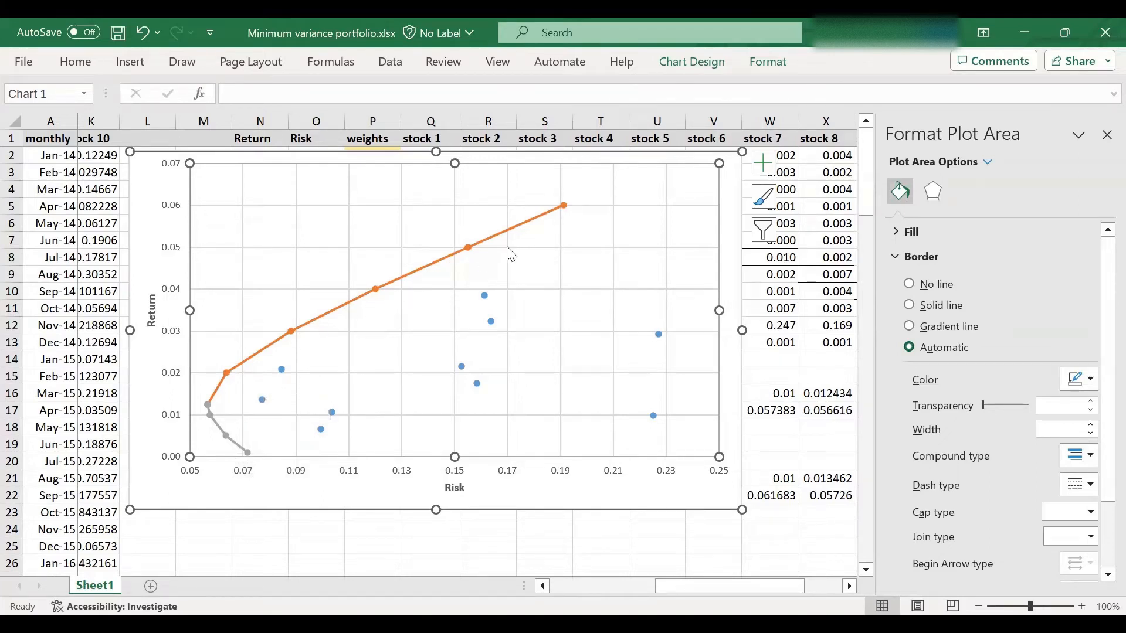
pyautogui.moveTo(509, 255)
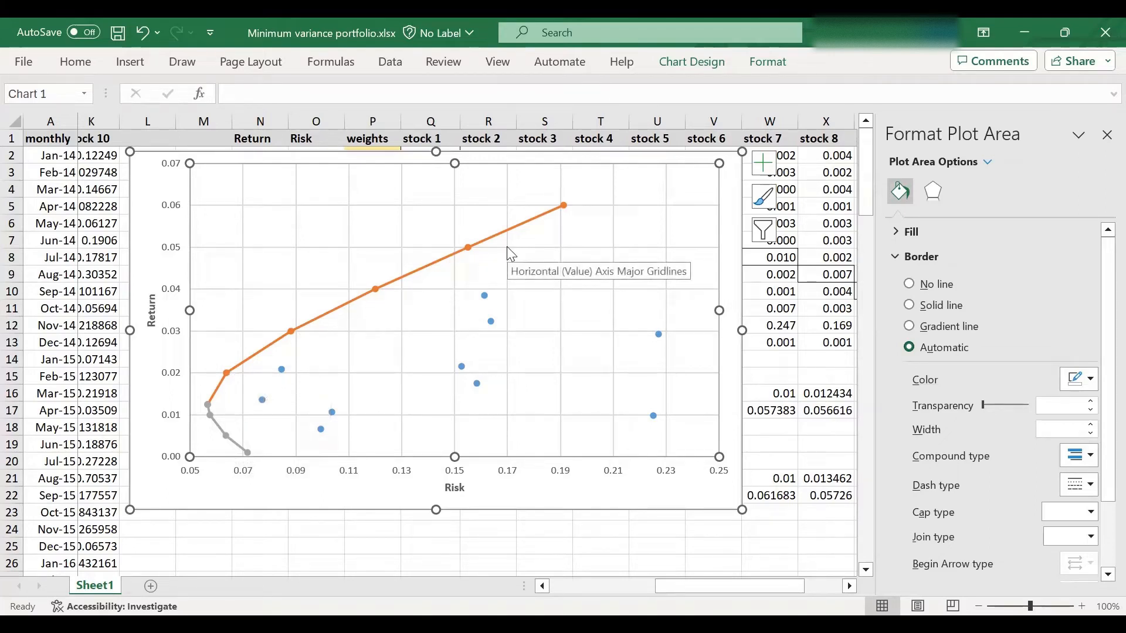
pyautogui.moveTo(210, 412)
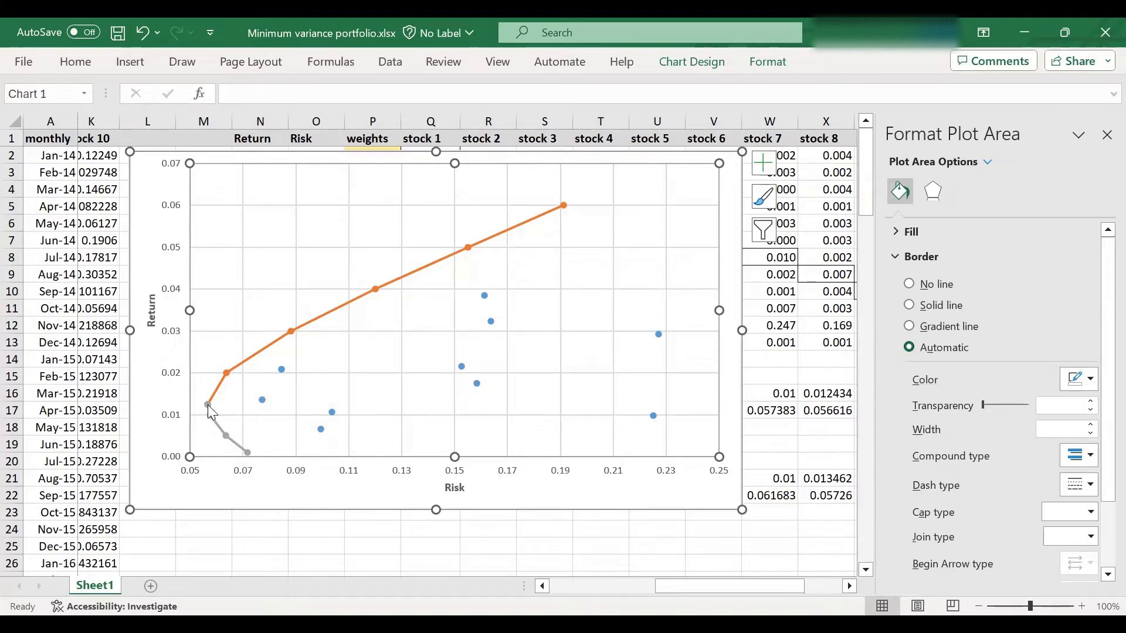
# Add a data label to the minimum-variance point where both branches meet
pyautogui.click(207, 404)
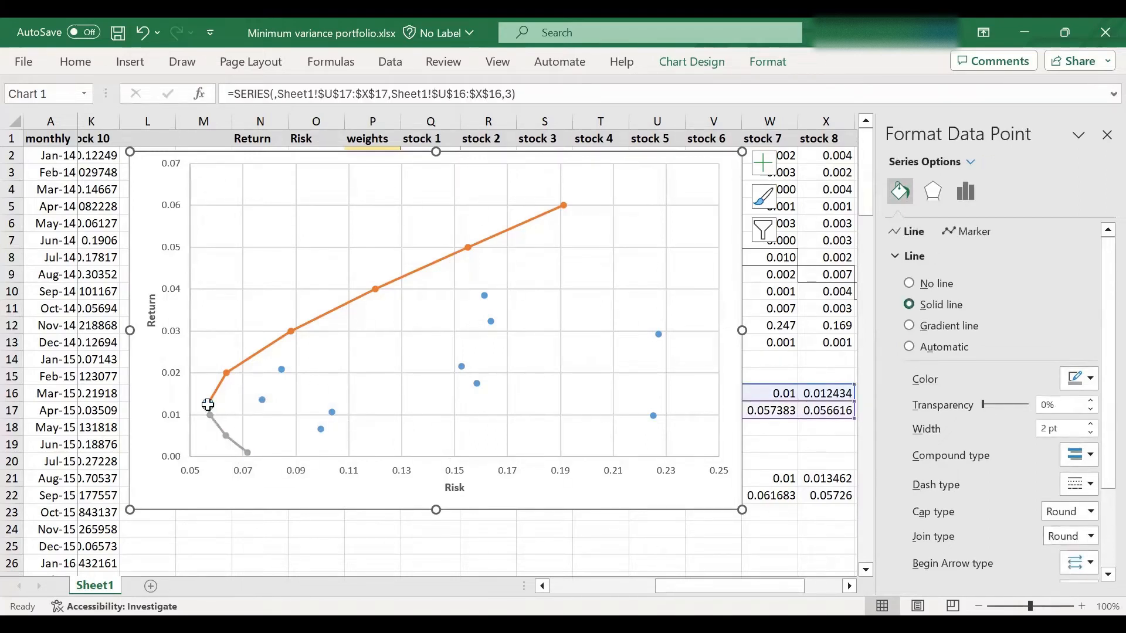
pyautogui.rightClick(209, 406)
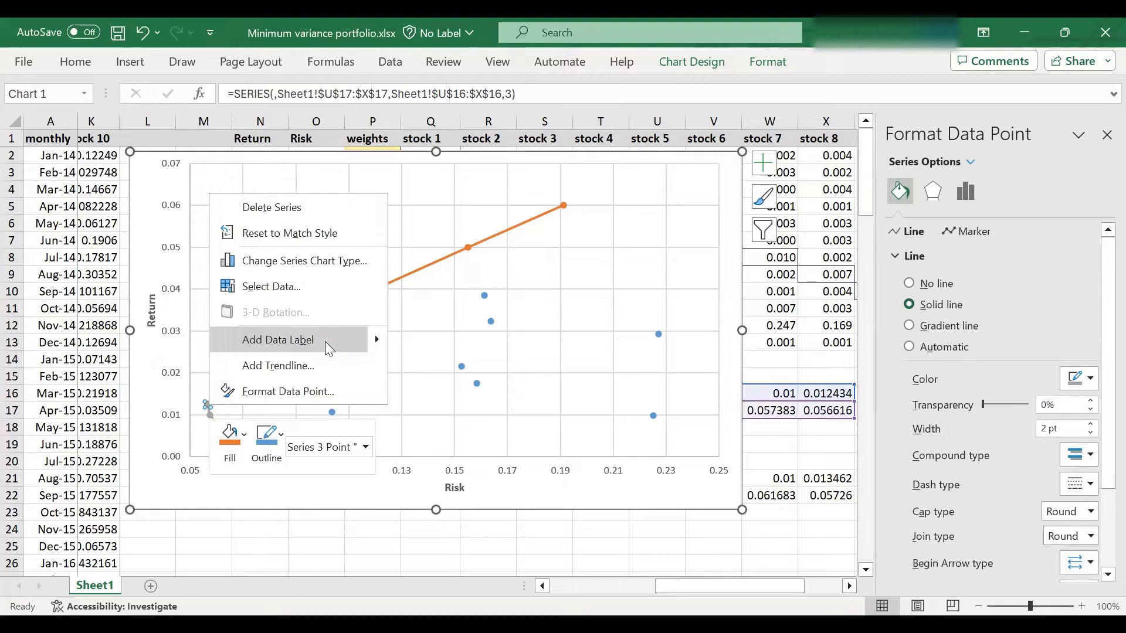
pyautogui.moveTo(277, 339)
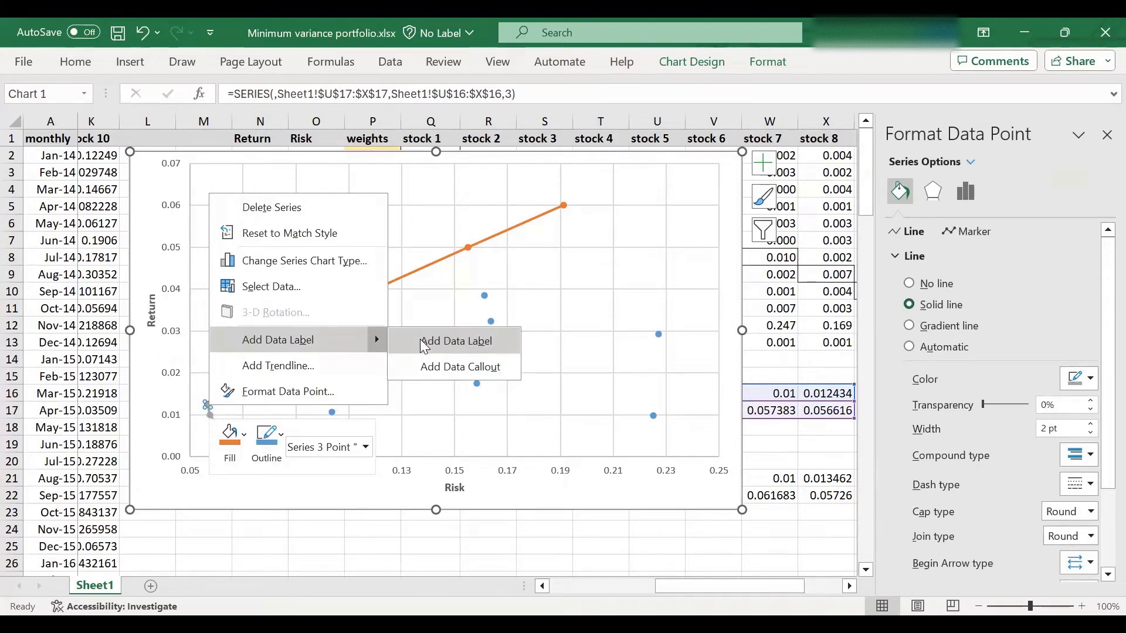
pyautogui.click(456, 342)
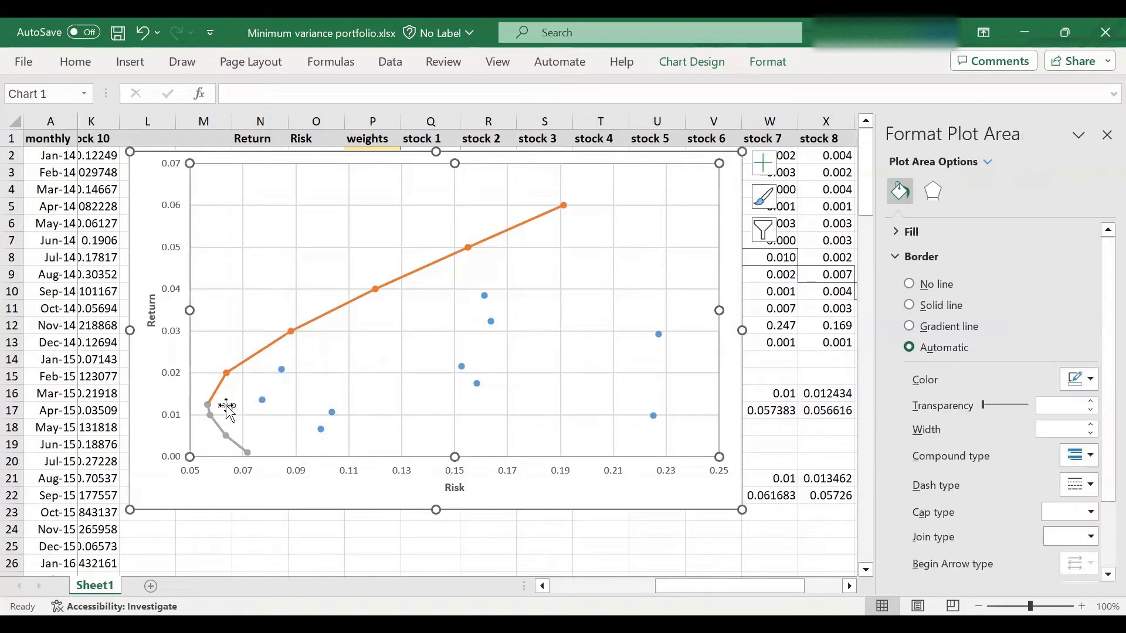
# Enlarge the mvp label's font size from the Home tab
pyautogui.click(227, 404)
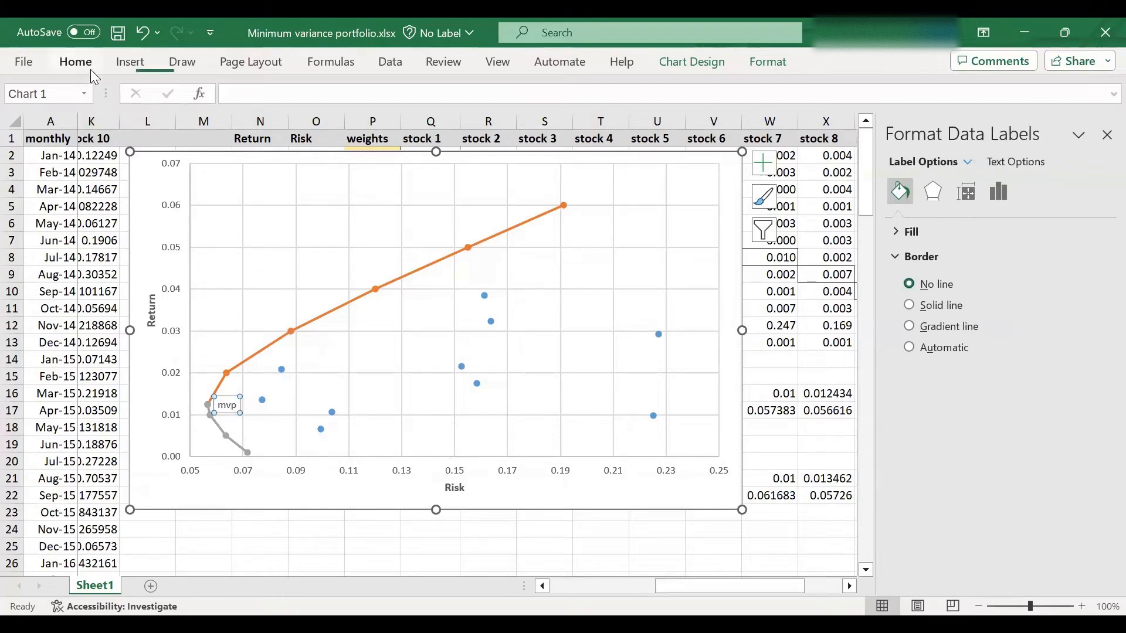
pyautogui.click(74, 61)
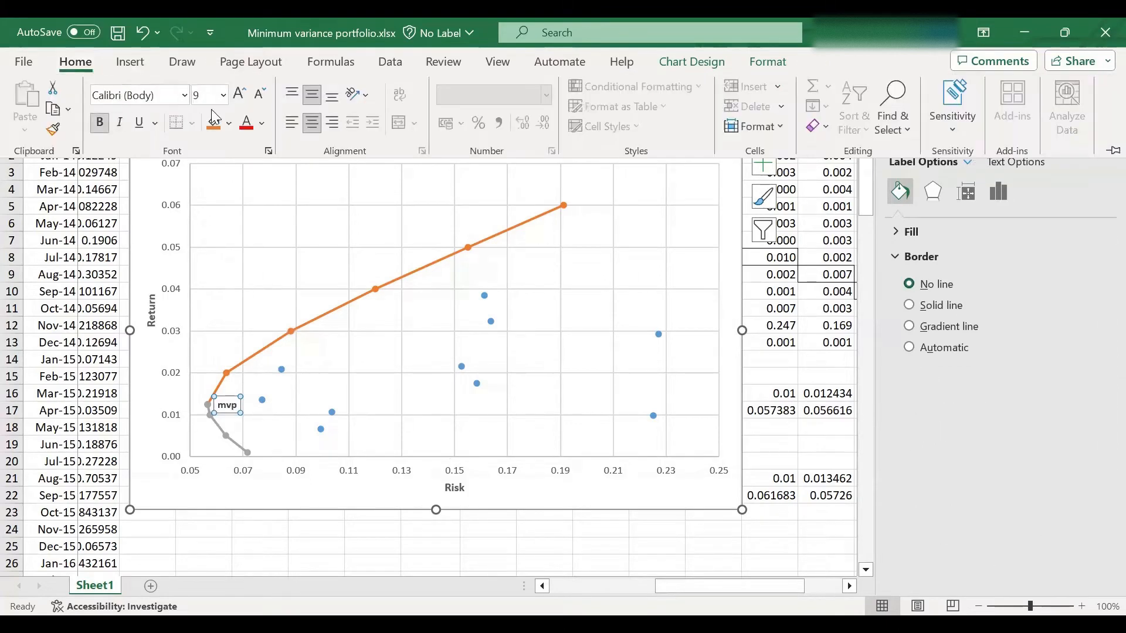
pyautogui.click(223, 94)
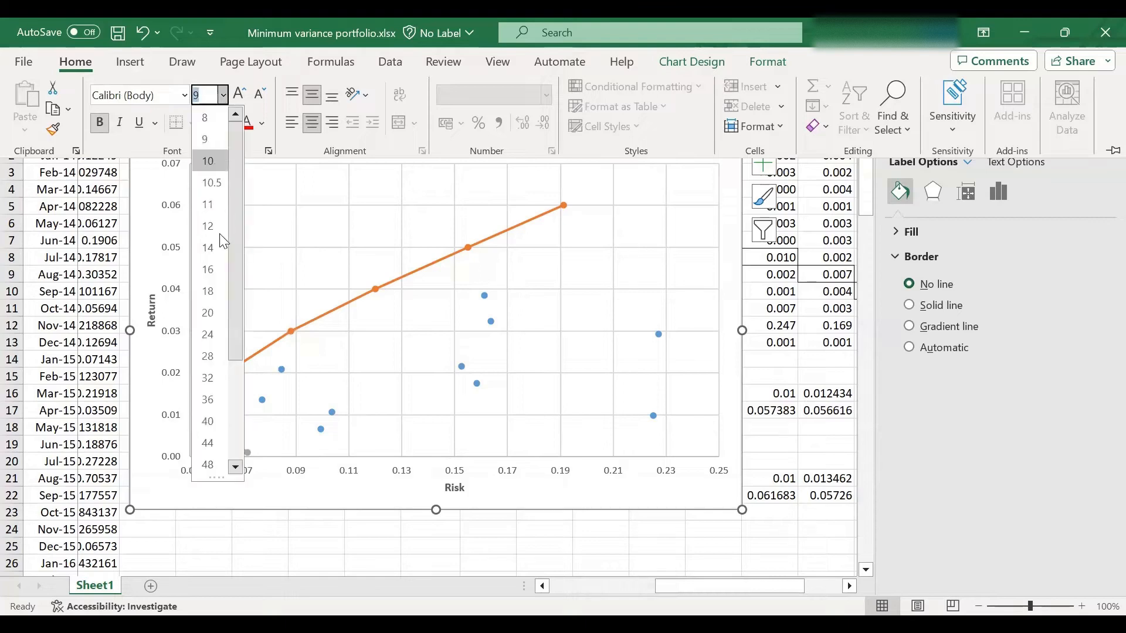
pyautogui.click(208, 269)
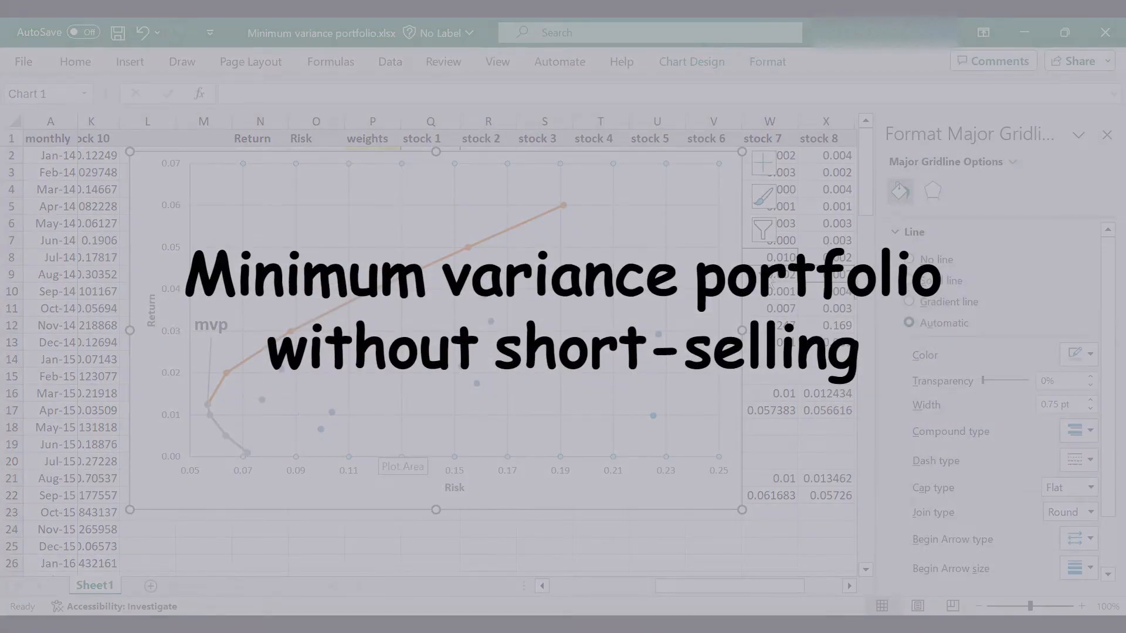
# Close the formatting pane beside the chart
pyautogui.click(1107, 134)
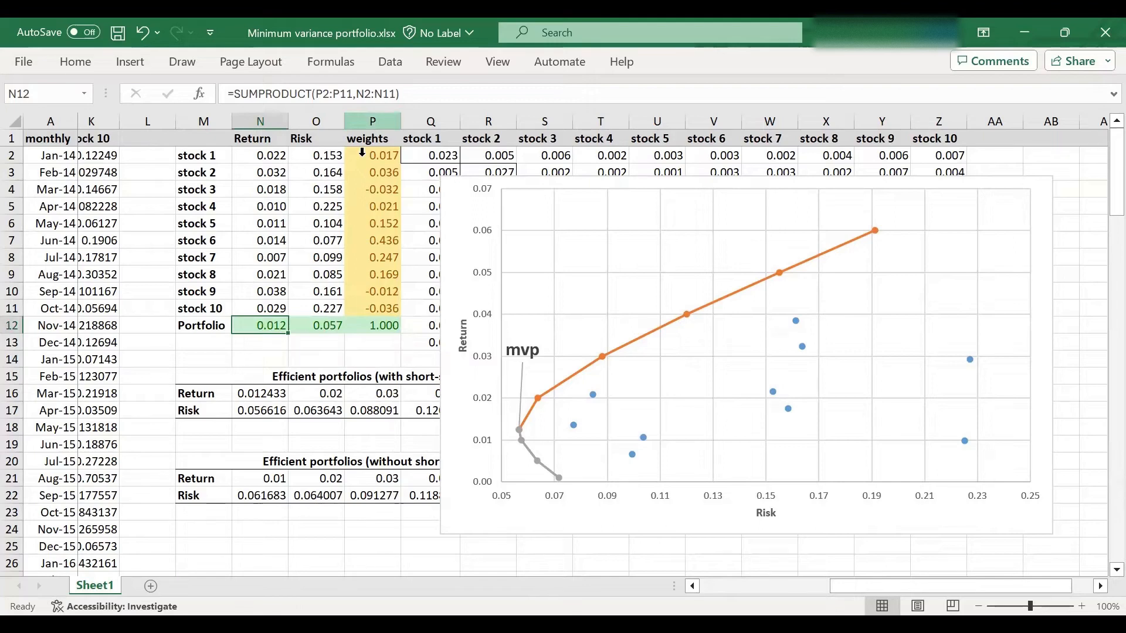
# Re-run Solver with Make Unconstrained Variables Non-Negative ticked
pyautogui.click(390, 62)
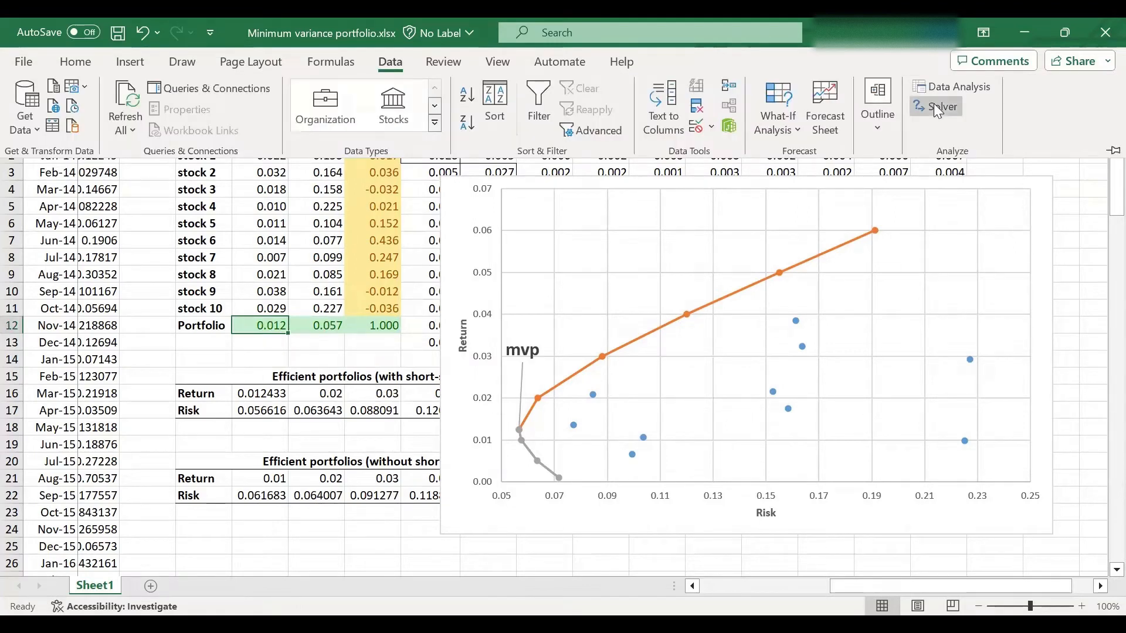
pyautogui.click(941, 106)
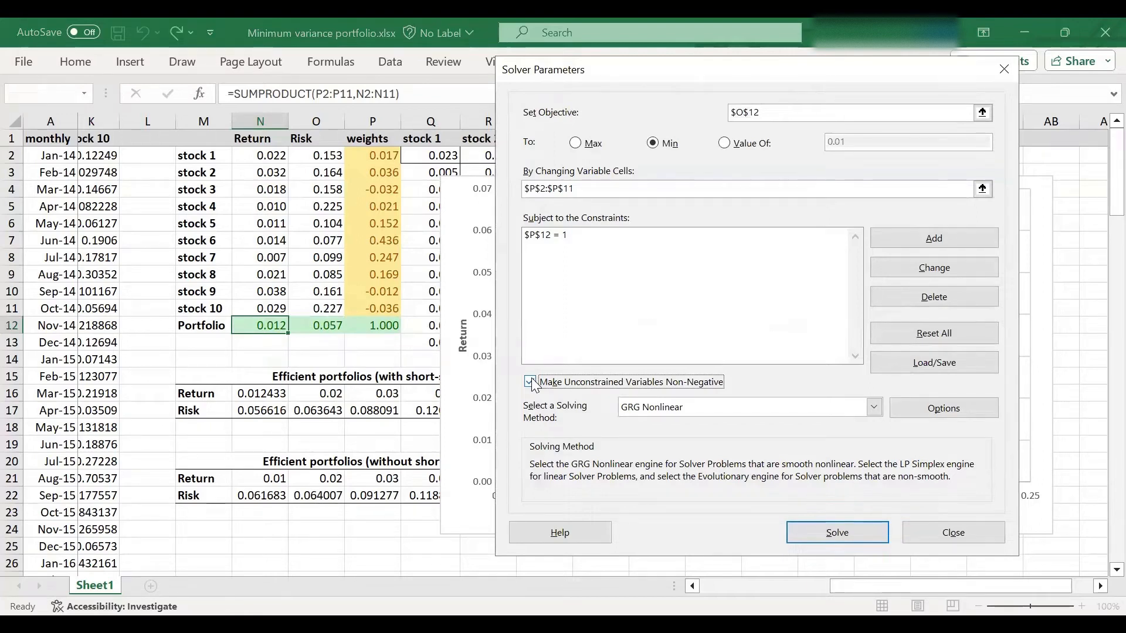
pyautogui.click(530, 381)
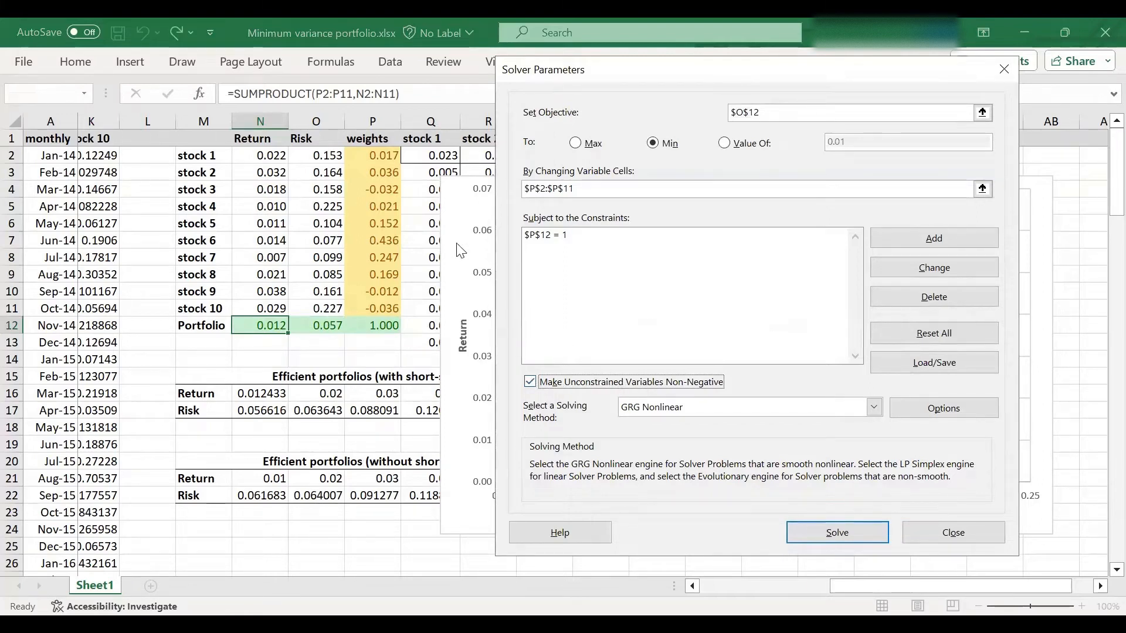
pyautogui.moveTo(374, 317)
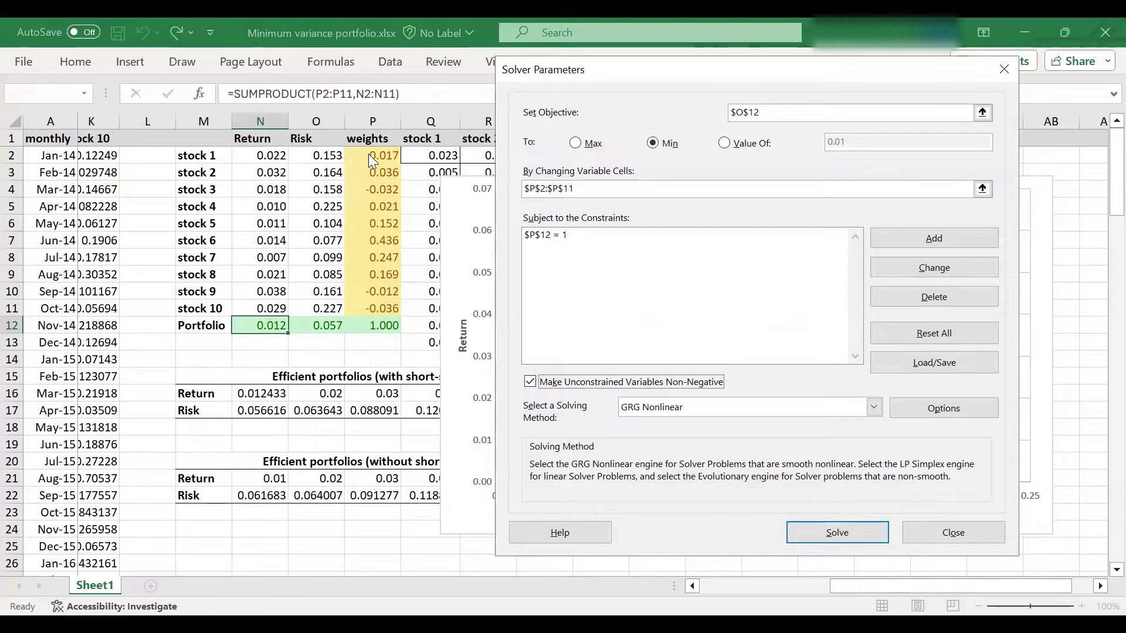
pyautogui.moveTo(390, 310)
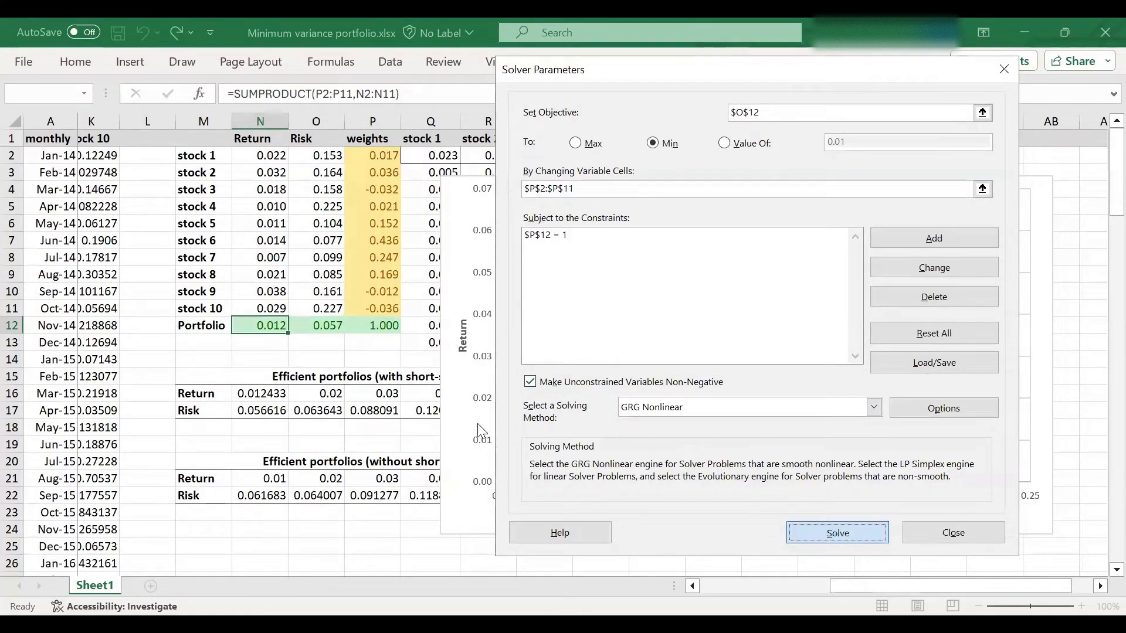
pyautogui.click(837, 533)
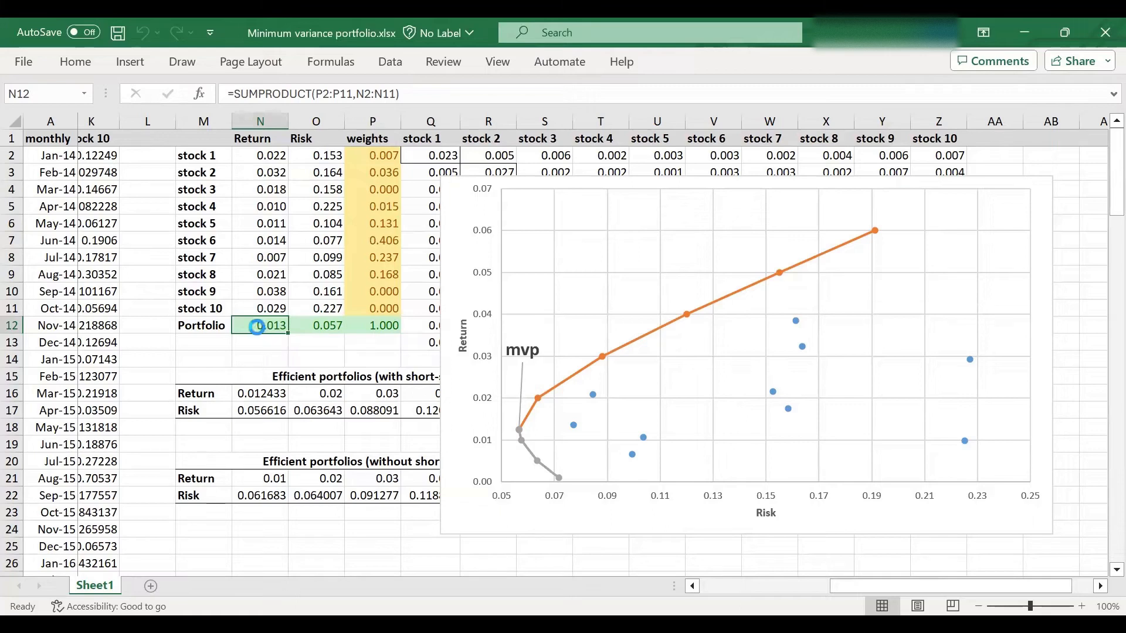
# Paste return 0.01346 into N21 and risk 0.05726 into N22 as values
pyautogui.click(259, 479)
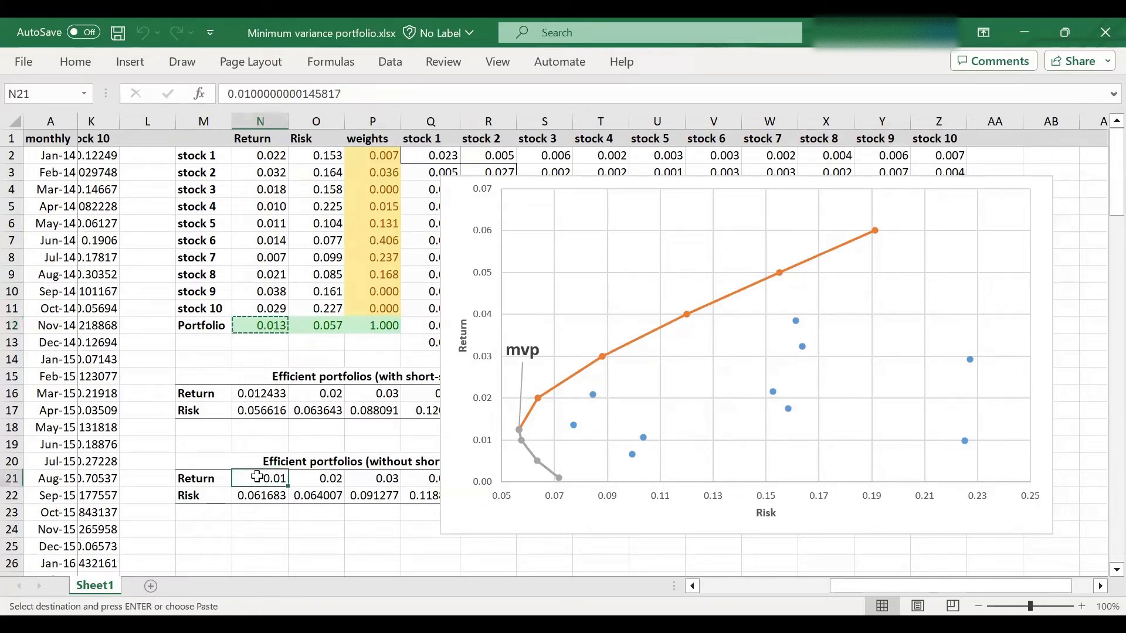
pyautogui.rightClick(261, 478)
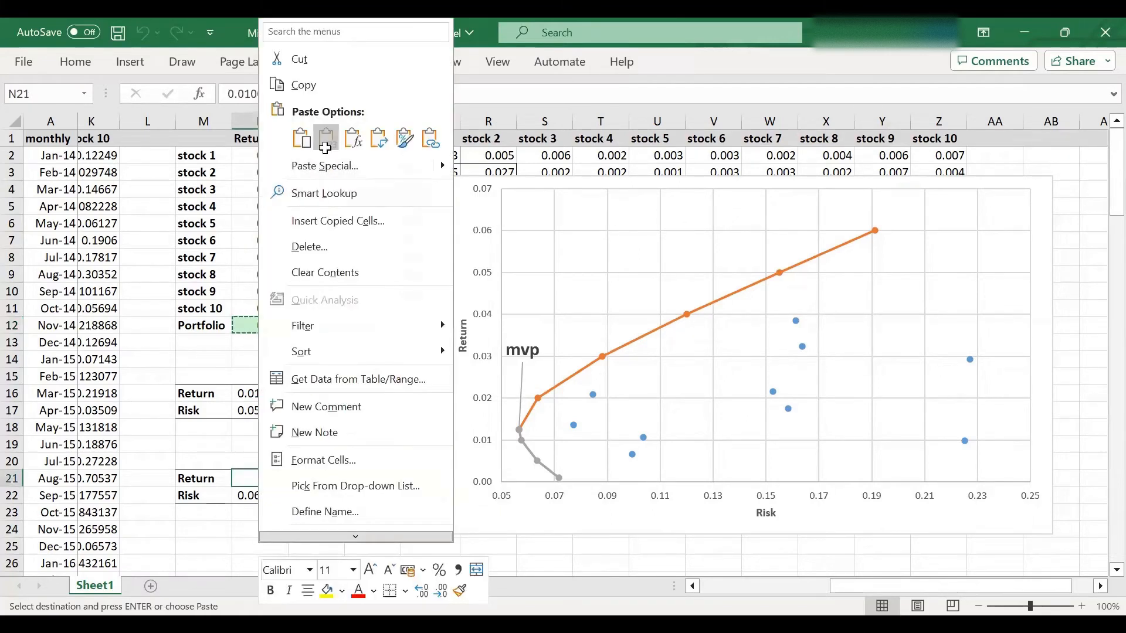
pyautogui.click(326, 138)
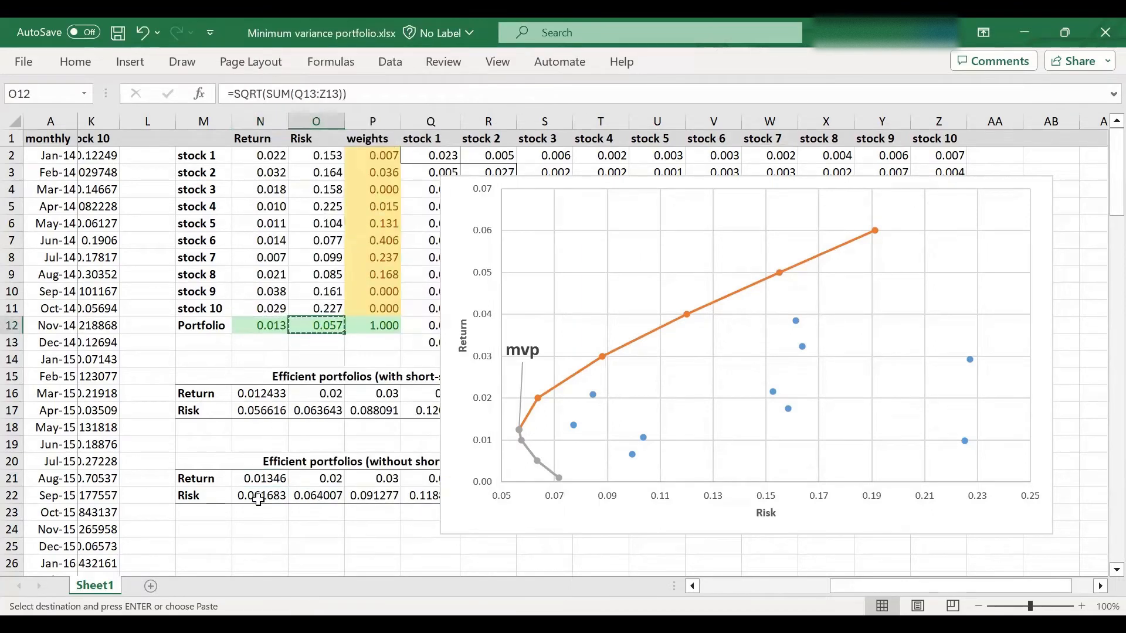
pyautogui.rightClick(248, 496)
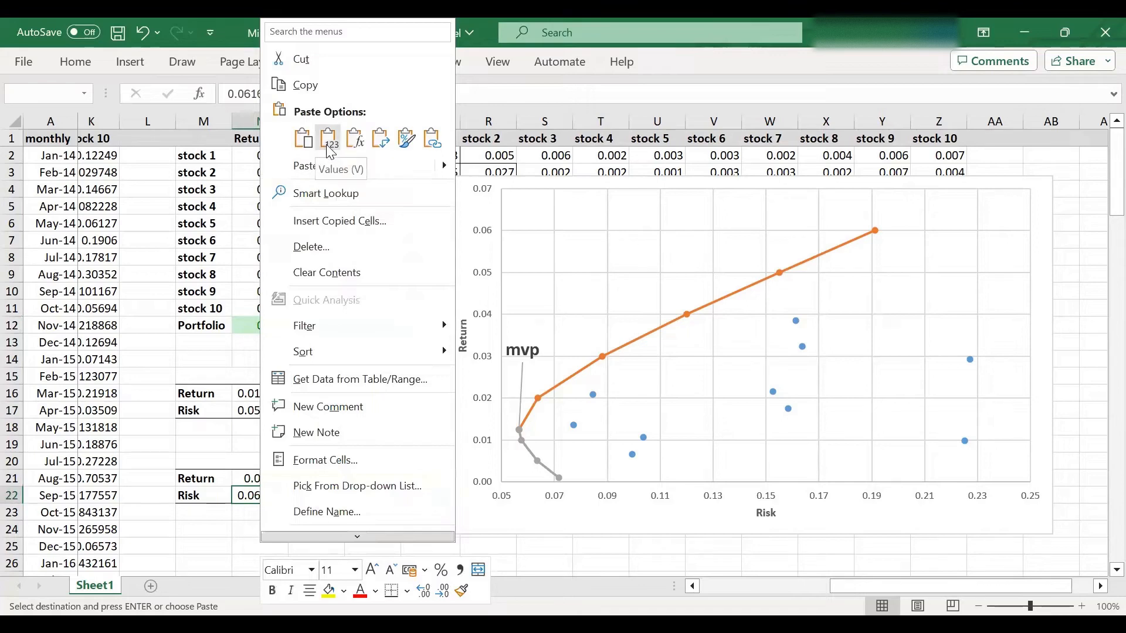
pyautogui.click(327, 140)
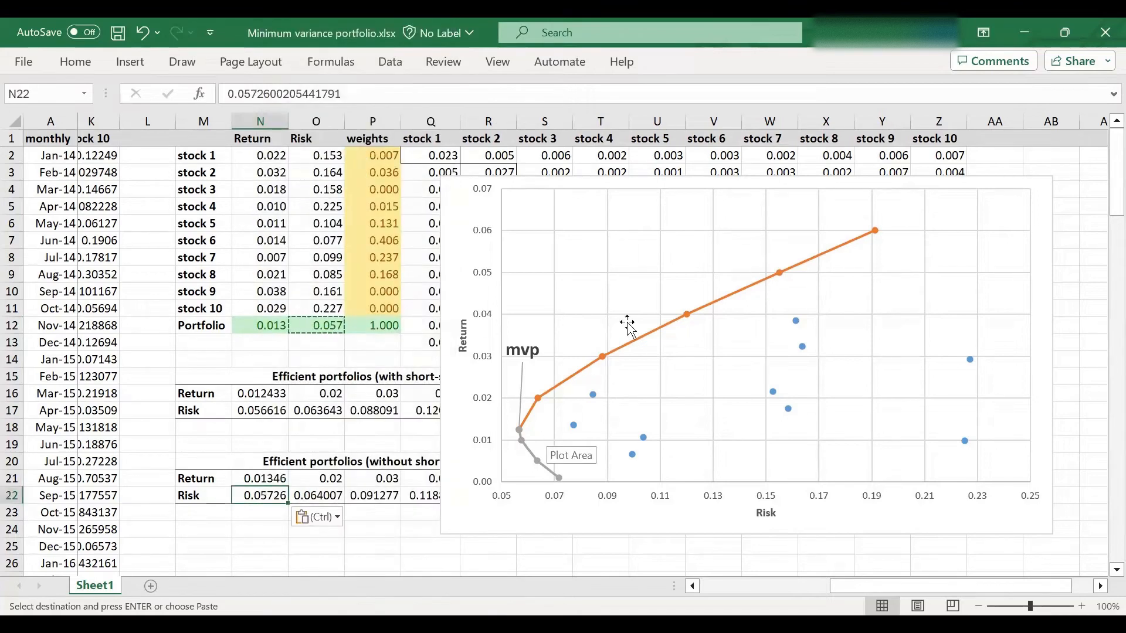
pyautogui.moveTo(644, 183)
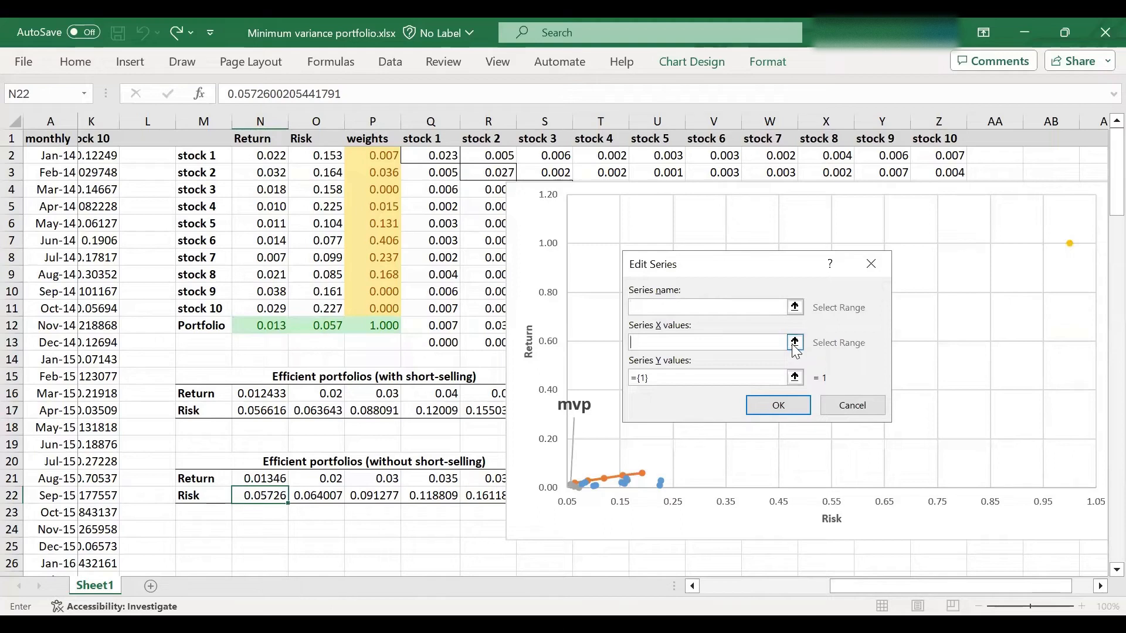
# Add a series plotting risks N22:R22 against returns N21:R21, then select it
pyautogui.click(793, 343)
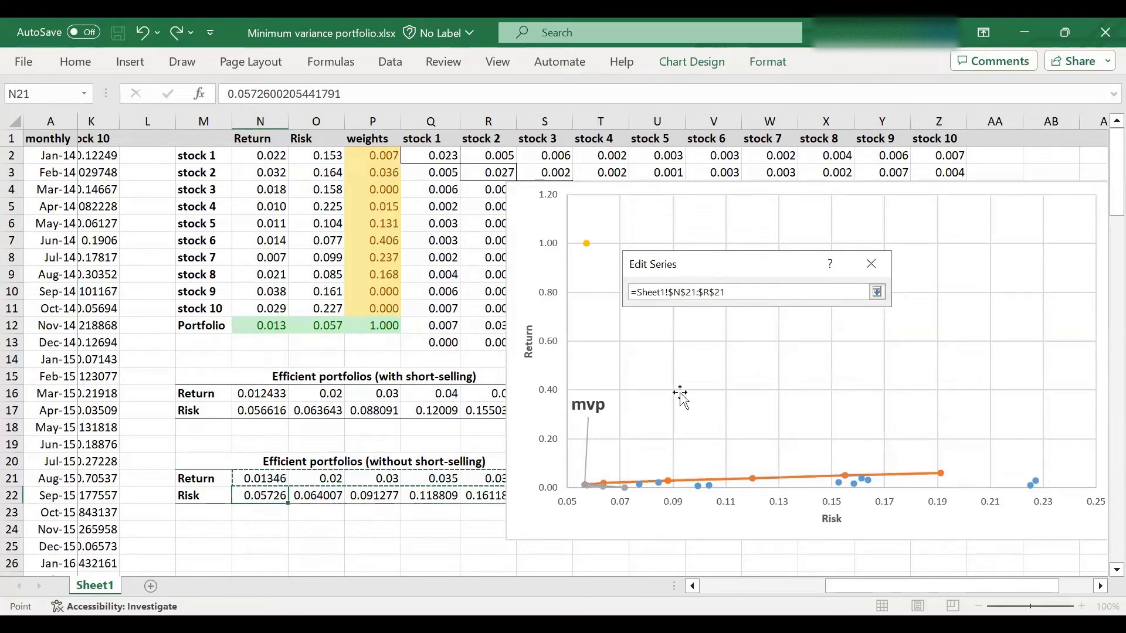
pyautogui.click(876, 291)
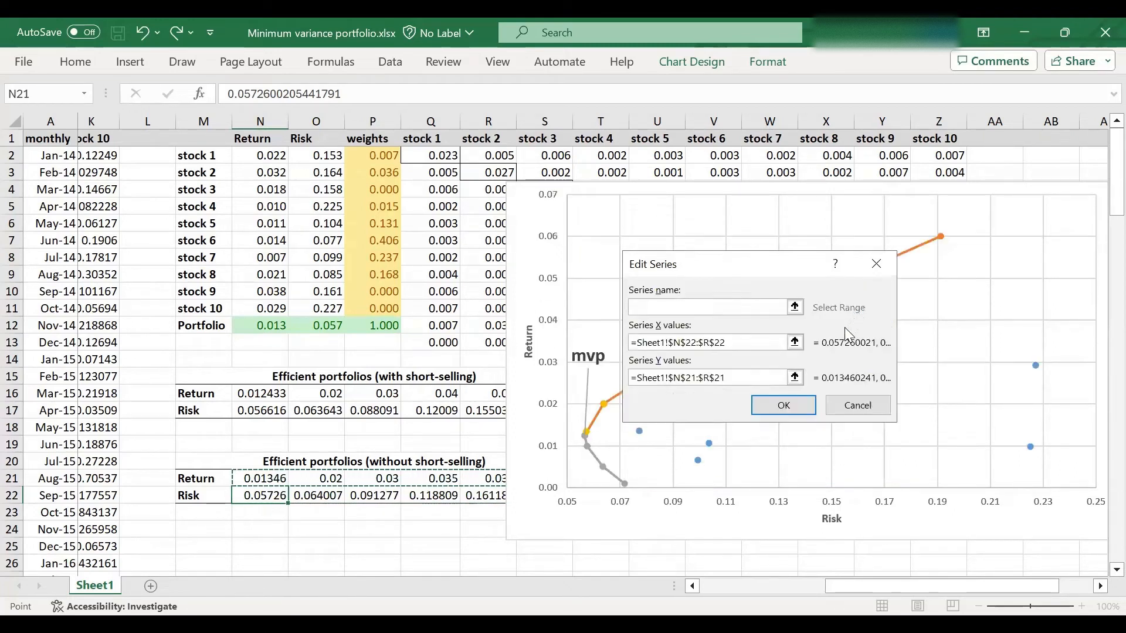
pyautogui.click(782, 405)
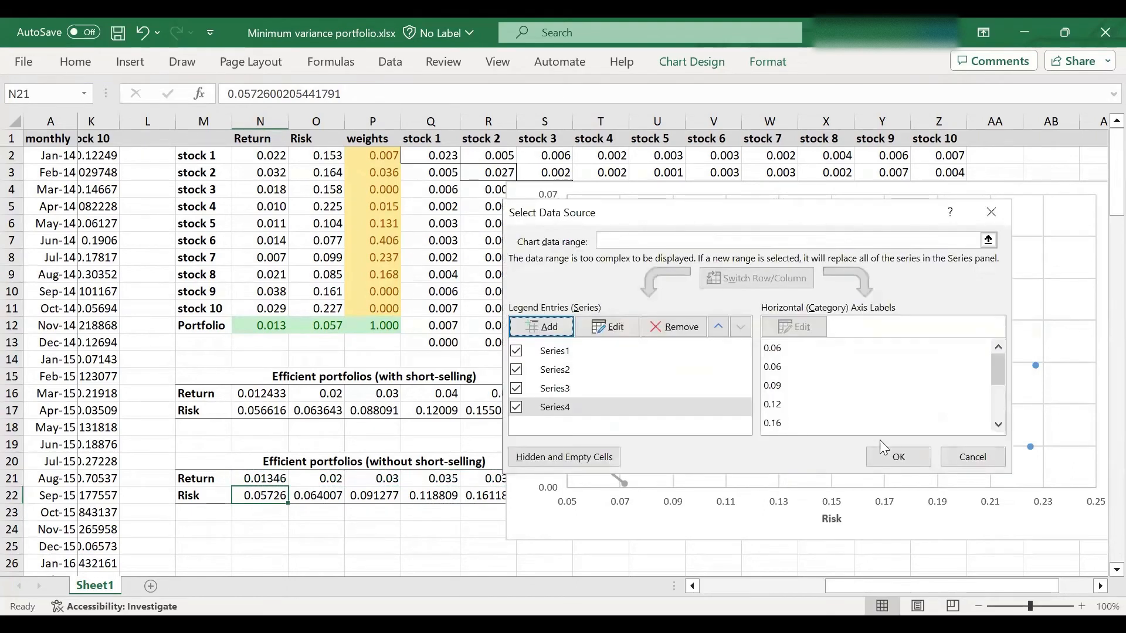
pyautogui.click(897, 456)
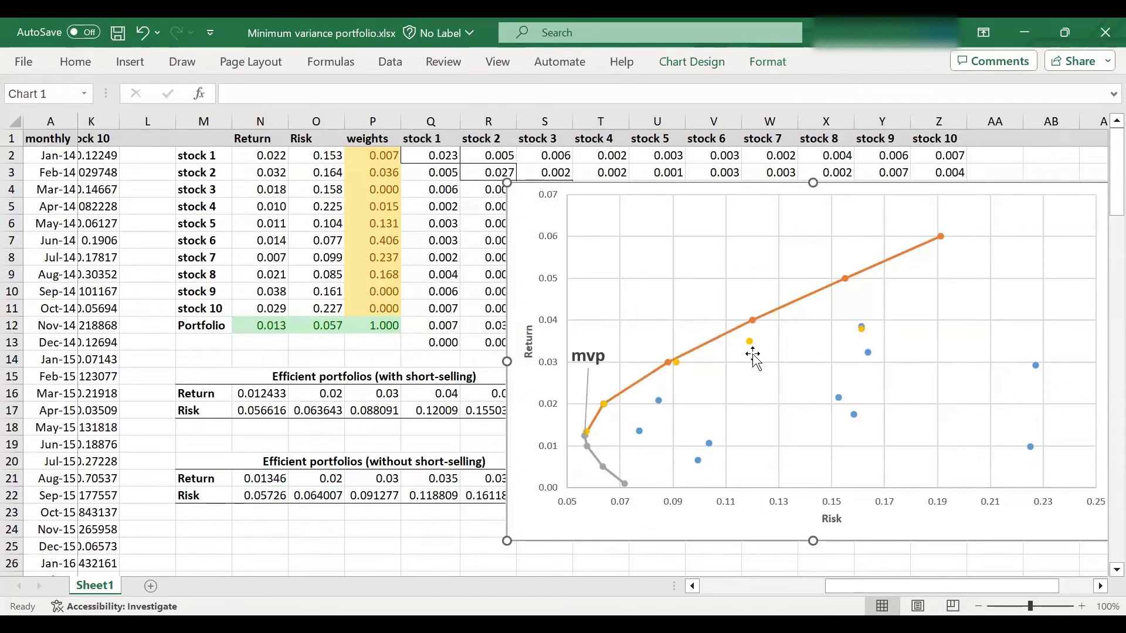
pyautogui.click(749, 342)
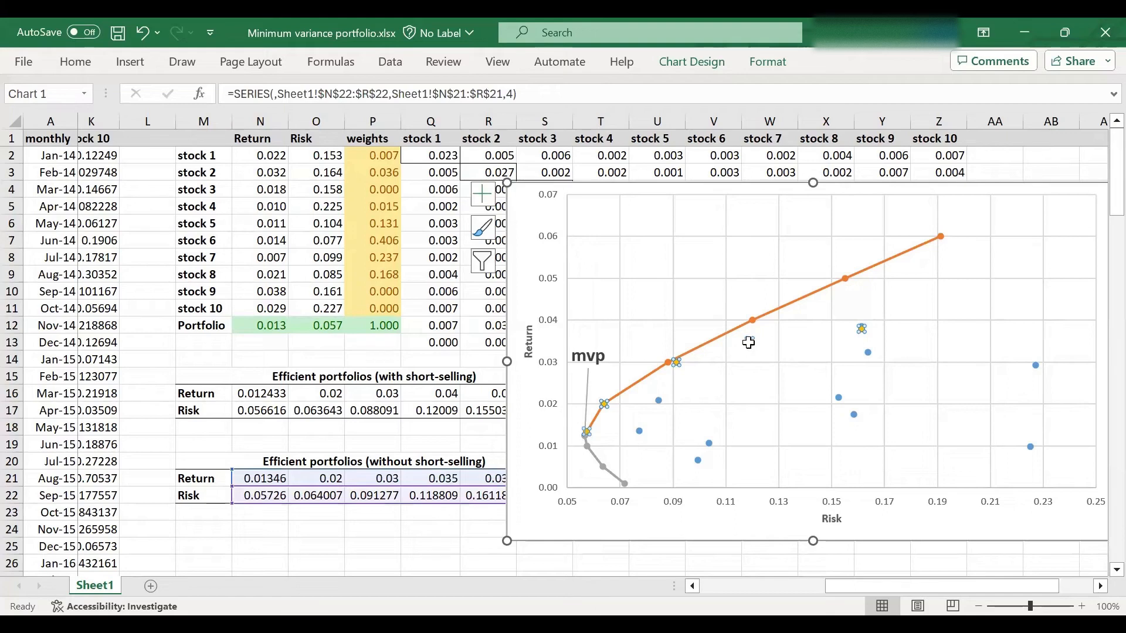
pyautogui.rightClick(748, 341)
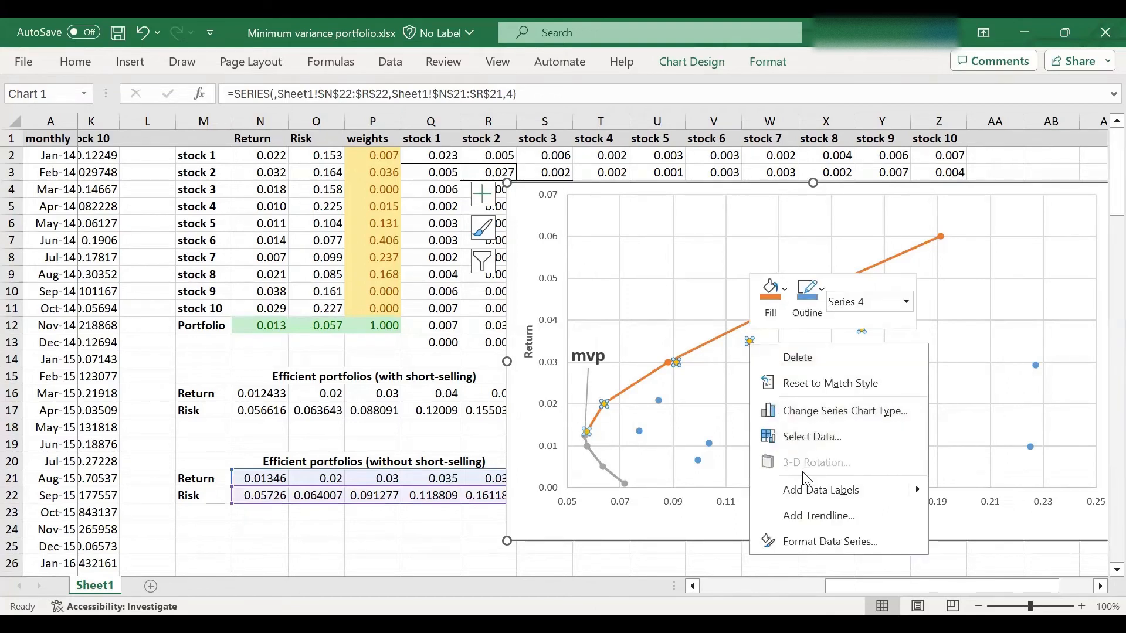
pyautogui.moveTo(829, 541)
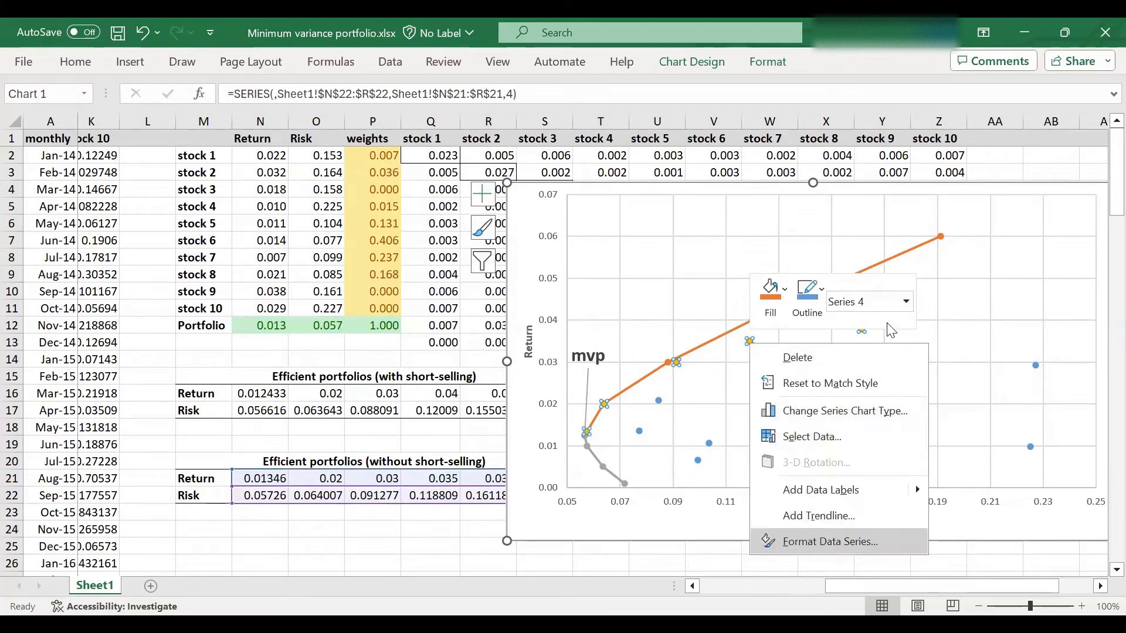
pyautogui.click(829, 541)
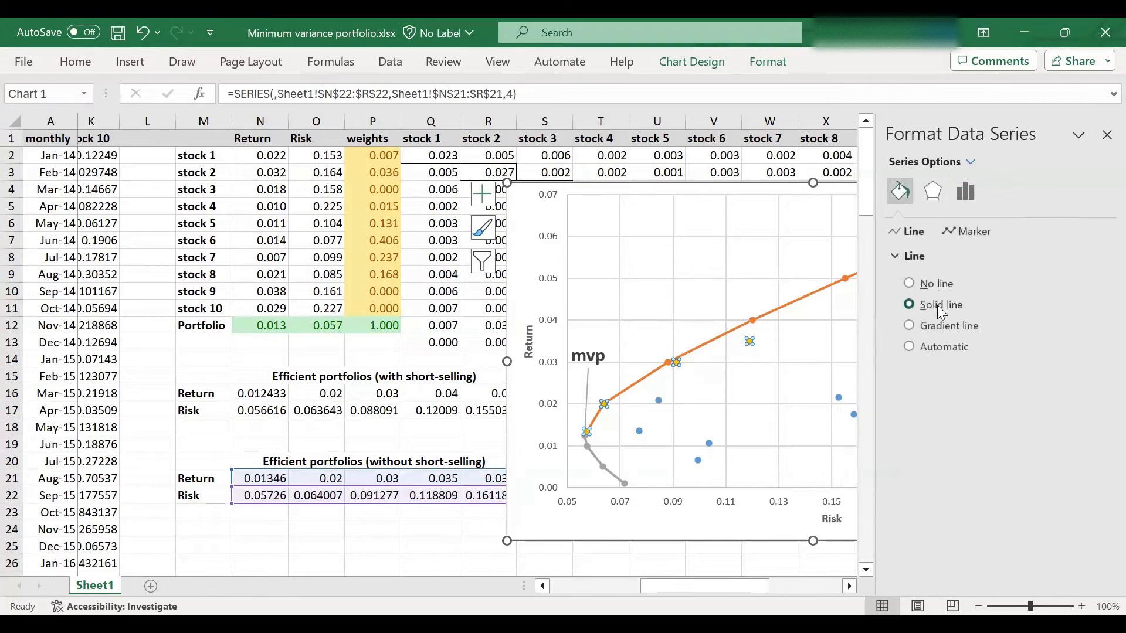
pyautogui.click(939, 304)
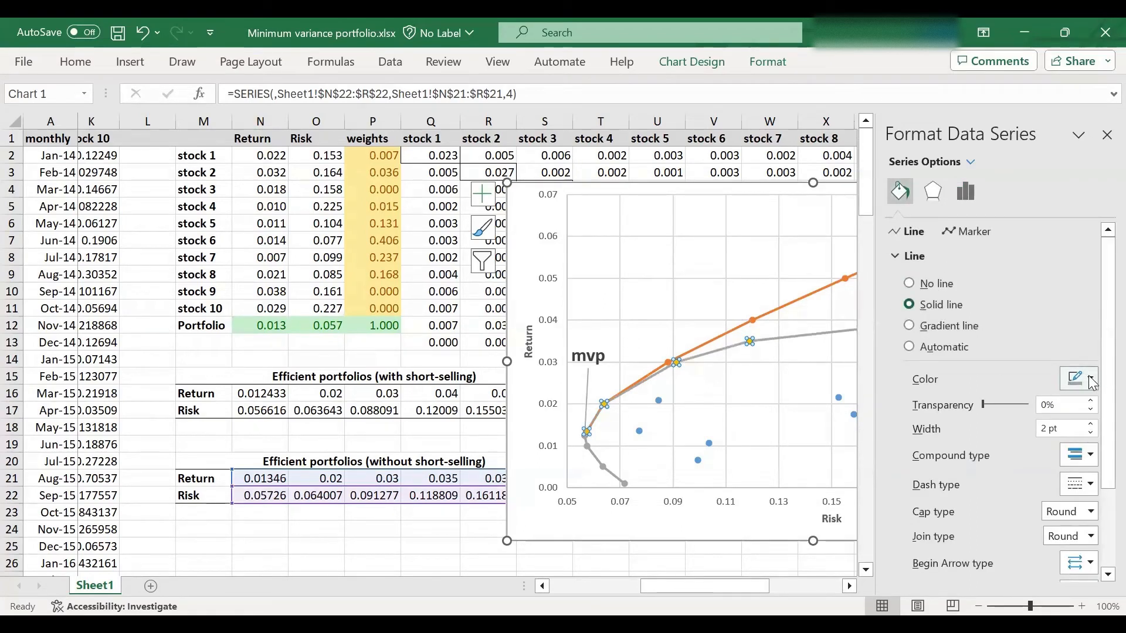
pyautogui.click(1074, 380)
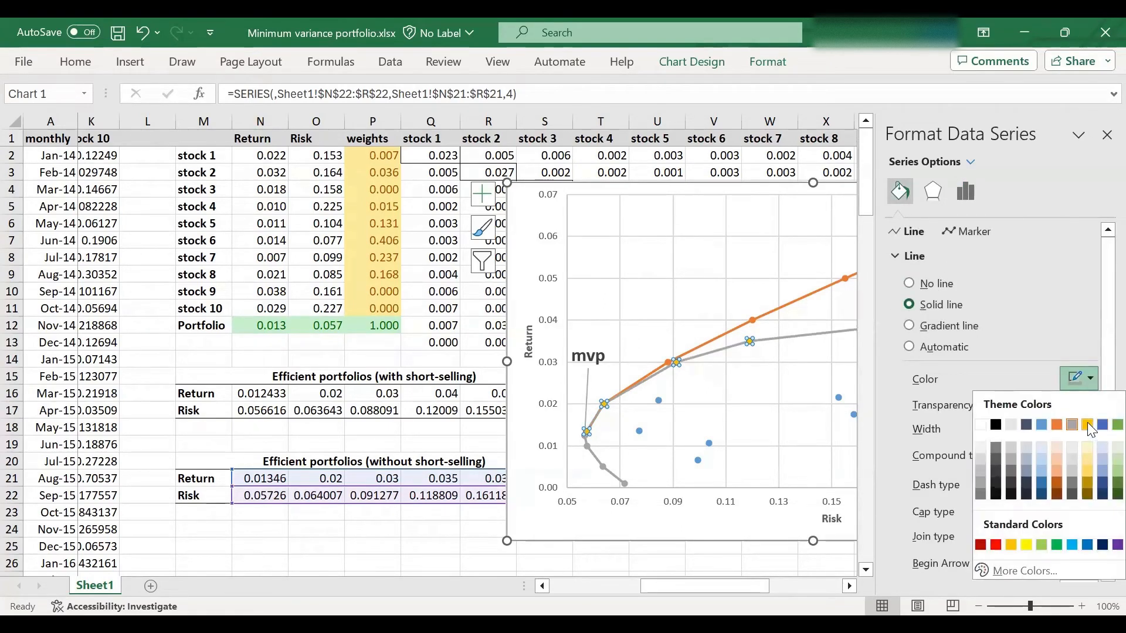
pyautogui.click(1090, 425)
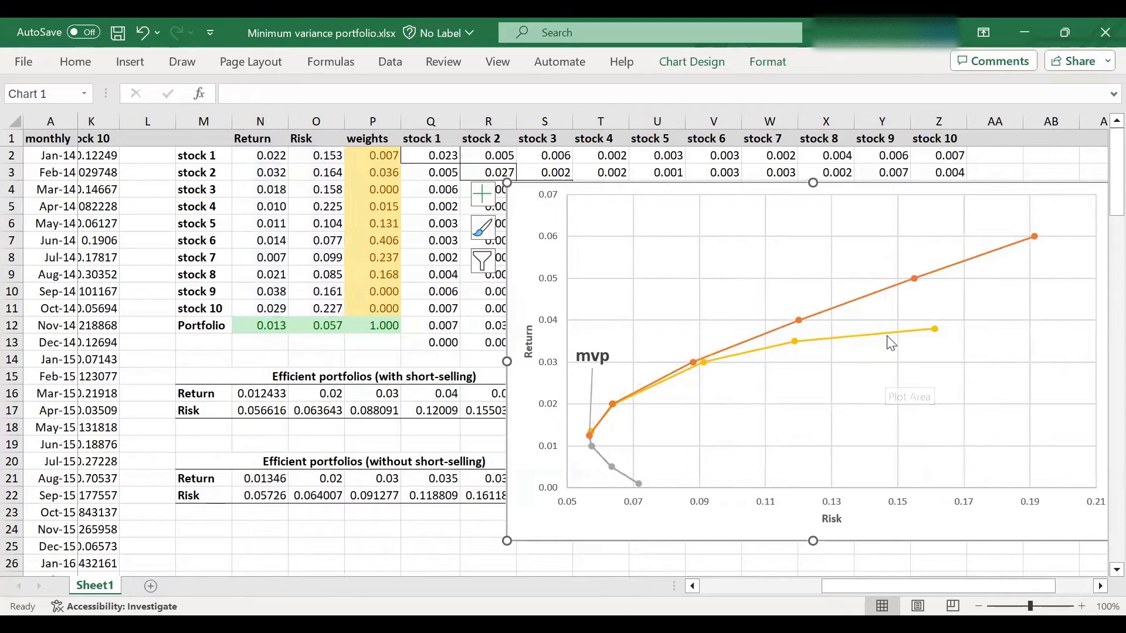
pyautogui.moveTo(764, 359)
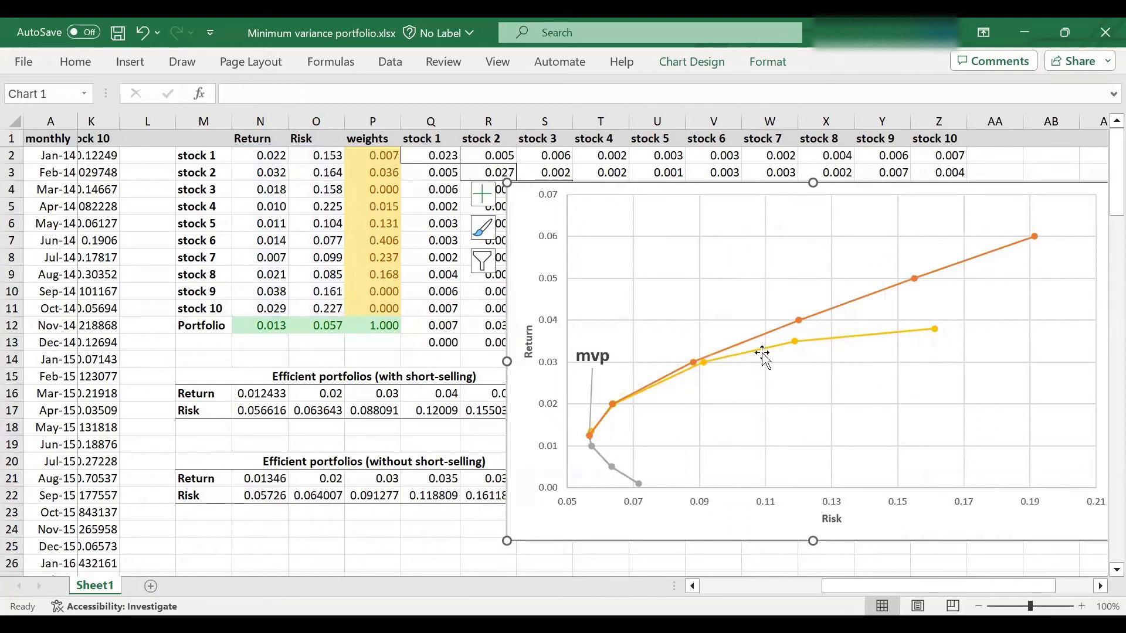
pyautogui.moveTo(599, 438)
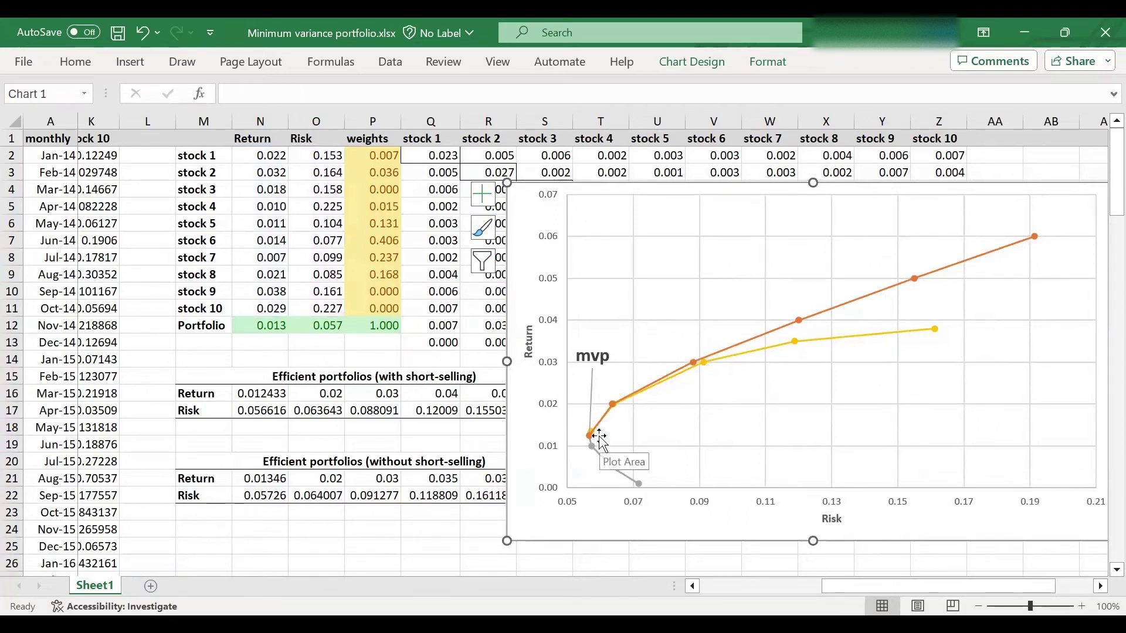
pyautogui.moveTo(517, 223)
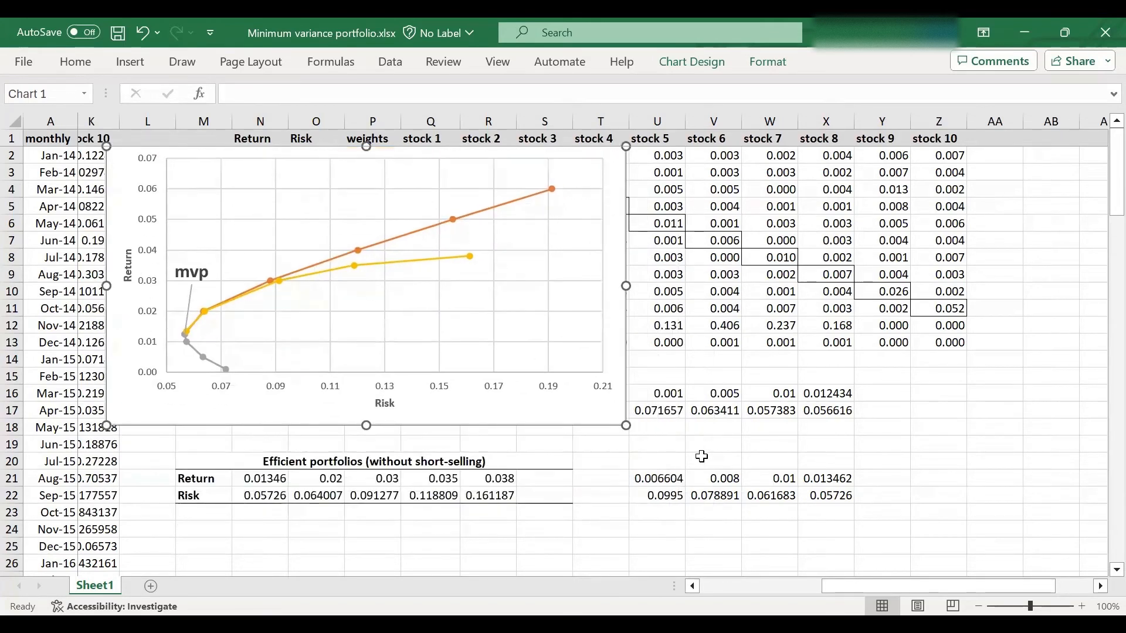
pyautogui.moveTo(891, 108)
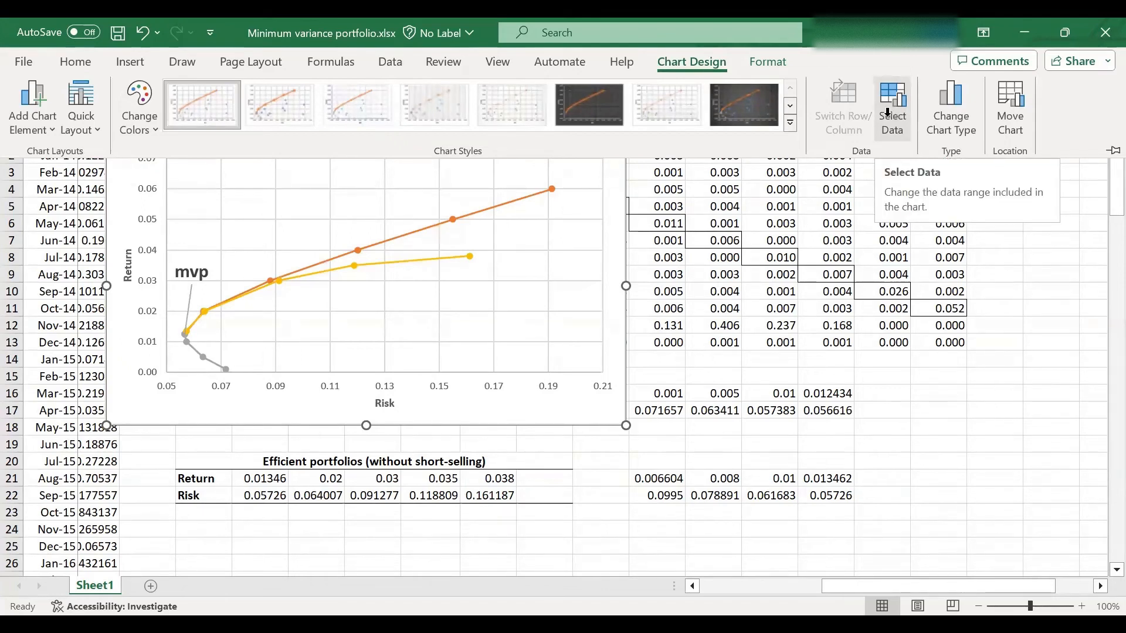
# Add a series with X values Sheet1!$U$22:$X$22 and Y values Sheet1!$U$21:$X$21
pyautogui.click(890, 108)
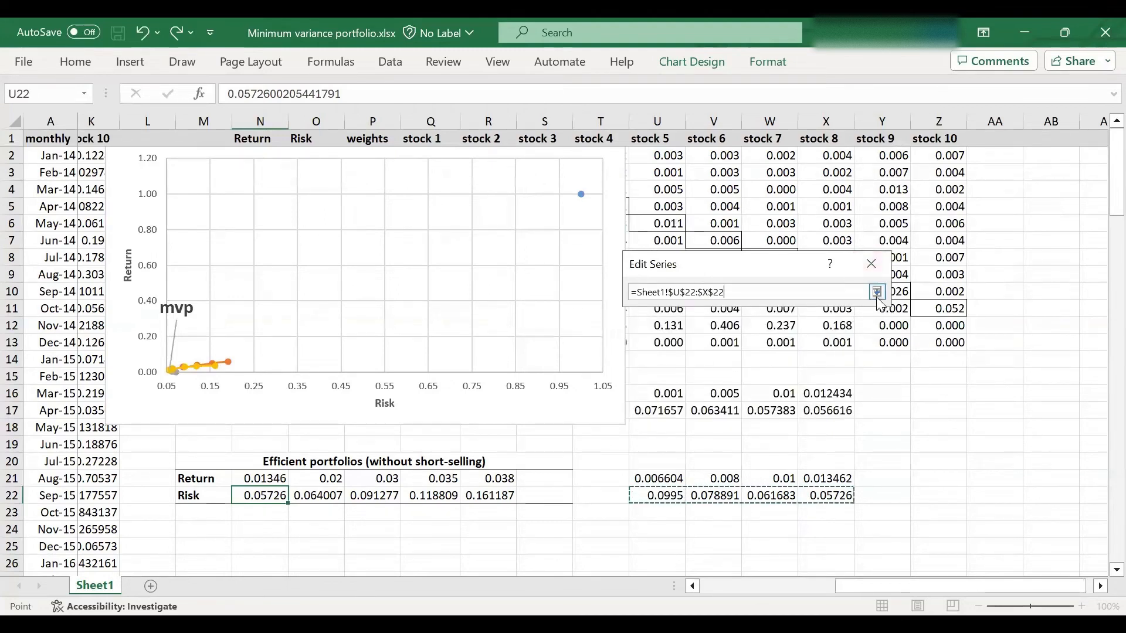
pyautogui.click(877, 292)
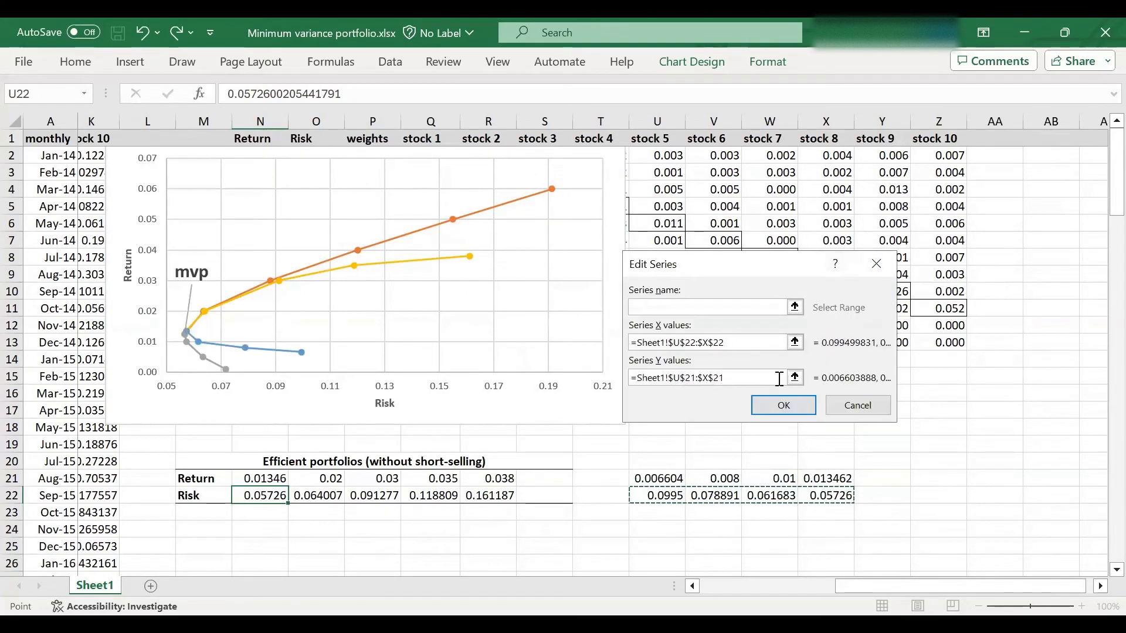
pyautogui.click(782, 405)
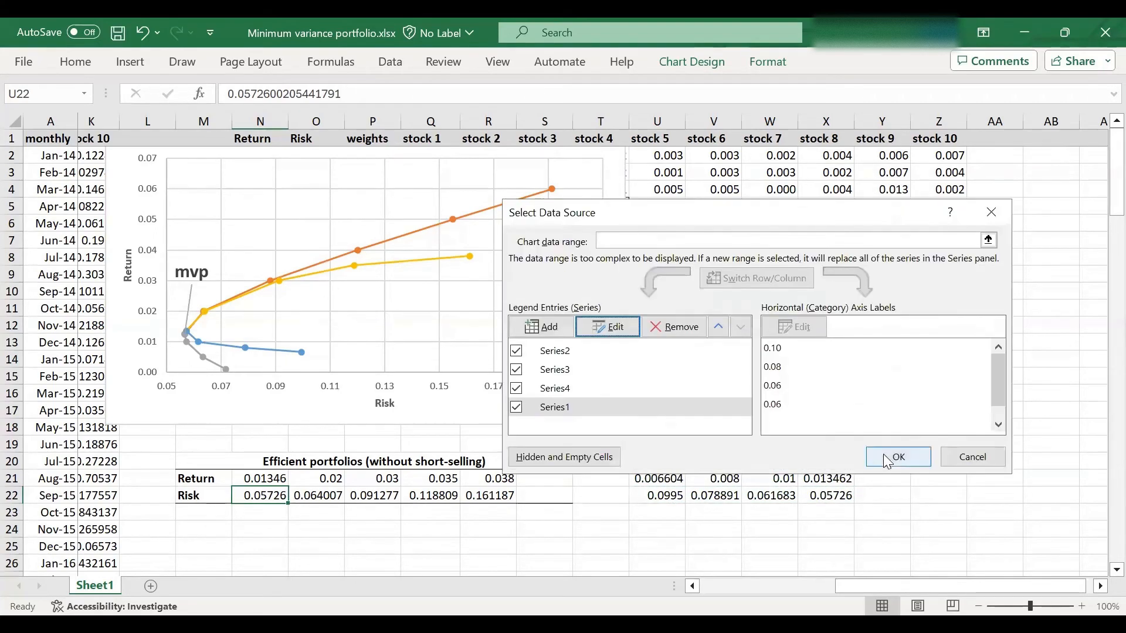
pyautogui.click(897, 457)
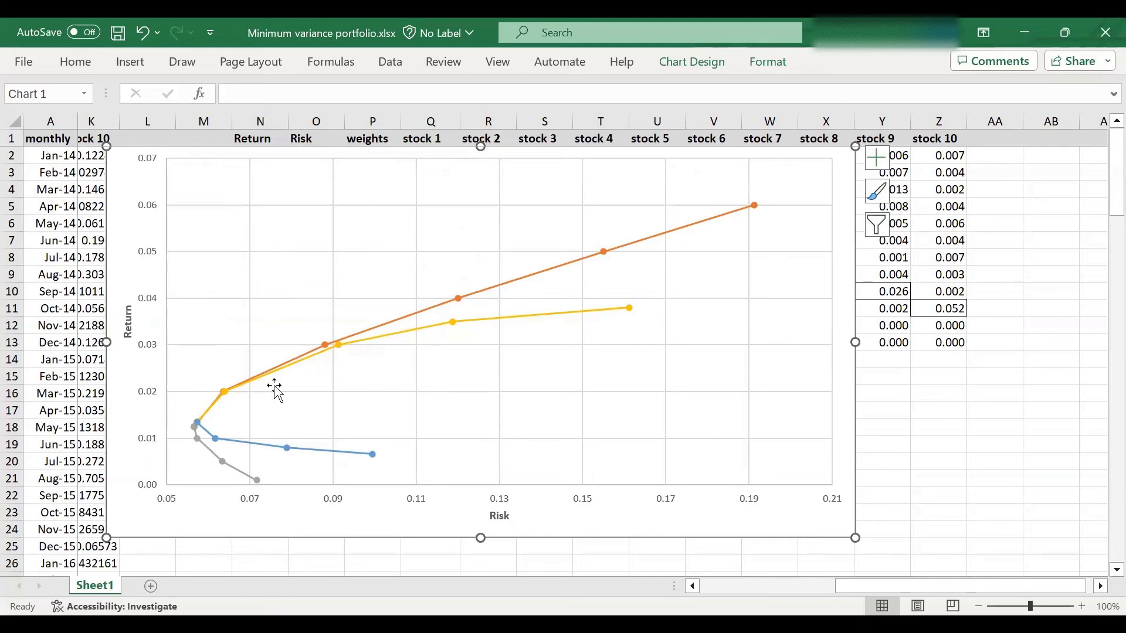
pyautogui.moveTo(648, 231)
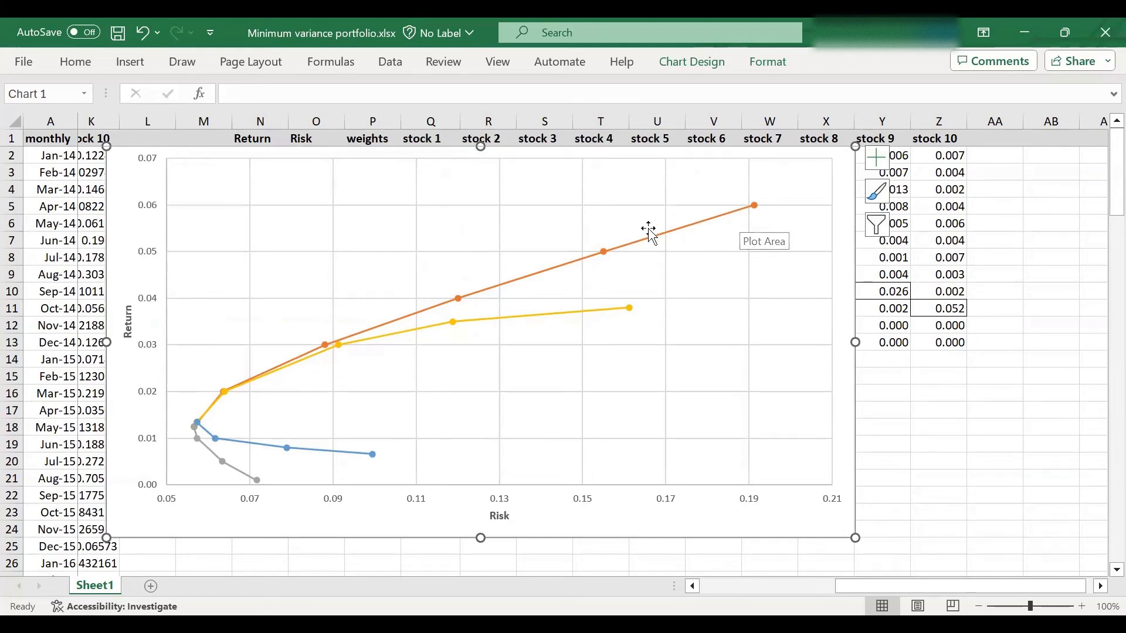
pyautogui.moveTo(253, 476)
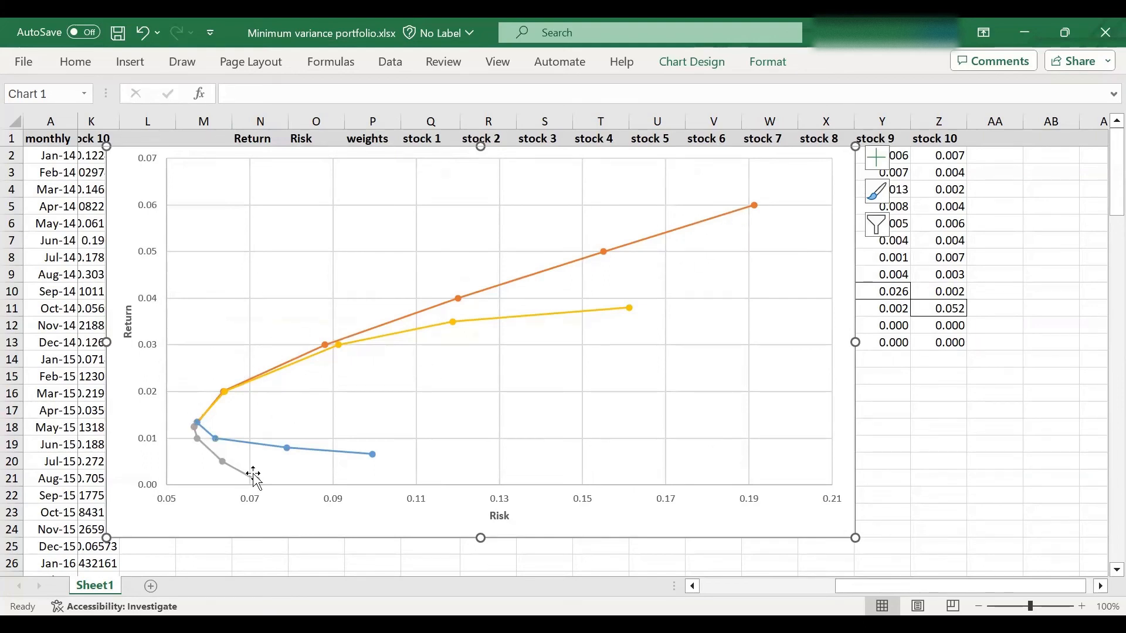
pyautogui.moveTo(732, 223)
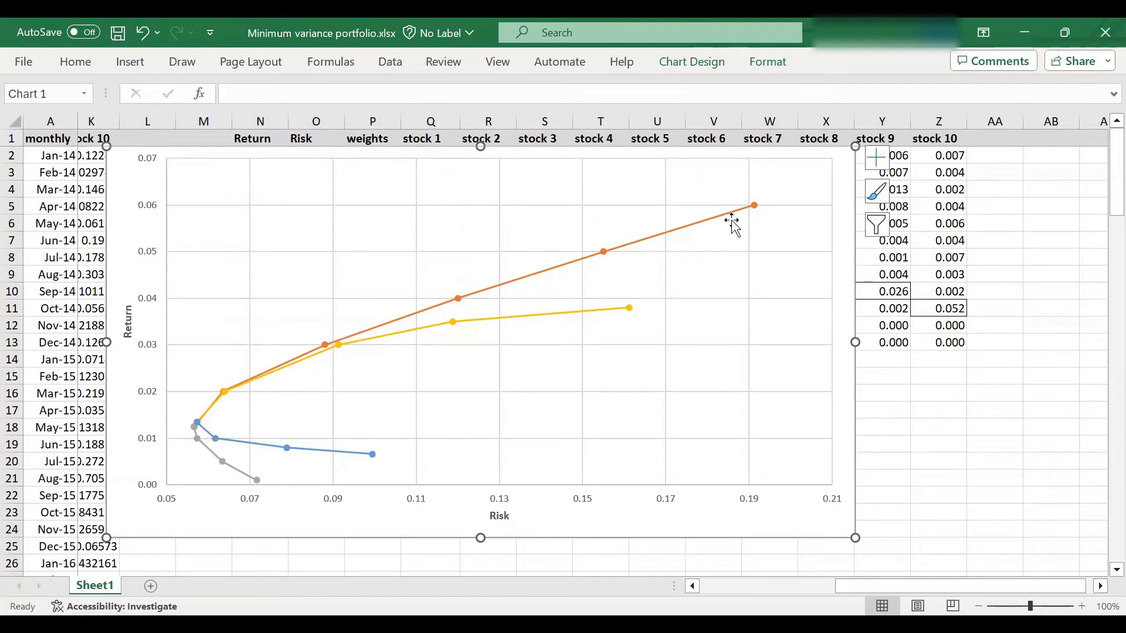
pyautogui.moveTo(196, 431)
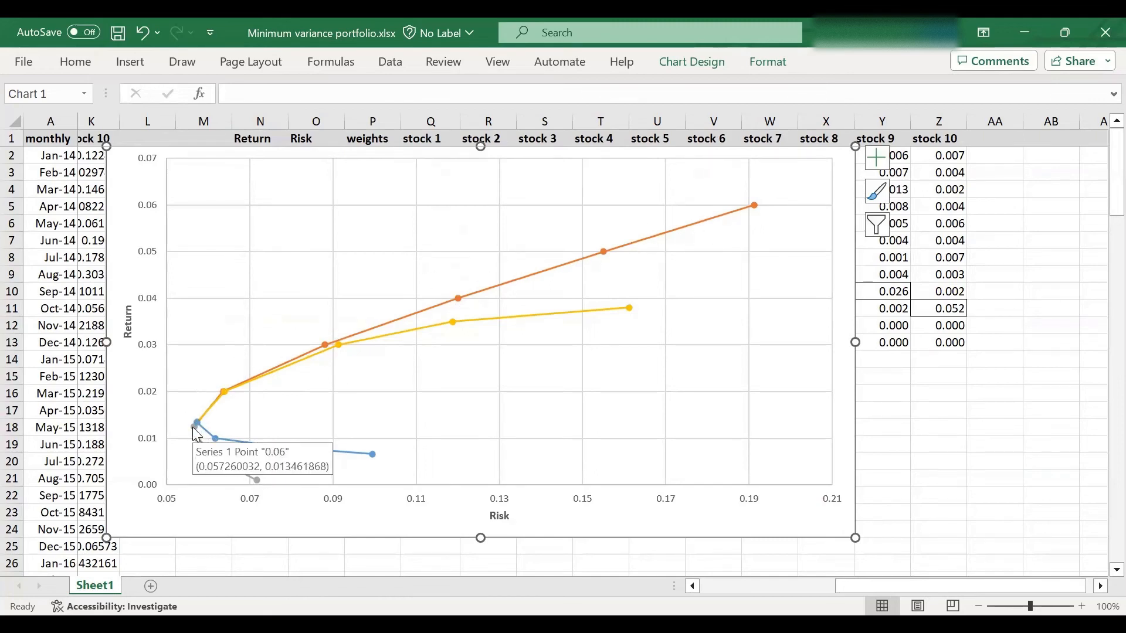
pyautogui.moveTo(582, 337)
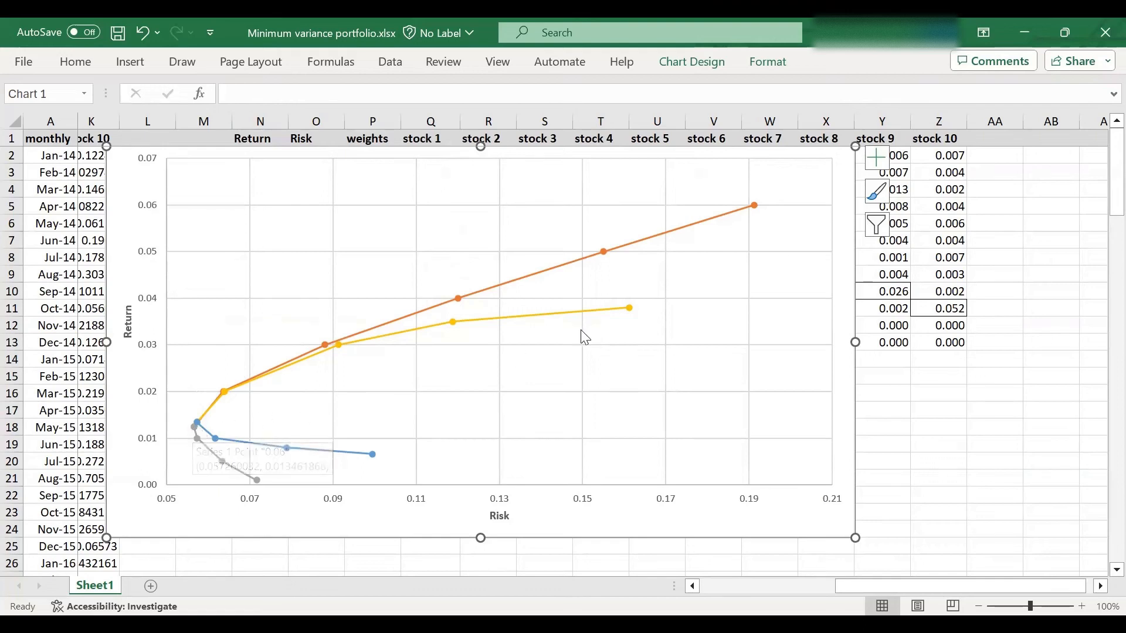
pyautogui.moveTo(224, 402)
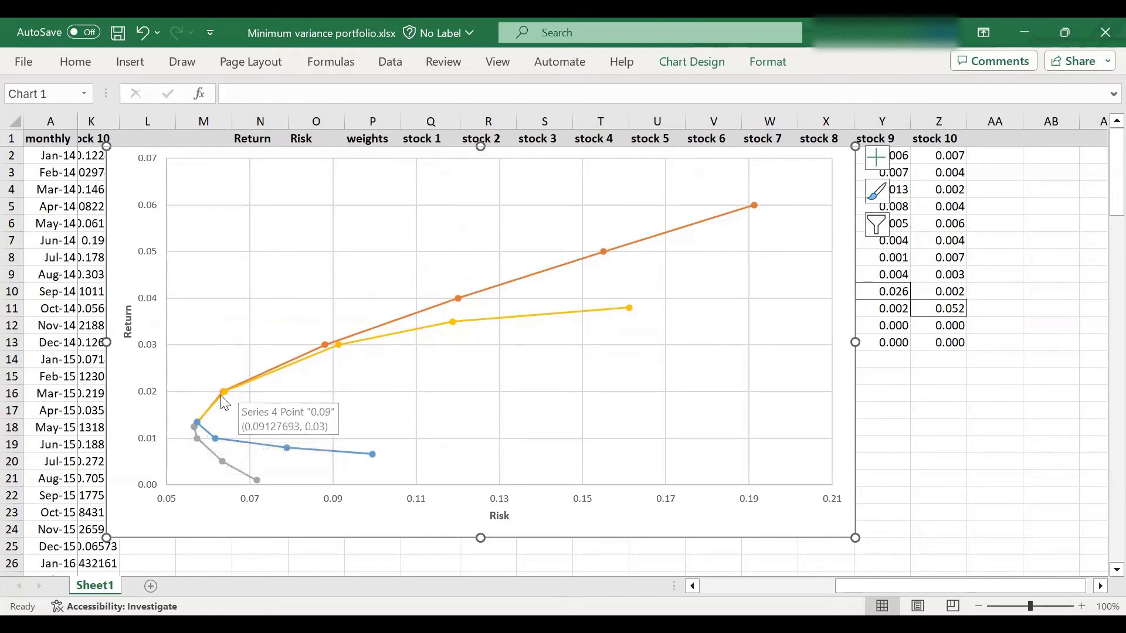
pyautogui.moveTo(203, 423)
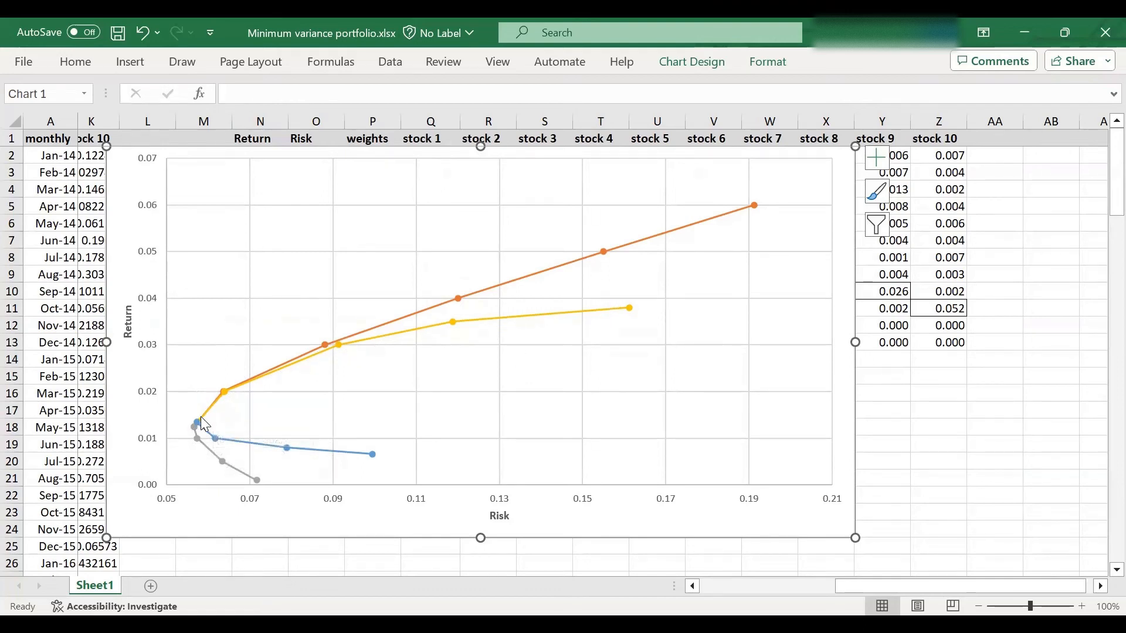
pyautogui.moveTo(386, 333)
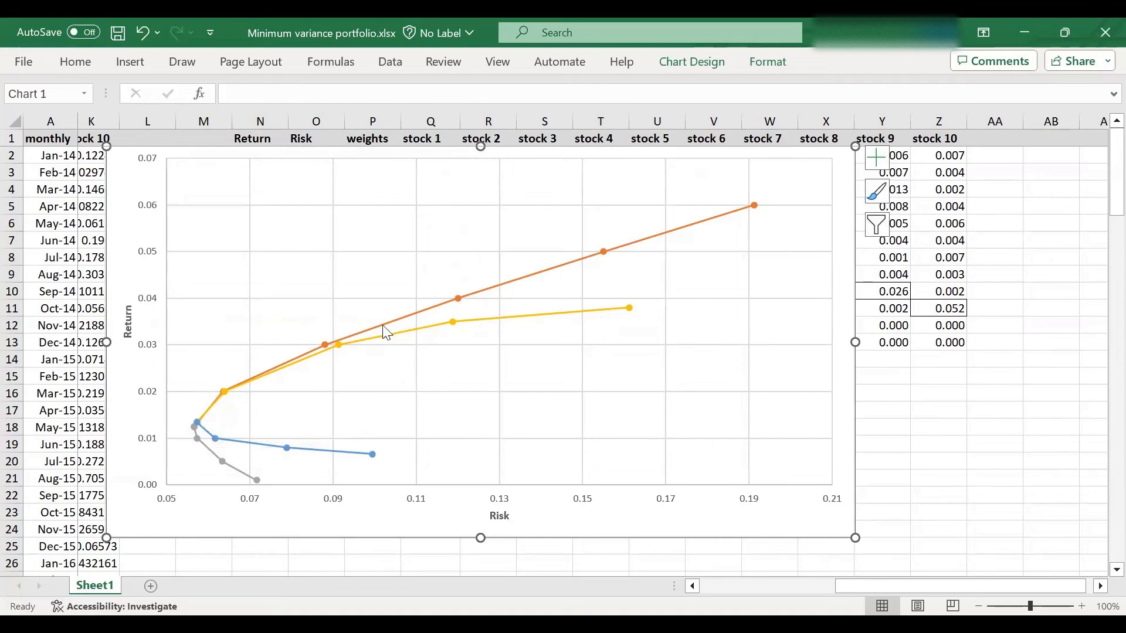
pyautogui.moveTo(230, 387)
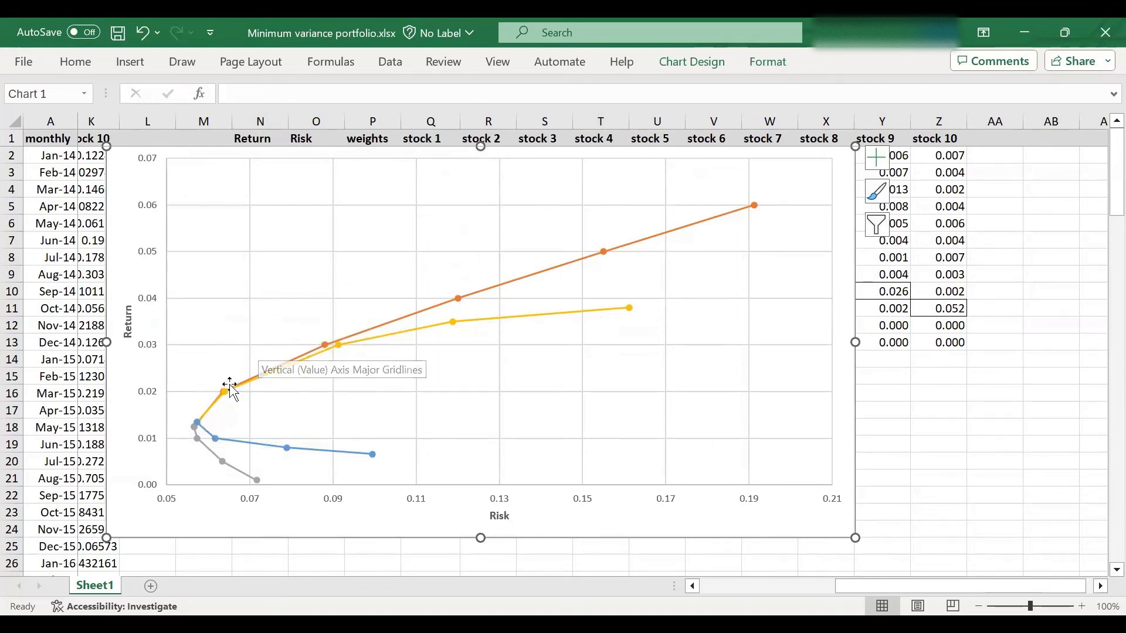
pyautogui.moveTo(198, 431)
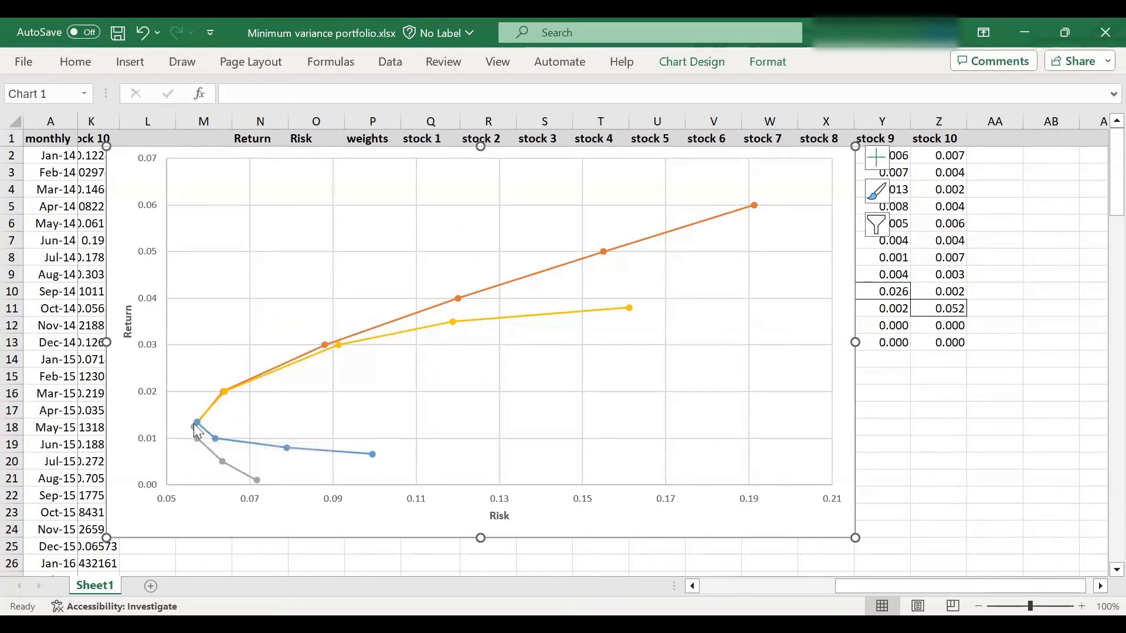
pyautogui.moveTo(197, 427)
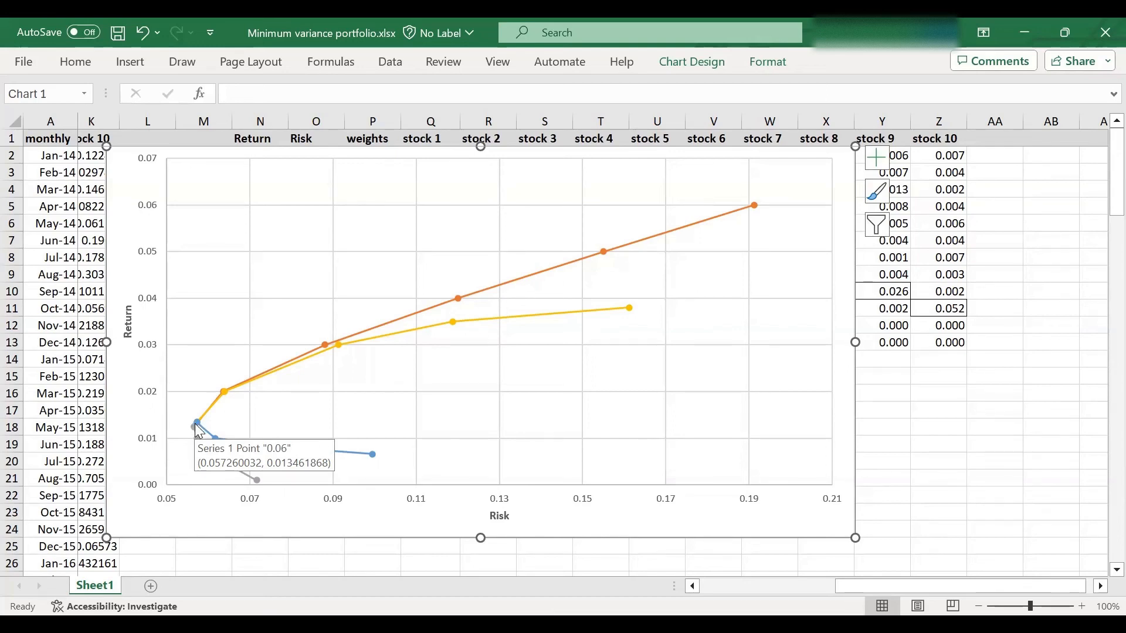
pyautogui.moveTo(198, 429)
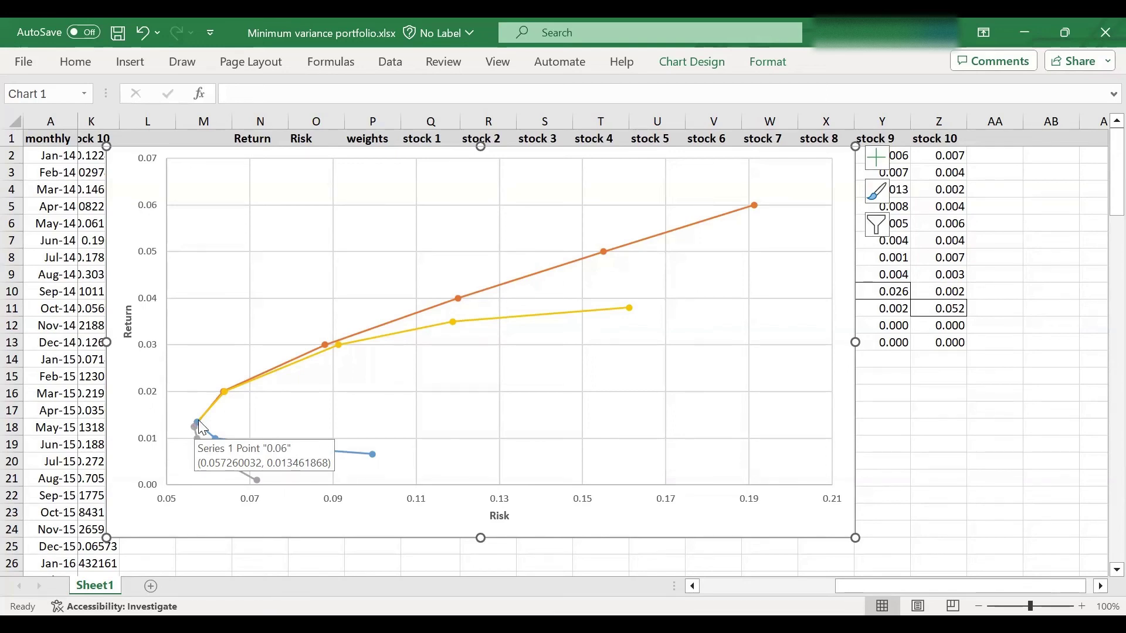
pyautogui.moveTo(203, 428)
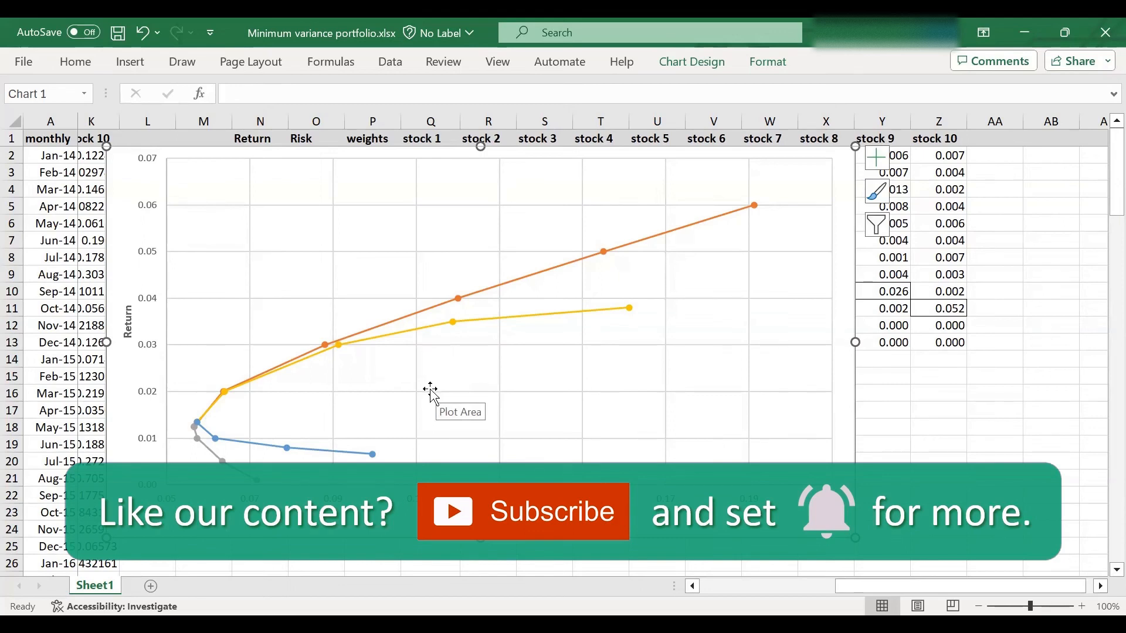
pyautogui.moveTo(429, 396)
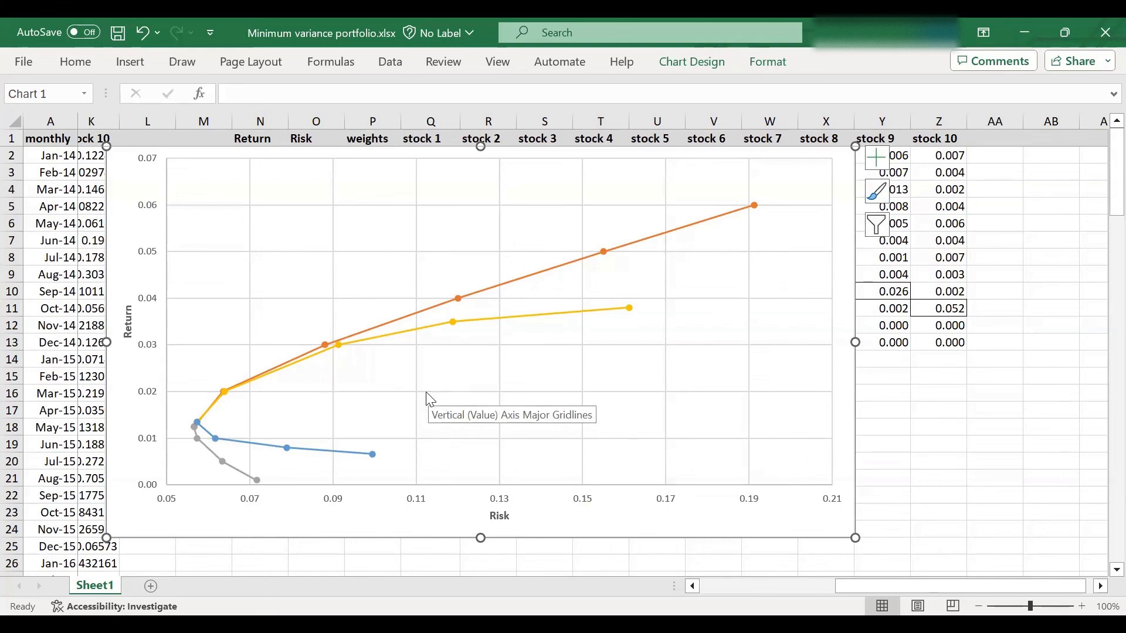
pyautogui.moveTo(428, 400)
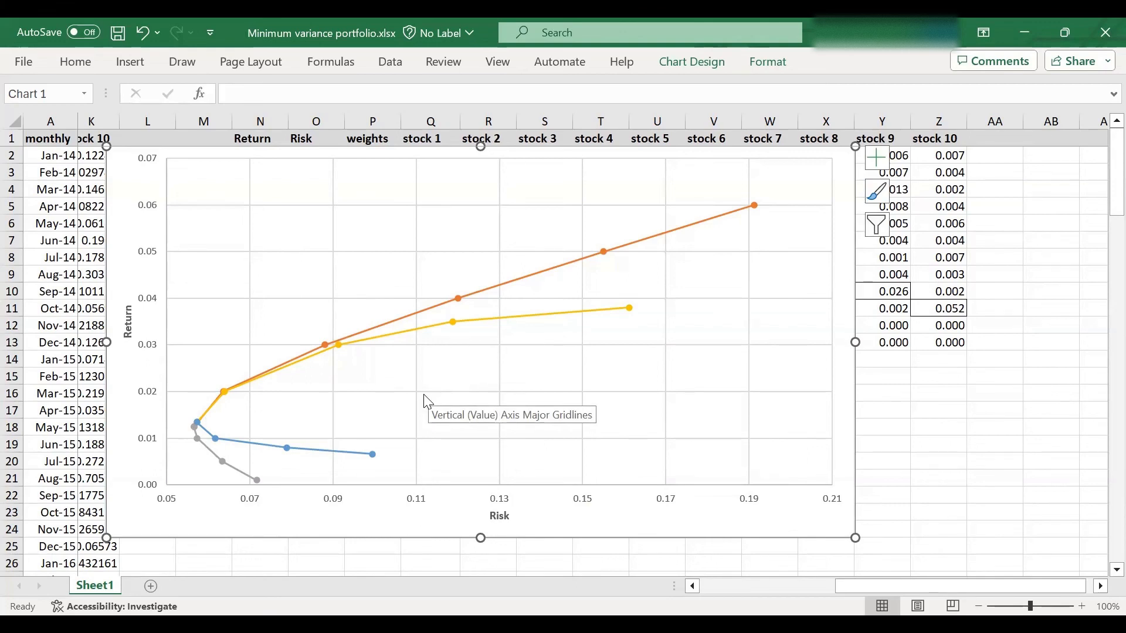
pyautogui.moveTo(423, 399)
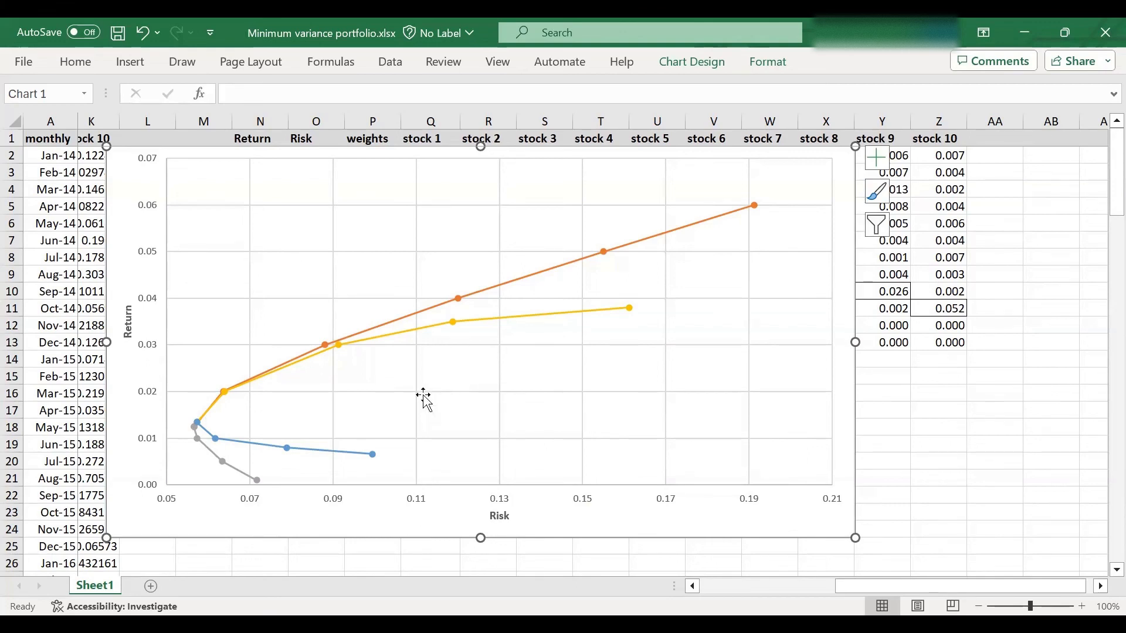
pyautogui.moveTo(422, 397)
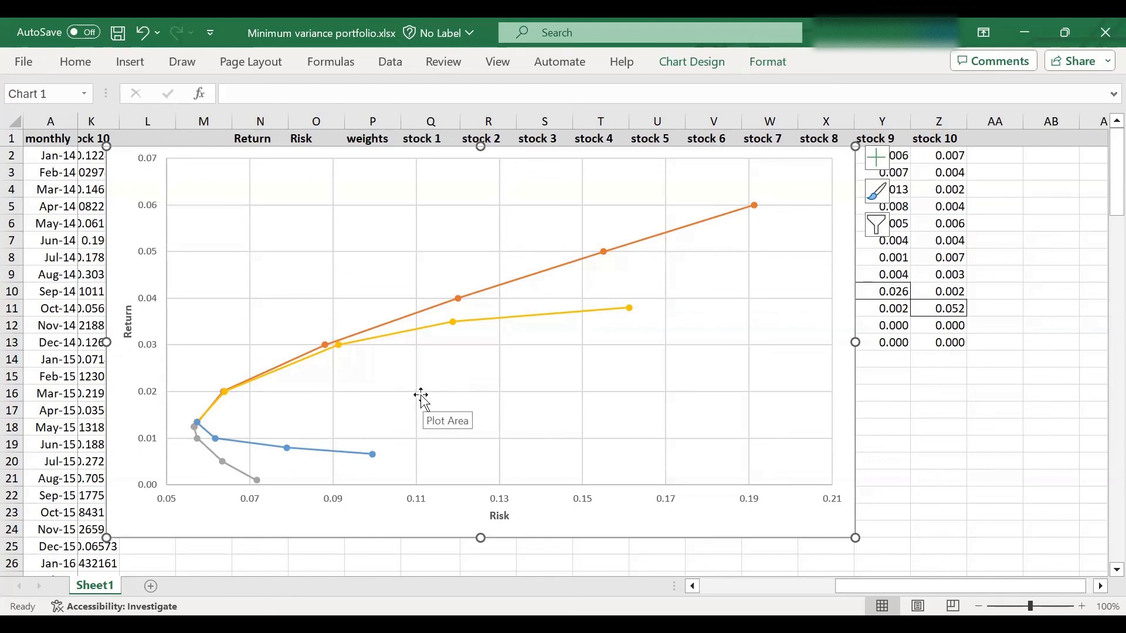
pyautogui.moveTo(608, 157)
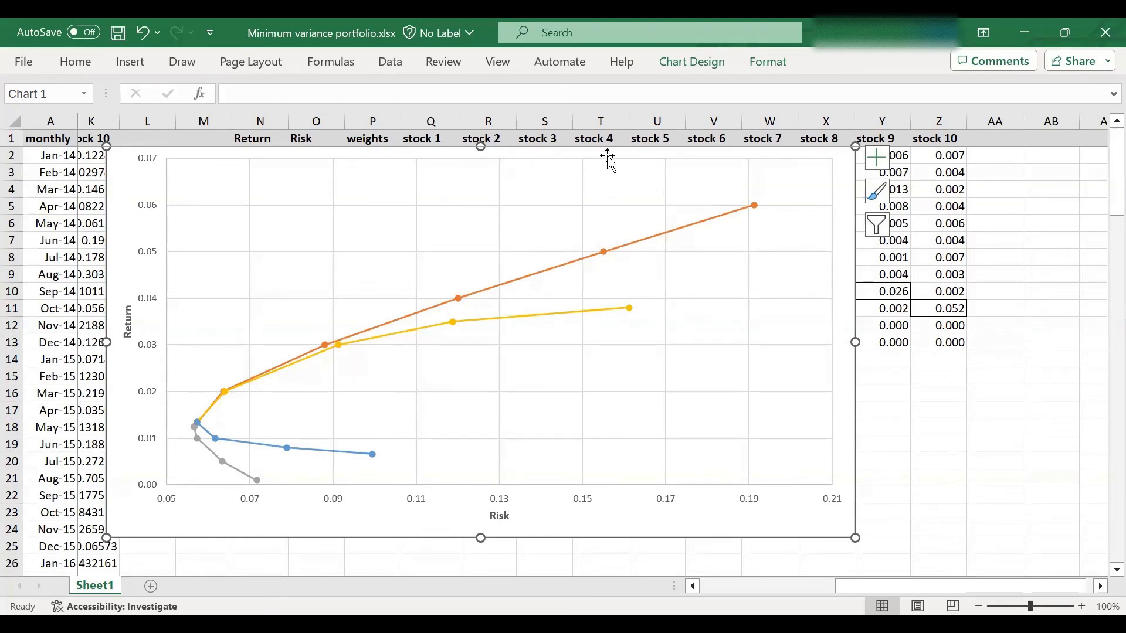